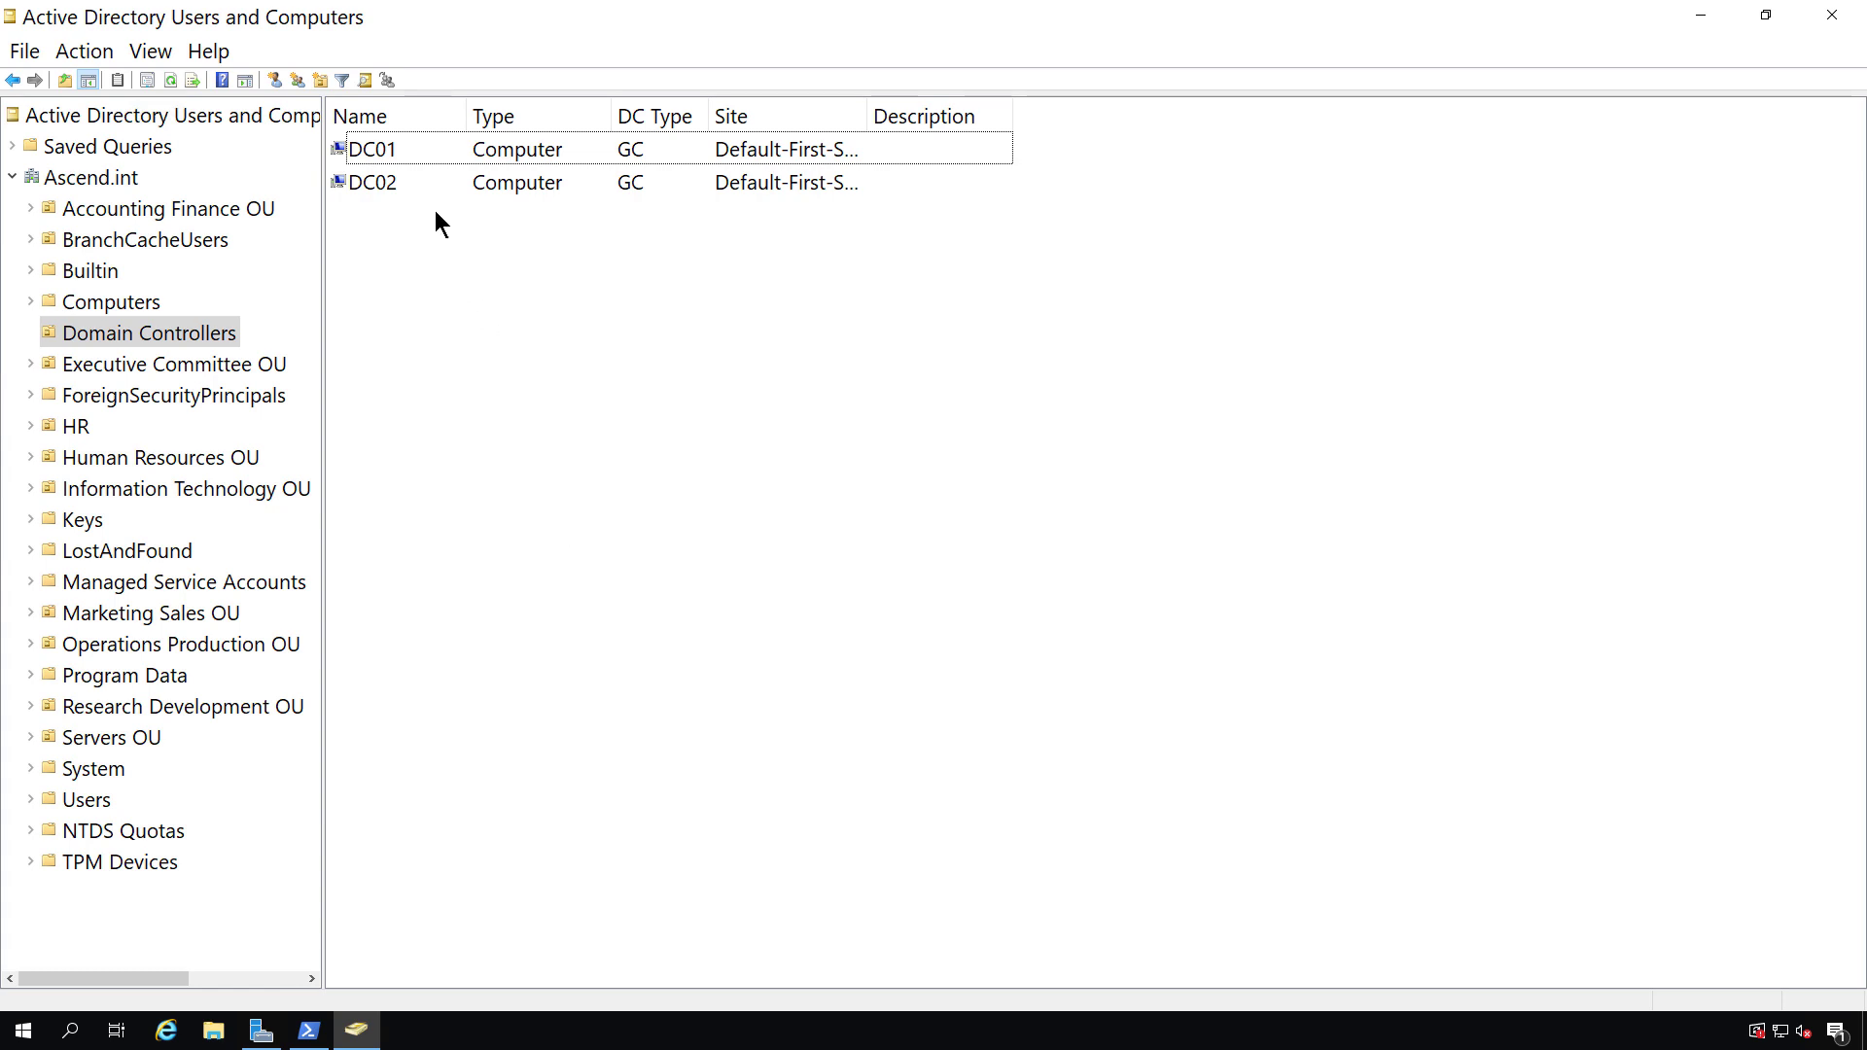
{"action": "mouse_move", "coordinate": [430, 169]}
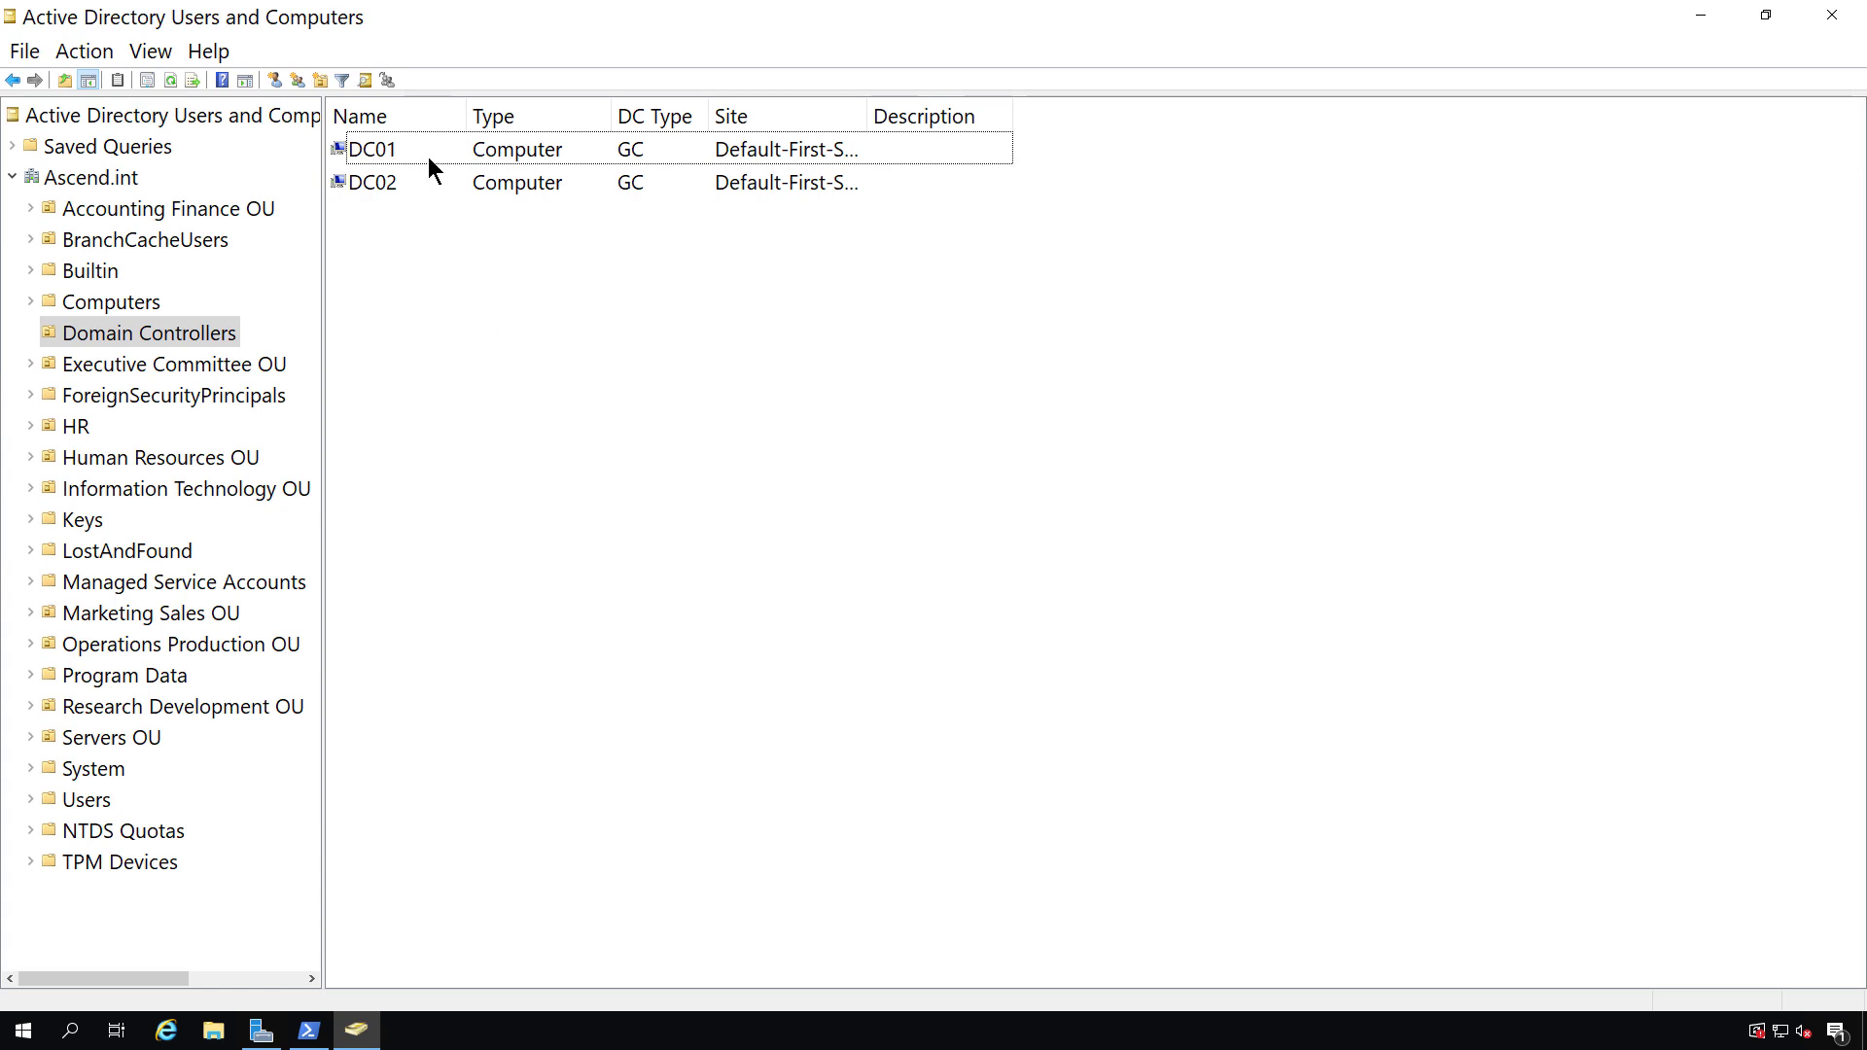
Inspect DC01's properties and object details, toggling accidental-deletion protection on and off.
{"action": "left_click", "coordinate": [372, 149]}
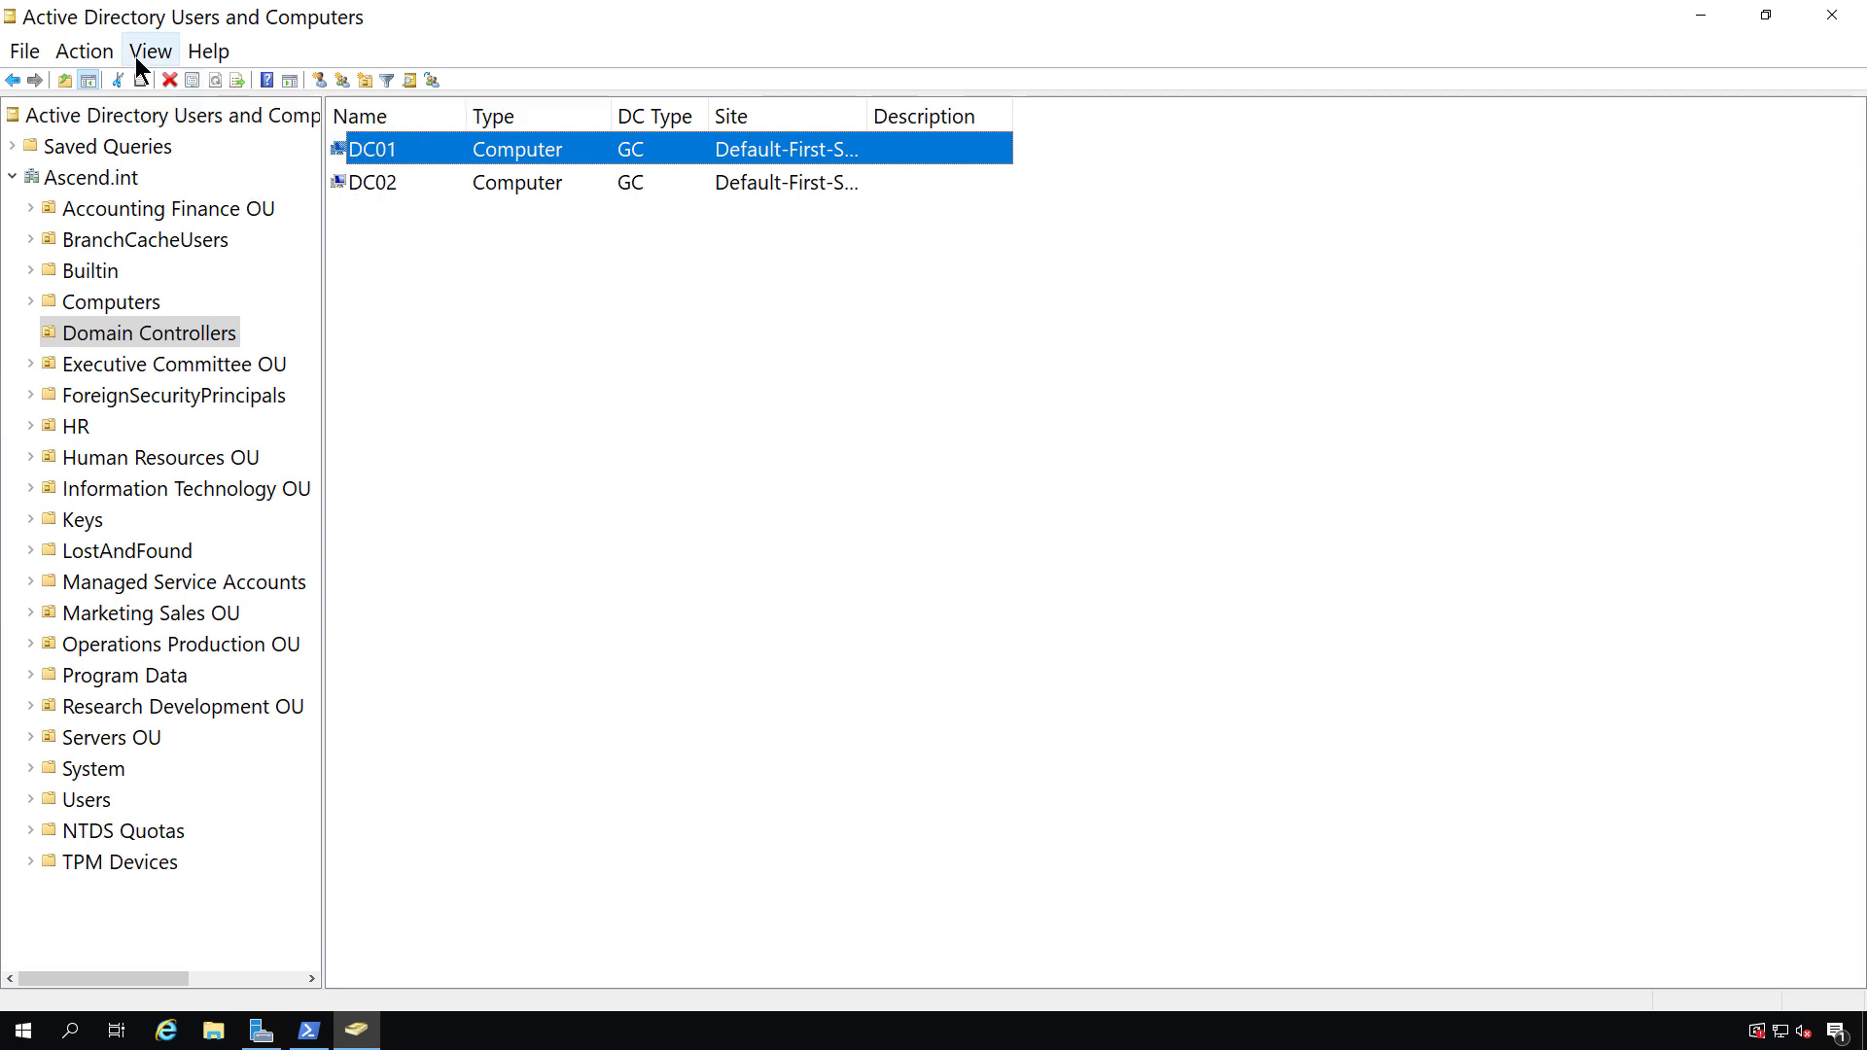
{"action": "left_click", "coordinate": [148, 50]}
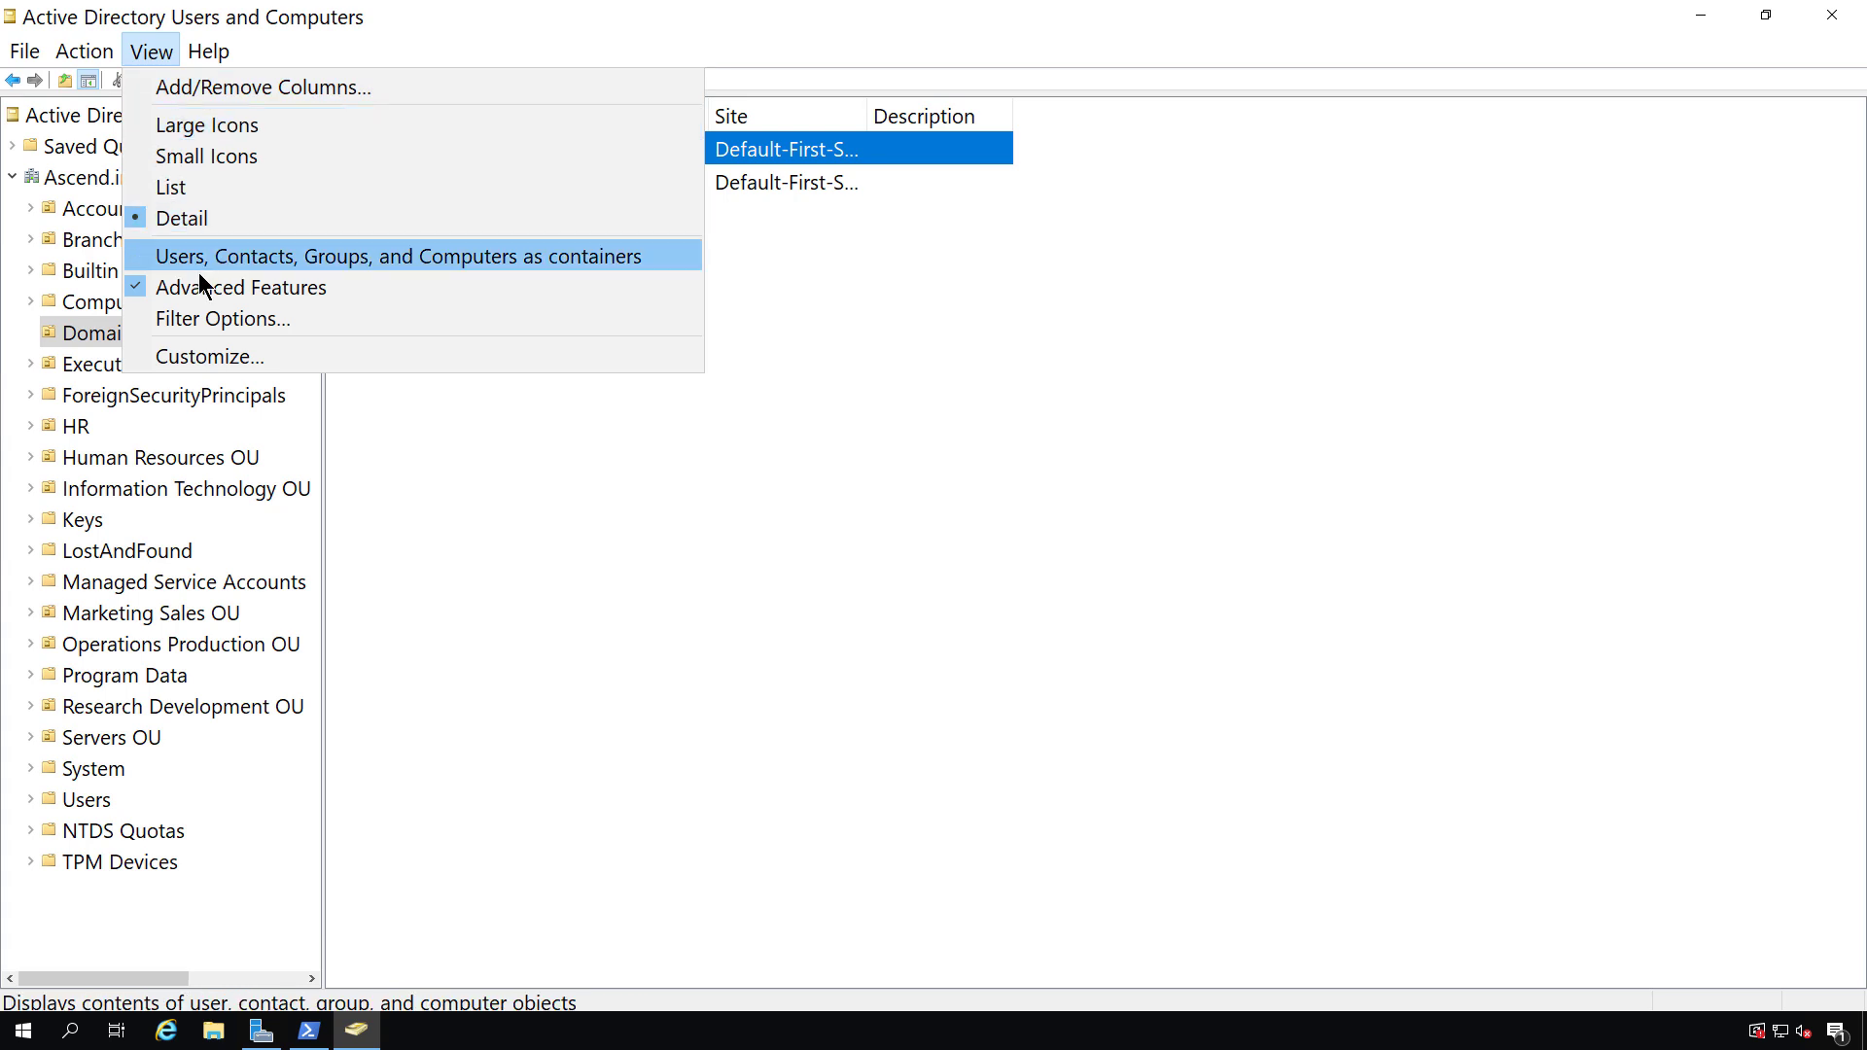
{"action": "left_click", "coordinate": [398, 256]}
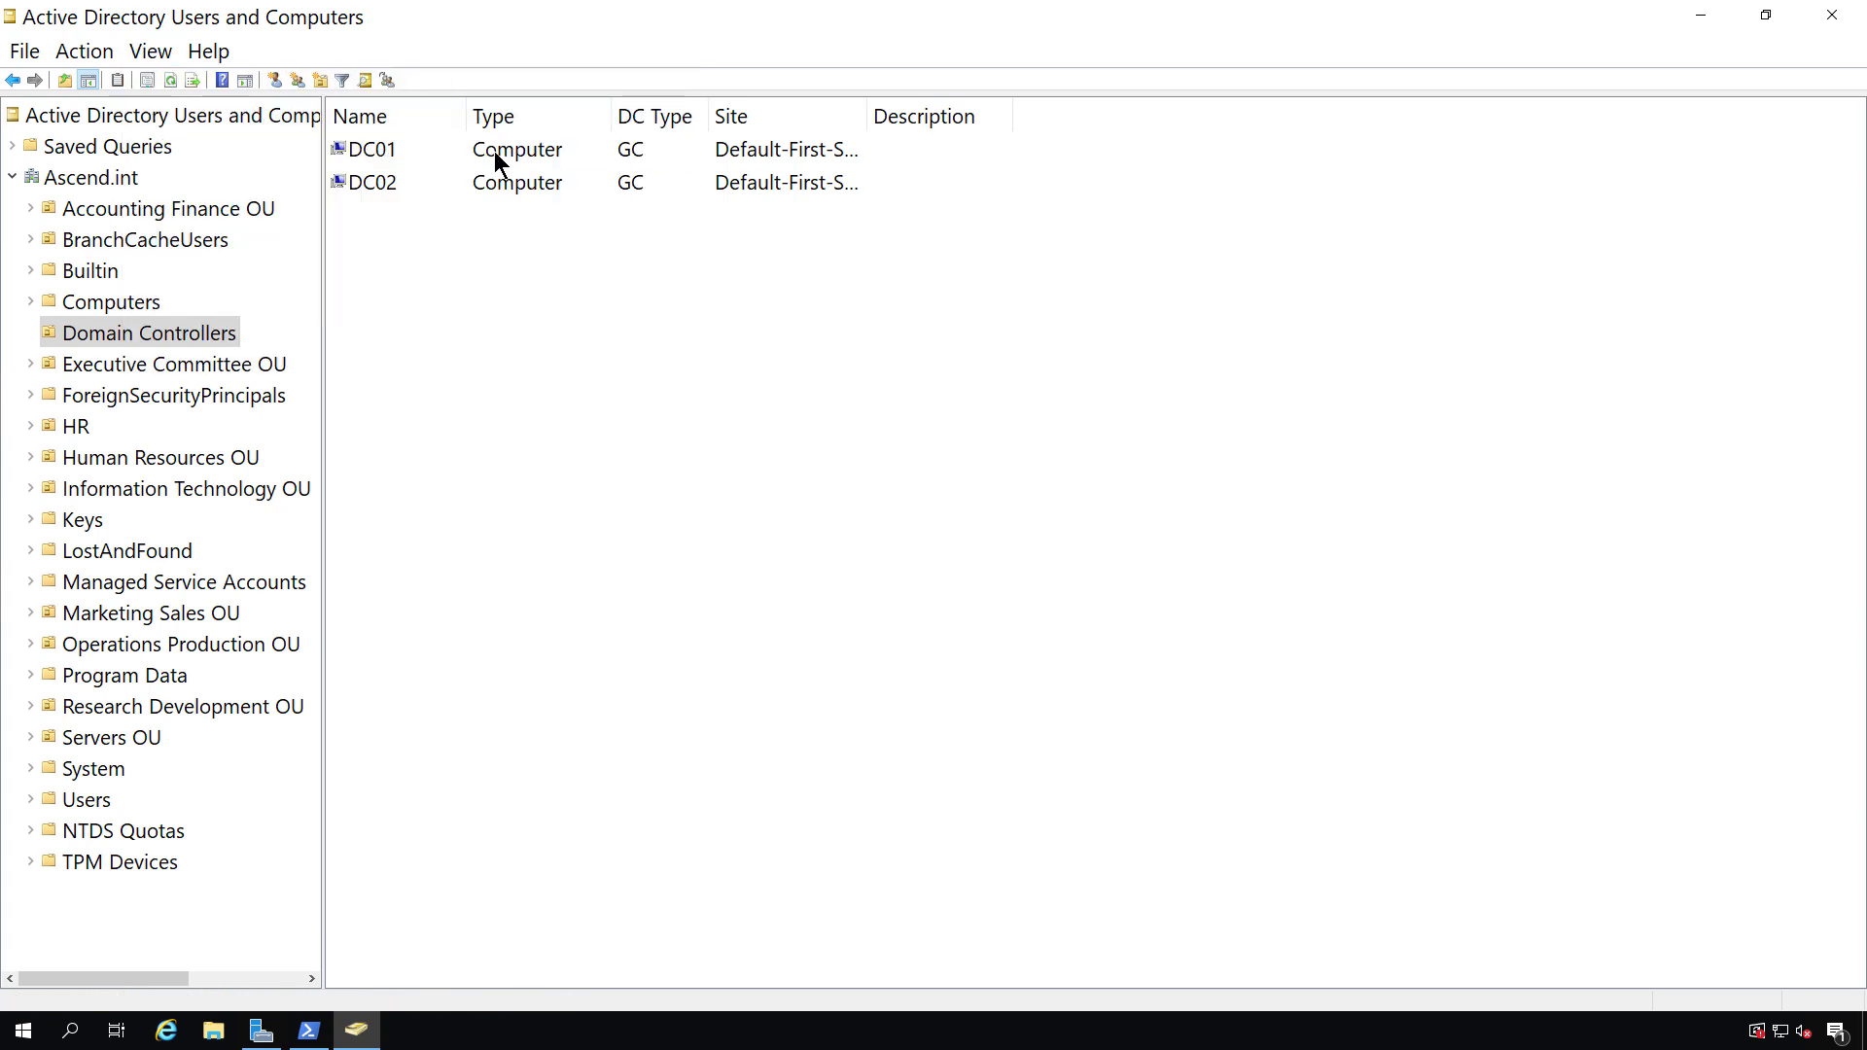
{"action": "right_click", "coordinate": [373, 149]}
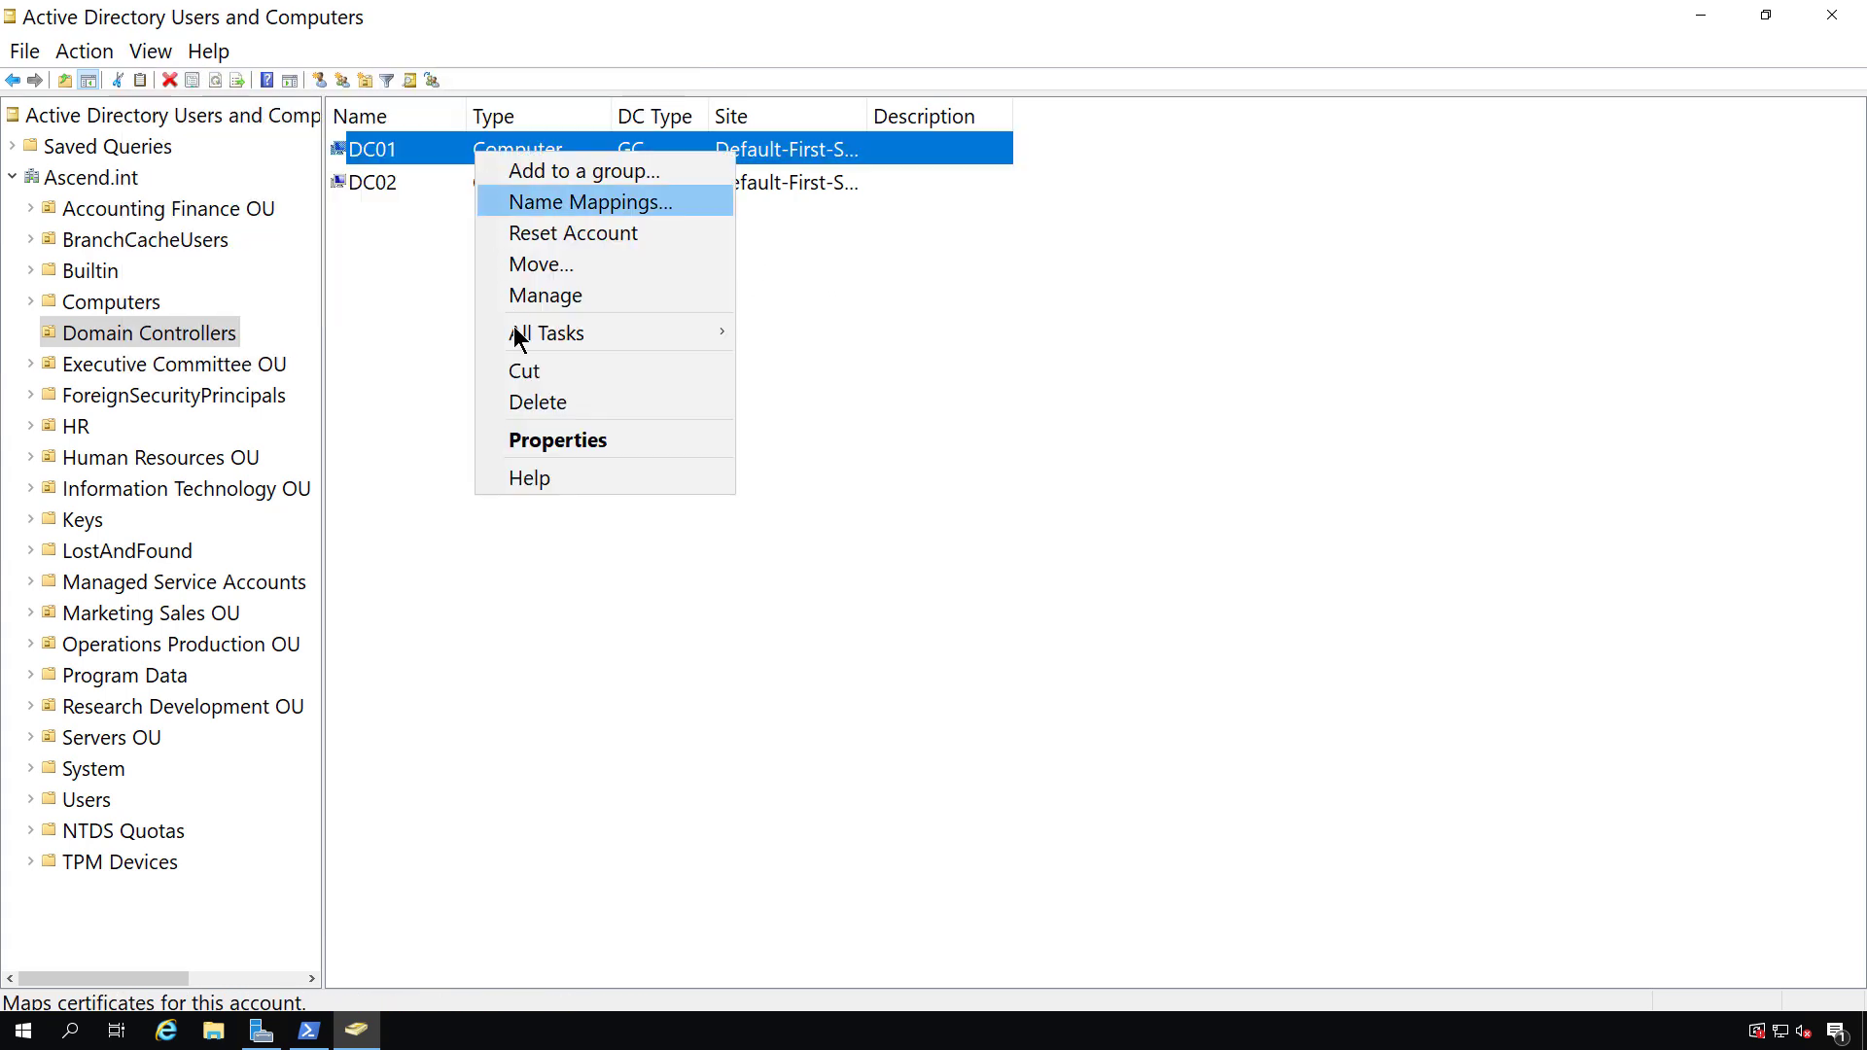
{"action": "left_click", "coordinate": [557, 439]}
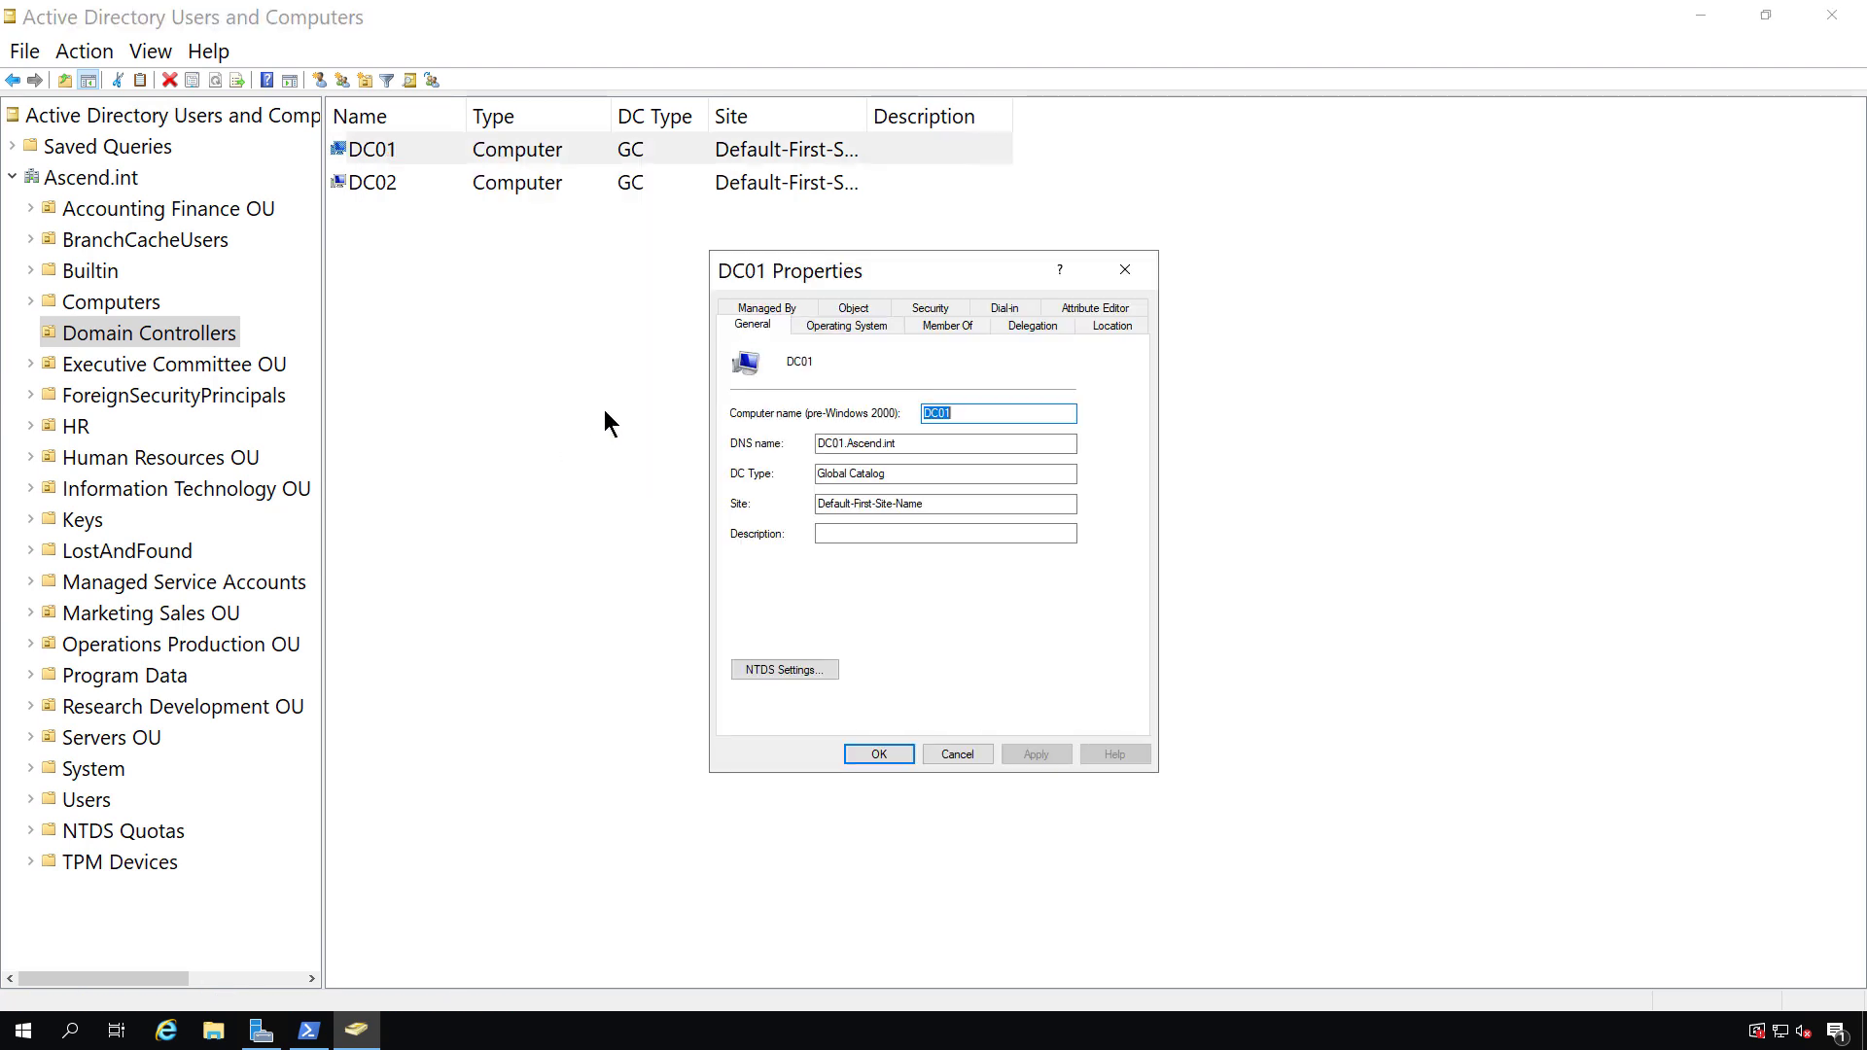
{"action": "mouse_move", "coordinate": [853, 308]}
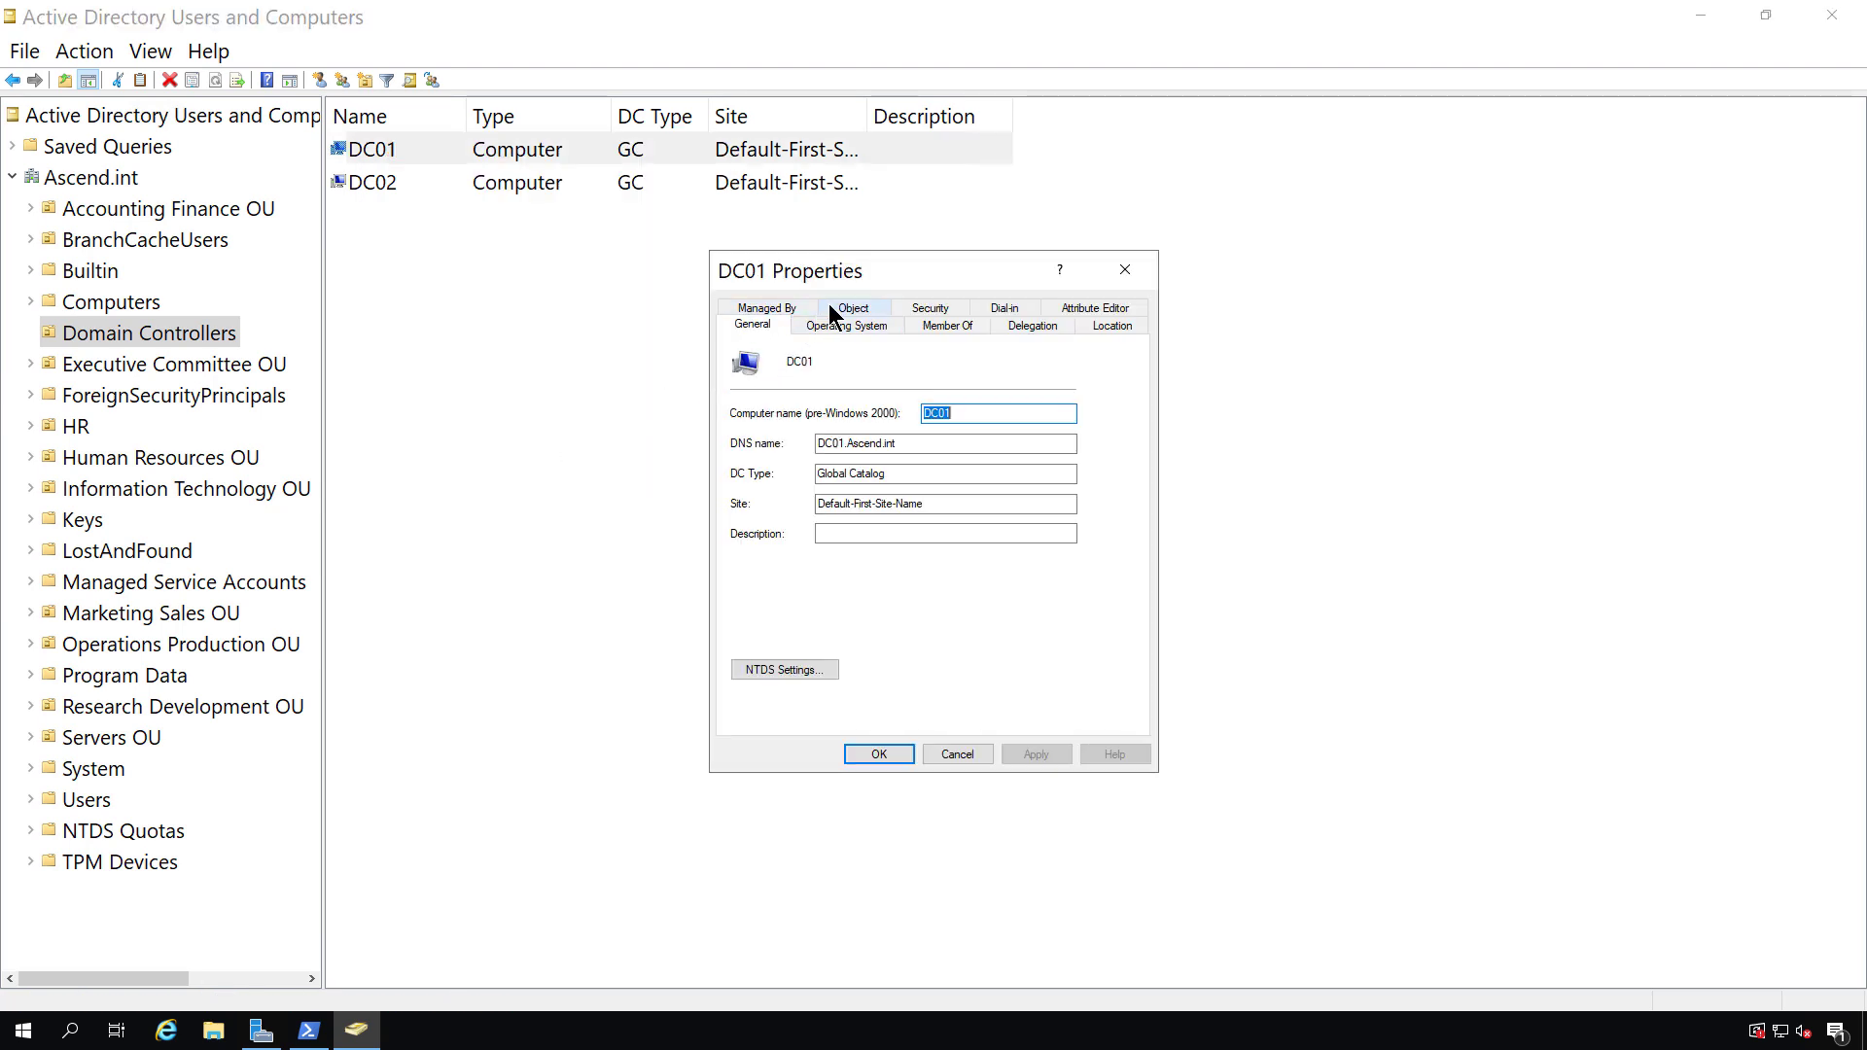
{"action": "left_click", "coordinate": [853, 308]}
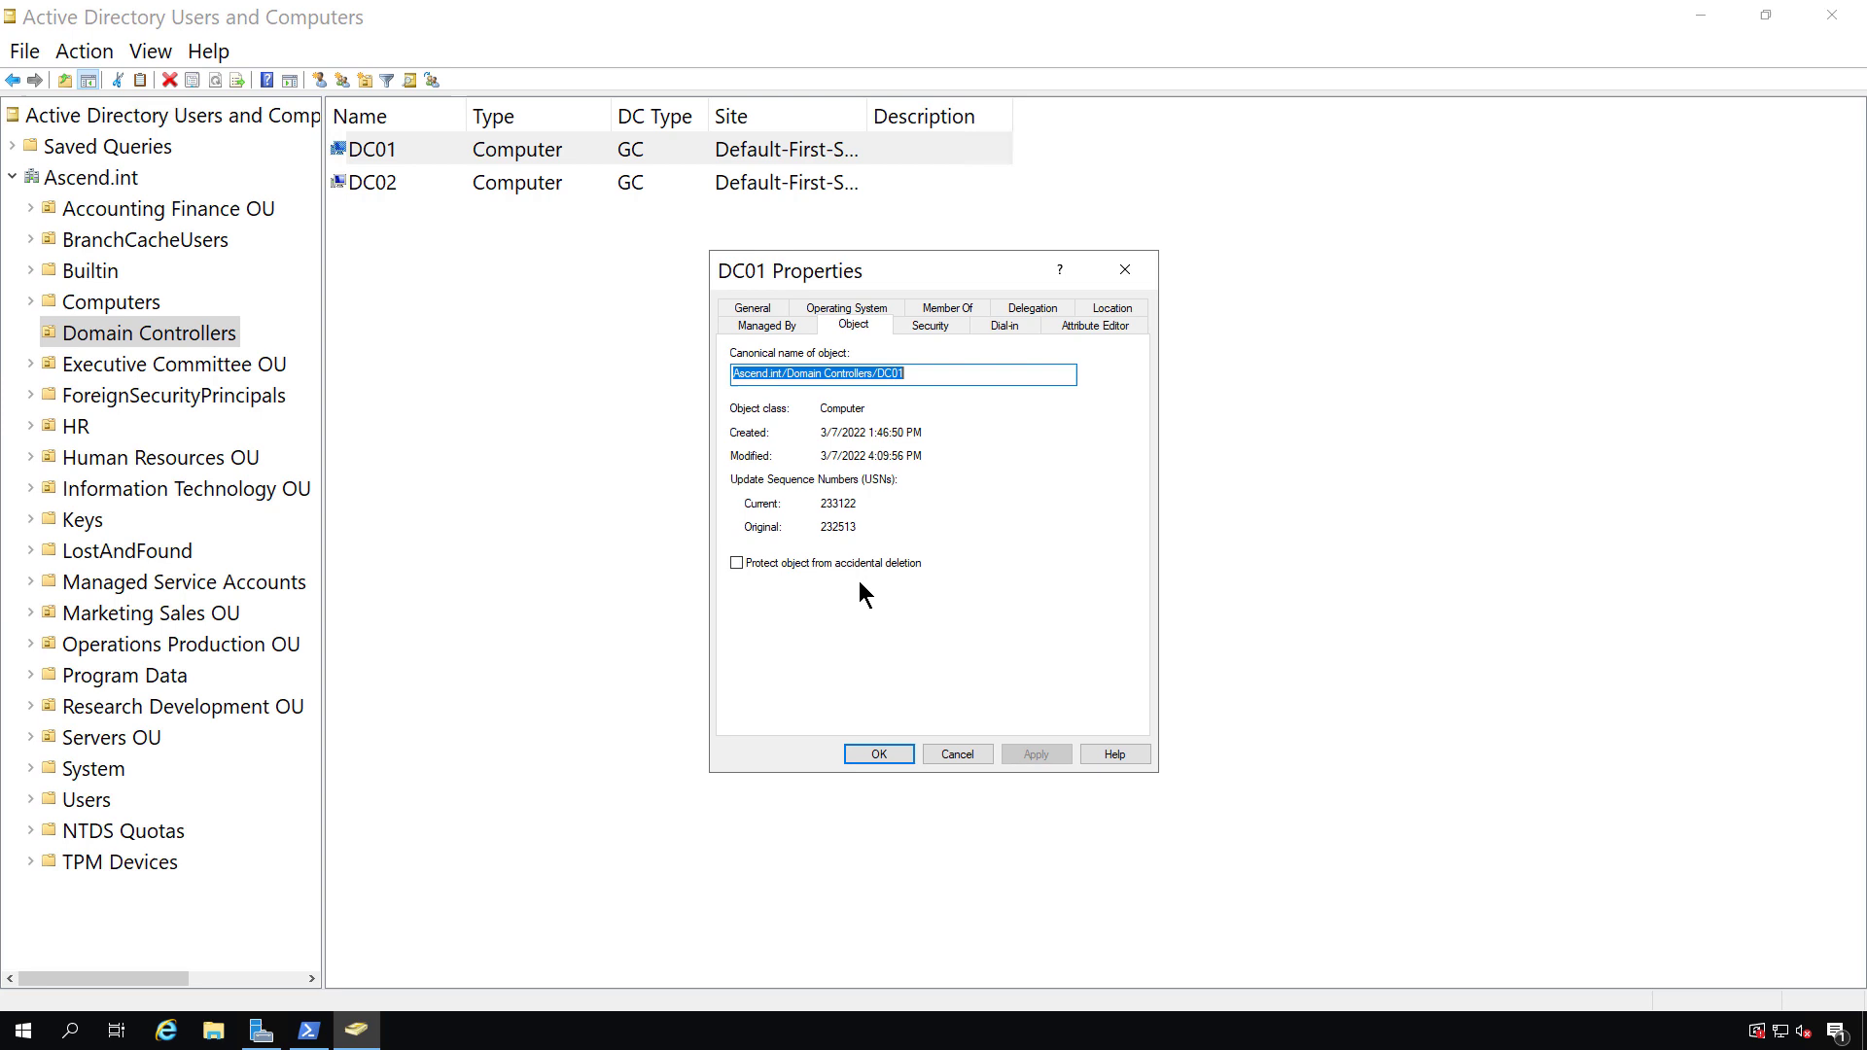
{"action": "mouse_move", "coordinate": [842, 579]}
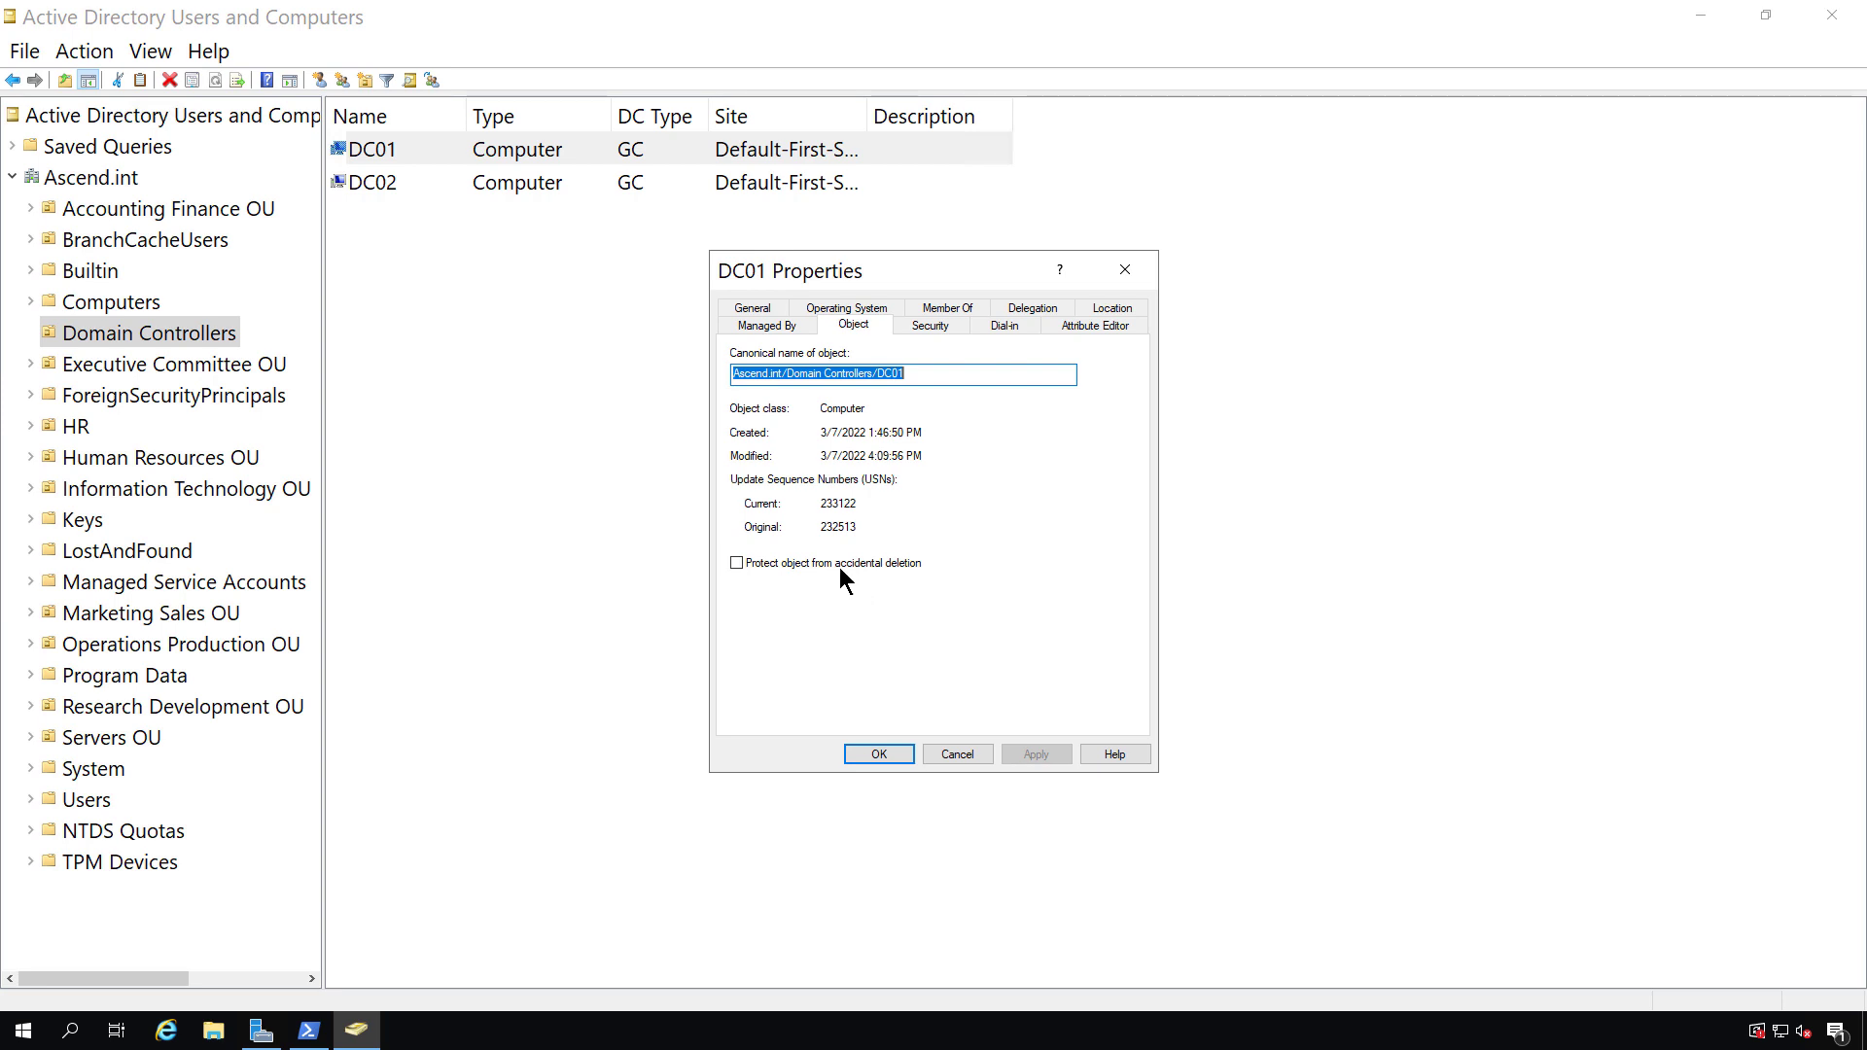
{"action": "left_click", "coordinate": [736, 562]}
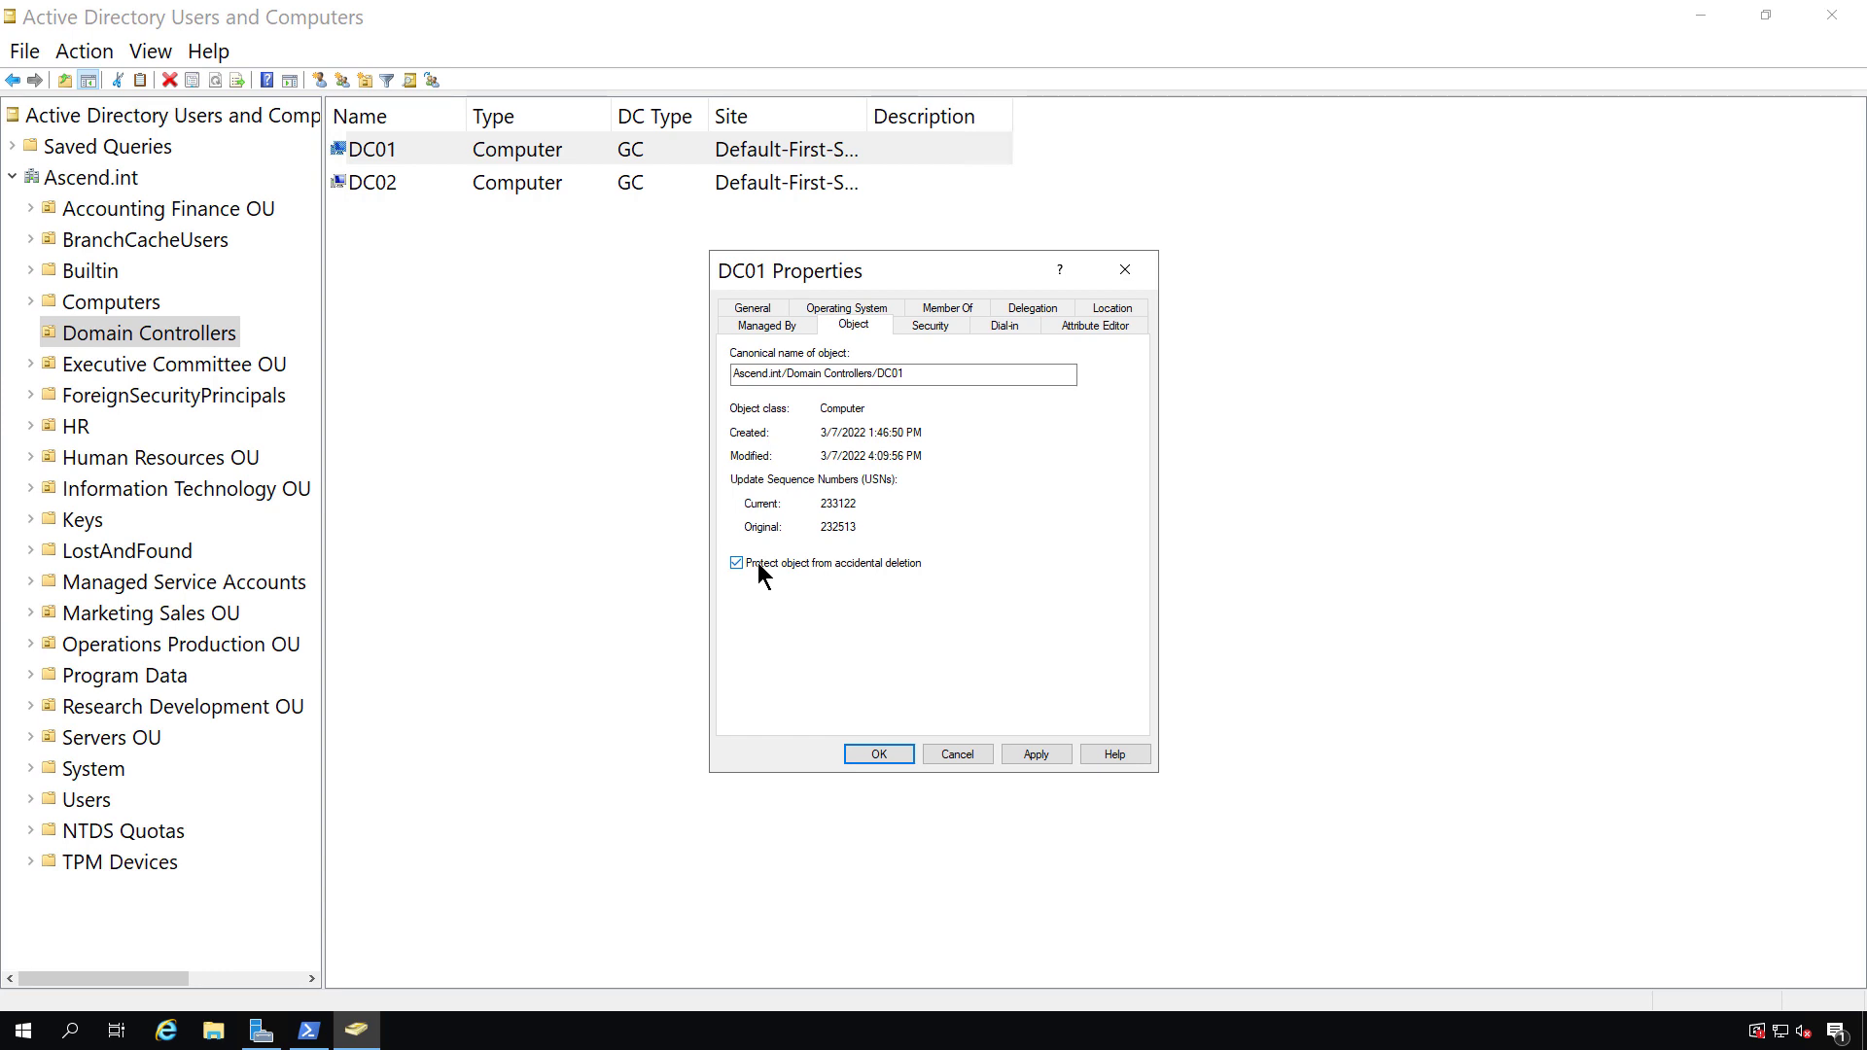
{"action": "left_click", "coordinate": [736, 562]}
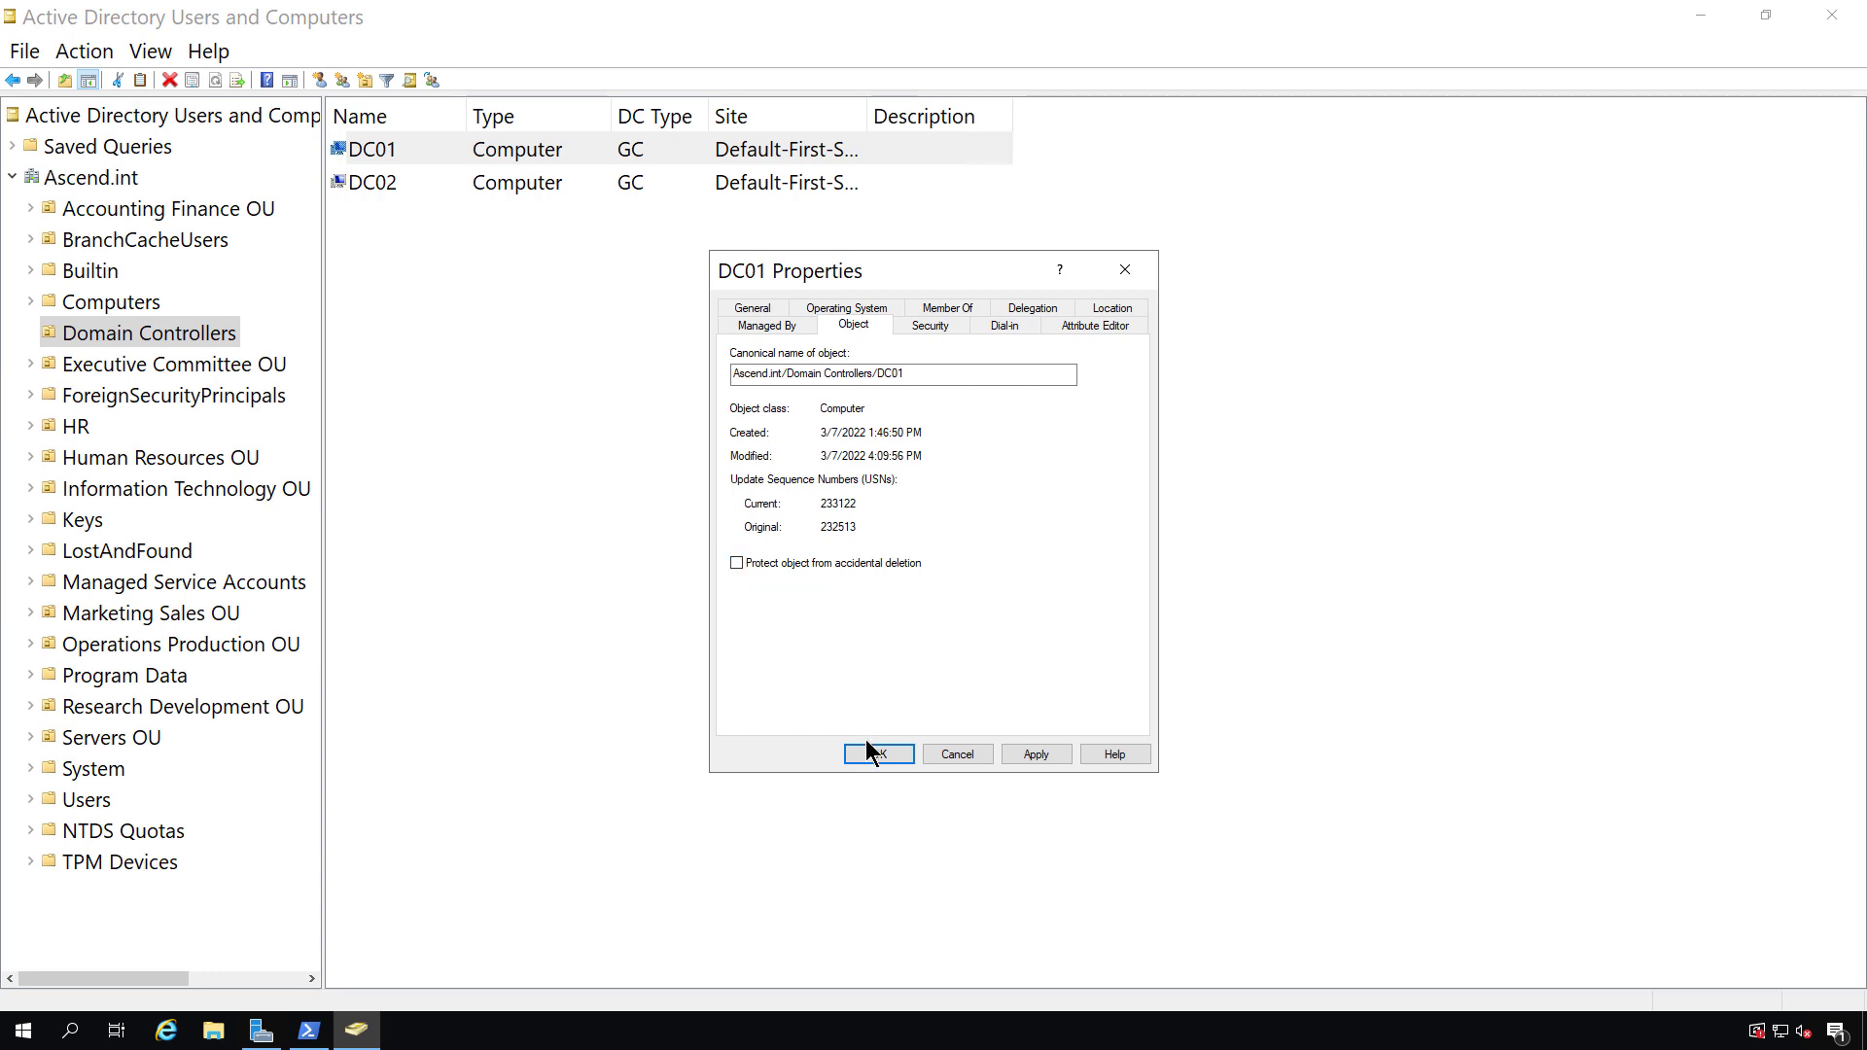
{"action": "left_click", "coordinate": [877, 752]}
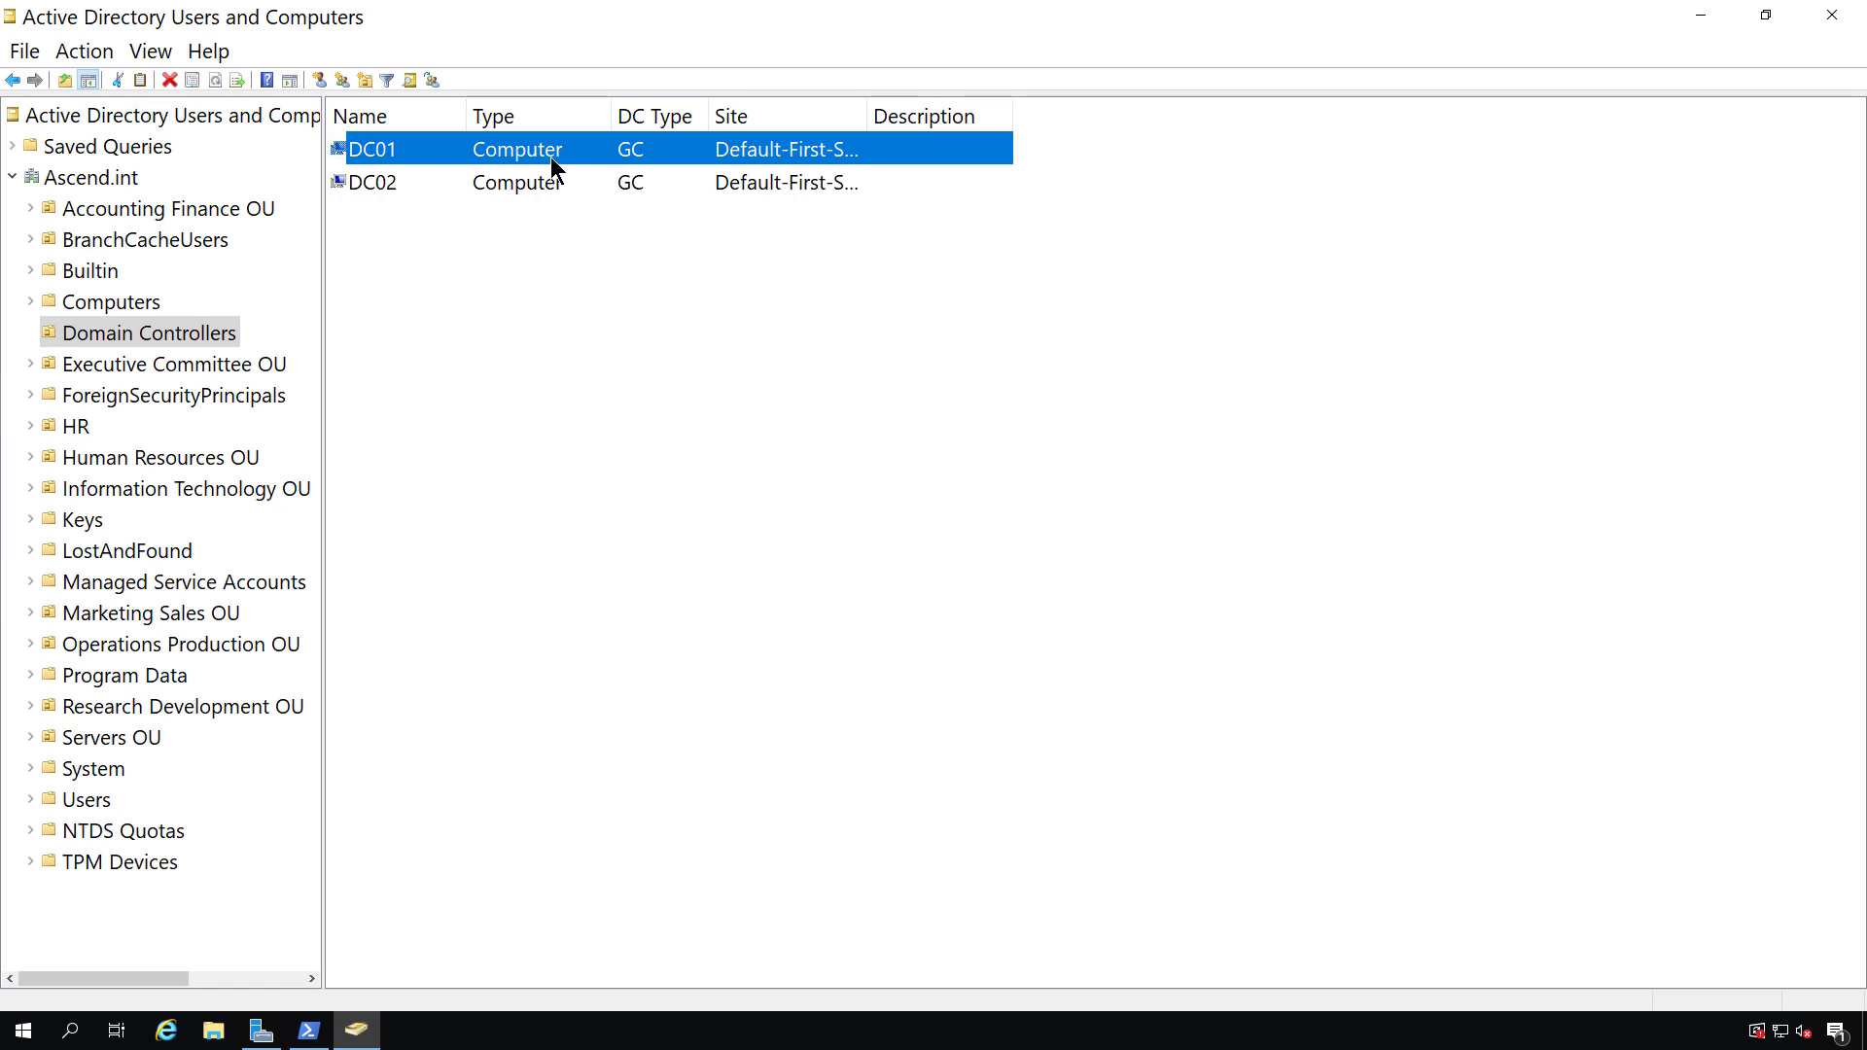
Begin deleting the offline DC01 computer object, then abandon the deletion.
{"action": "right_click", "coordinate": [372, 148]}
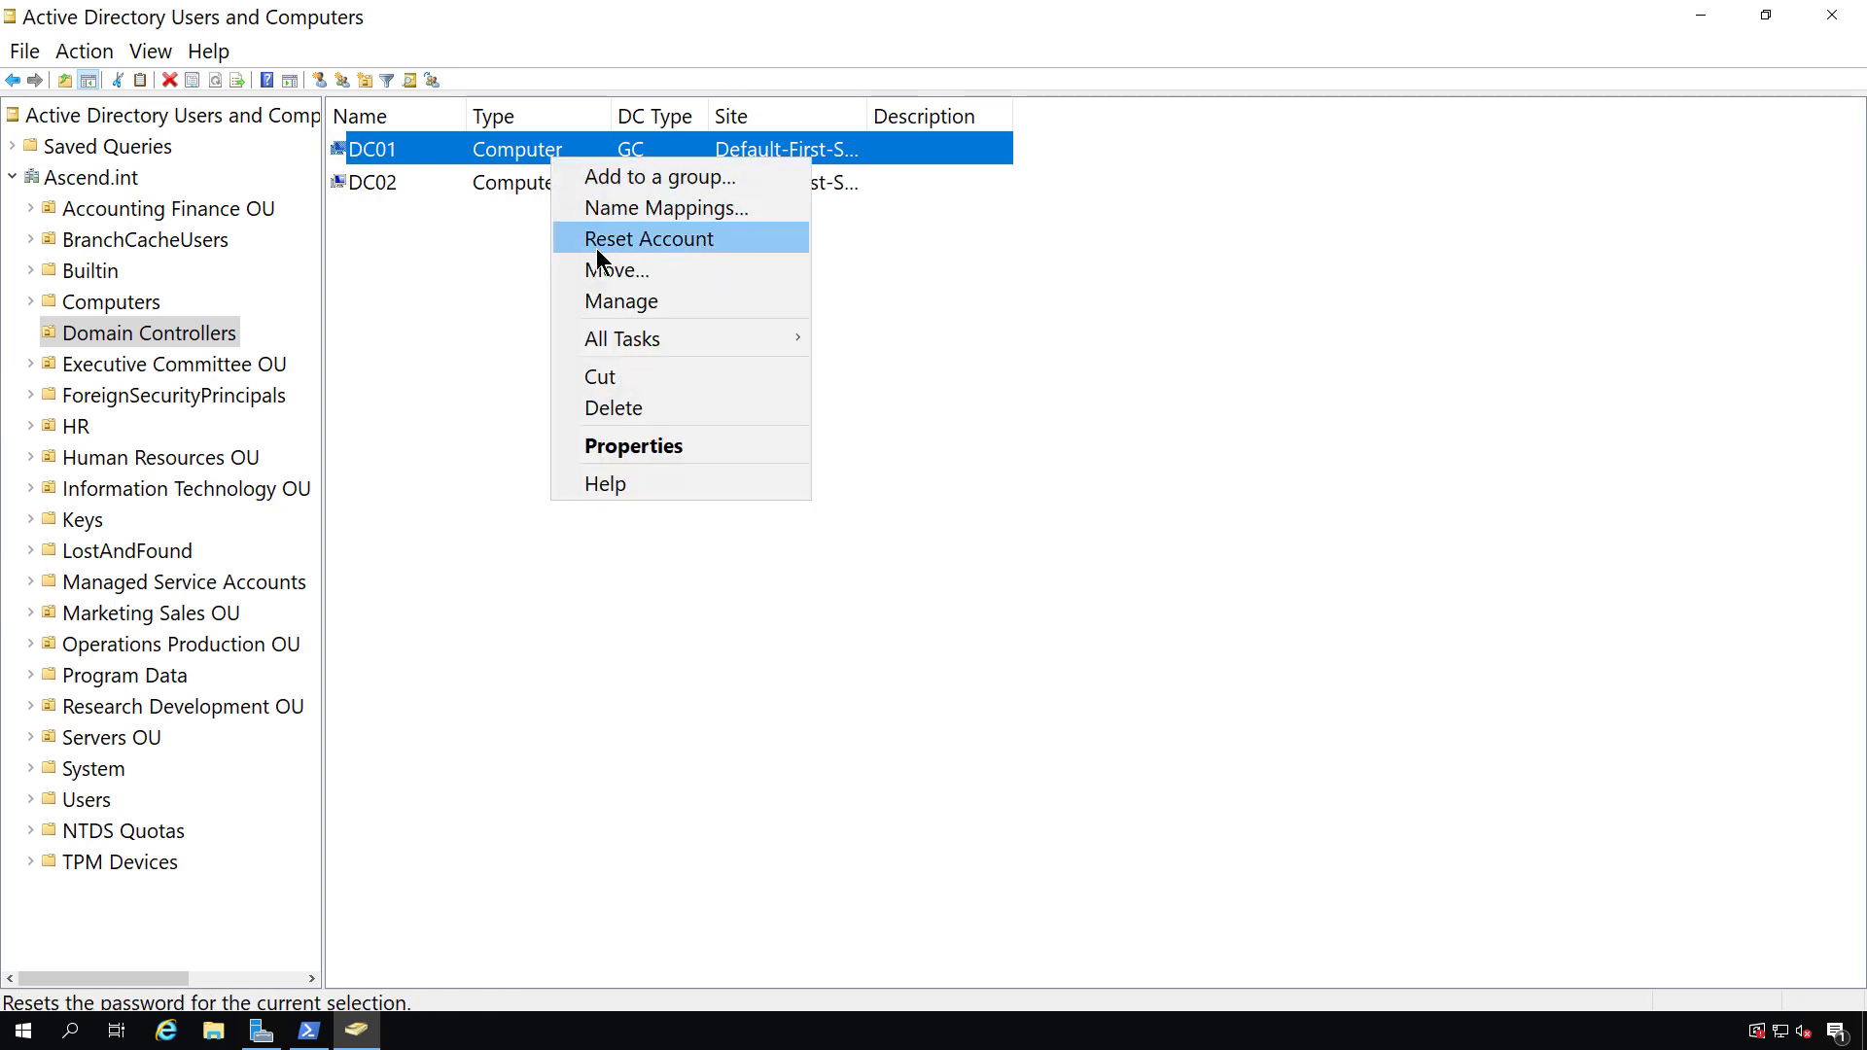
{"action": "left_click", "coordinate": [614, 409]}
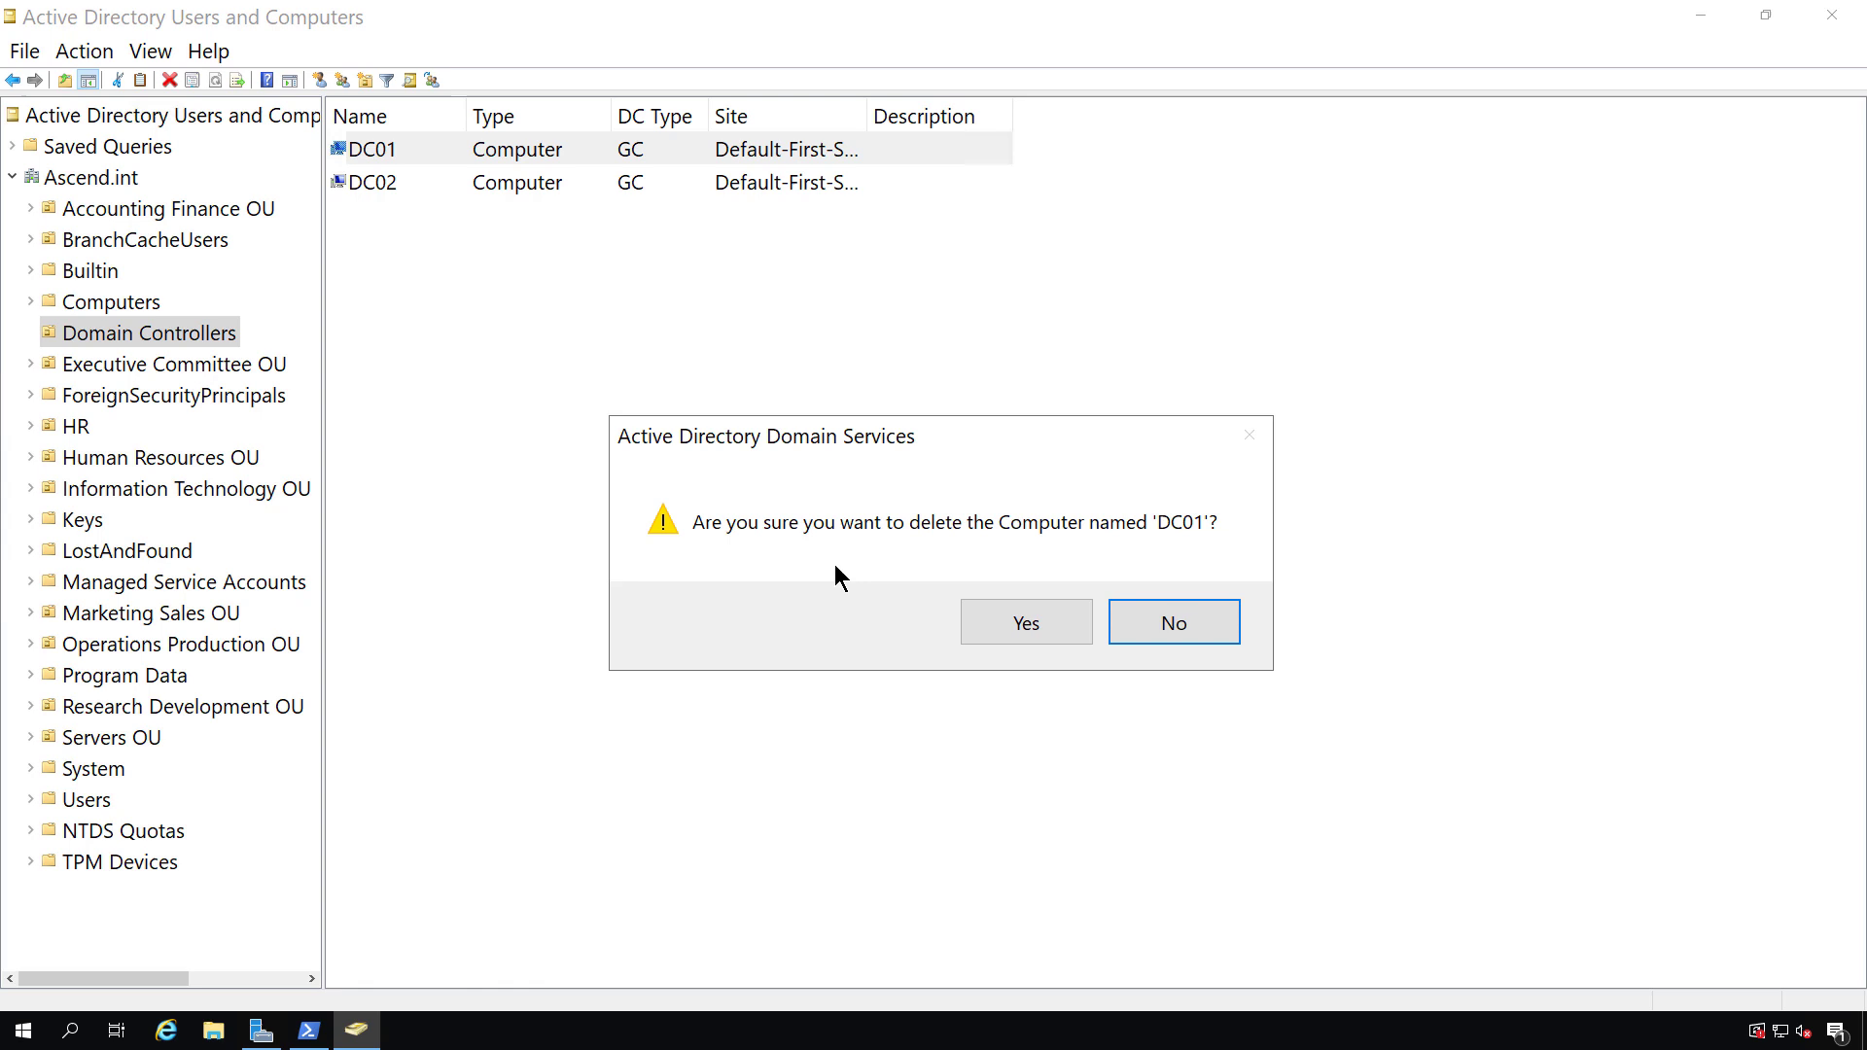
{"action": "left_click", "coordinate": [1024, 621]}
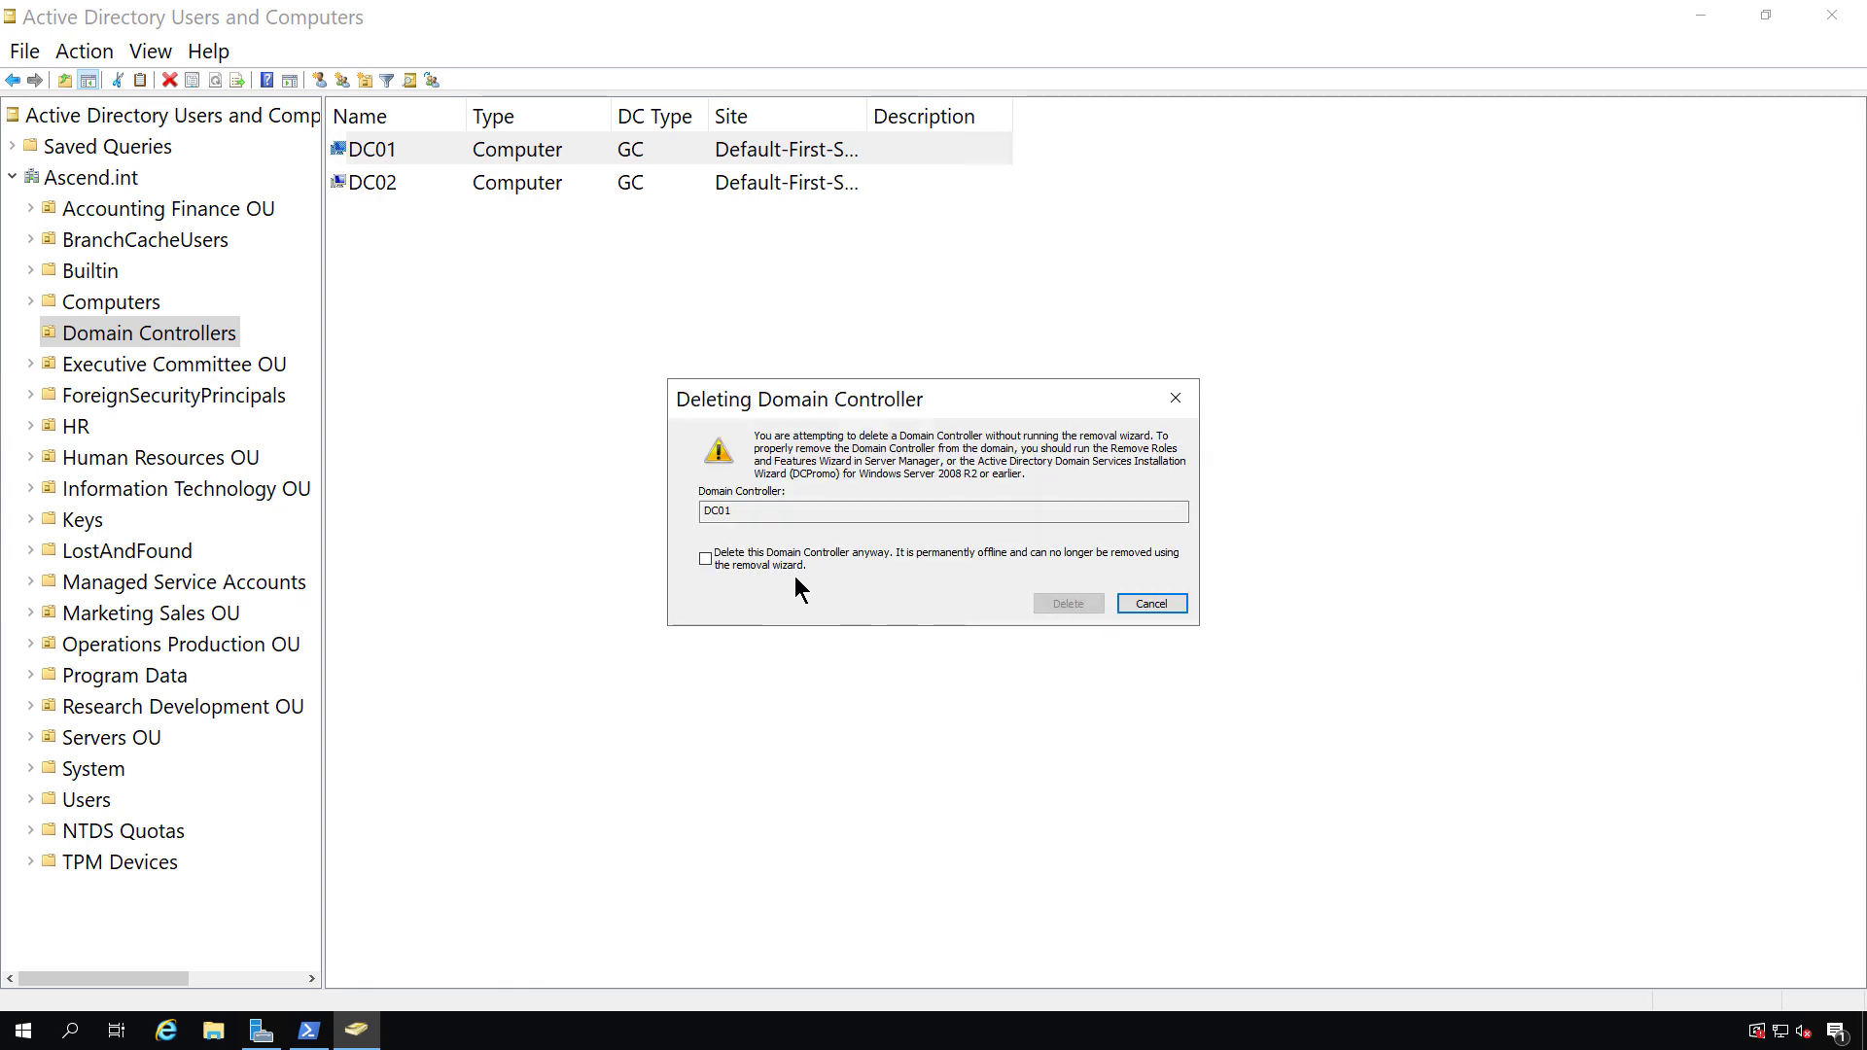
{"action": "left_click", "coordinate": [704, 558]}
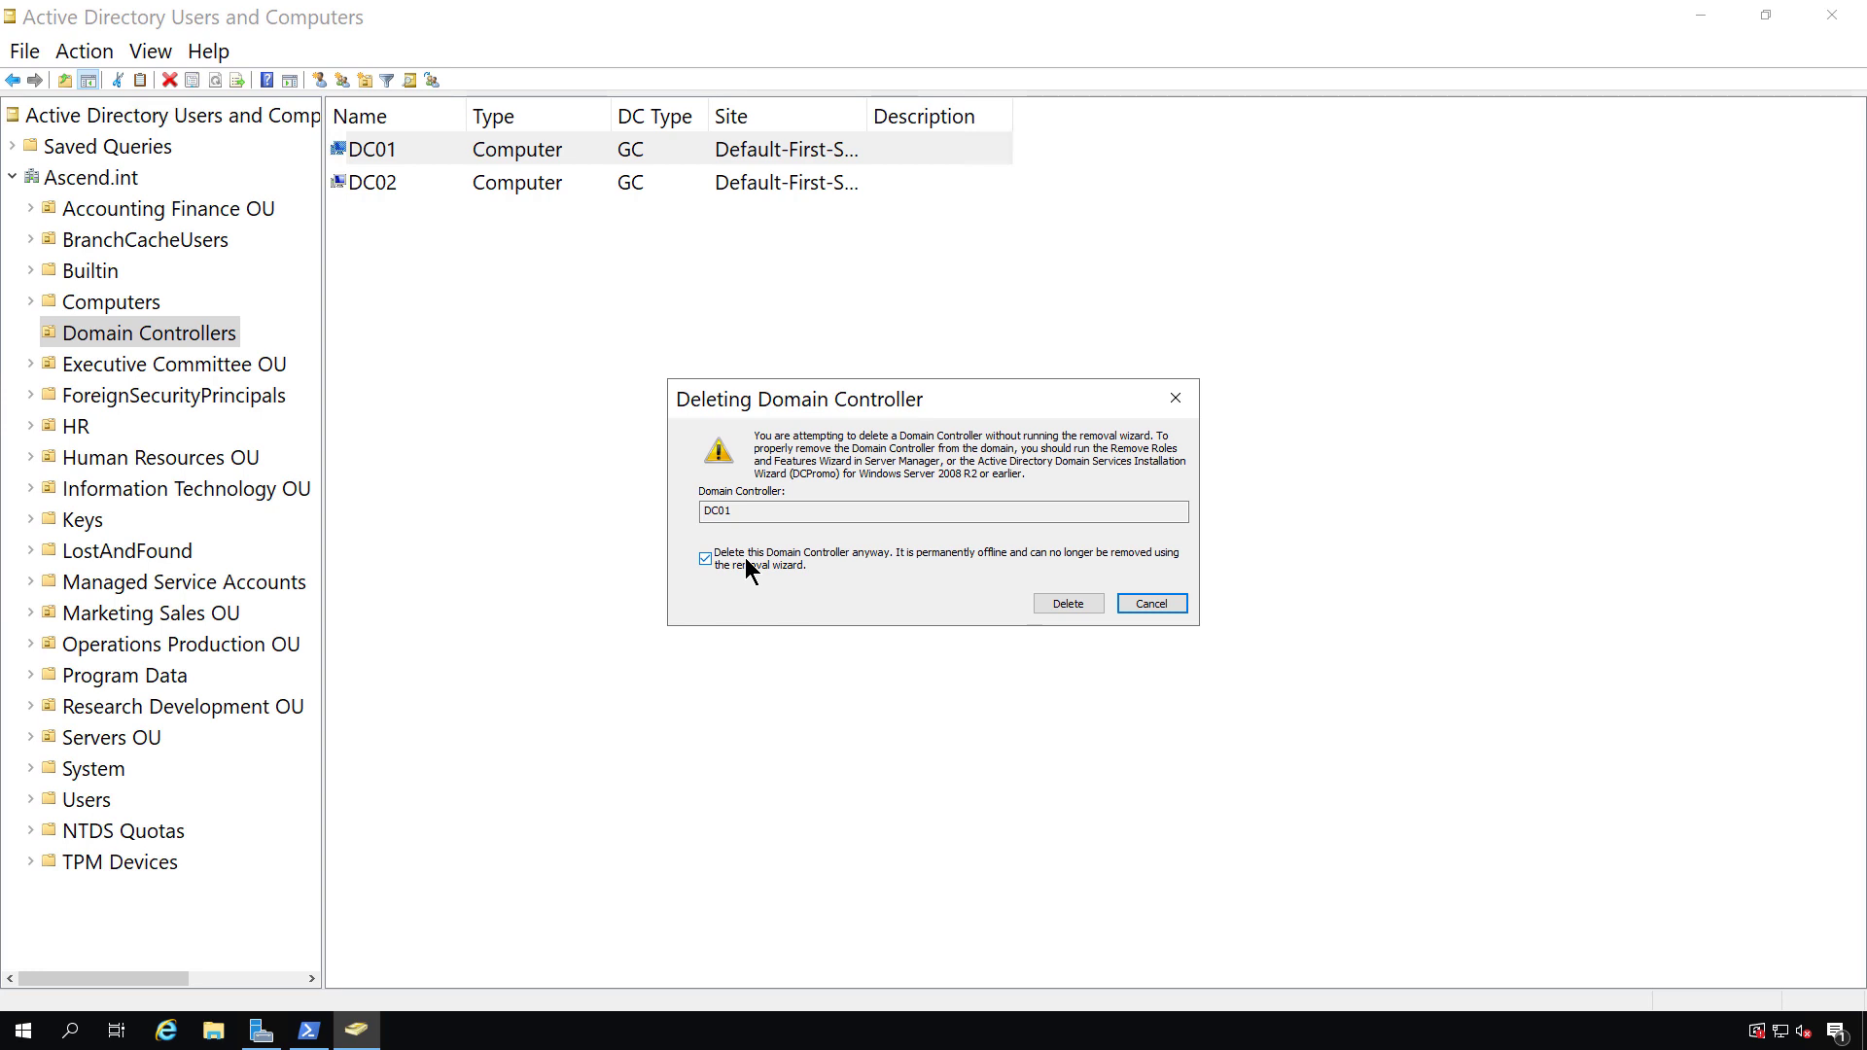
{"action": "mouse_move", "coordinate": [849, 590]}
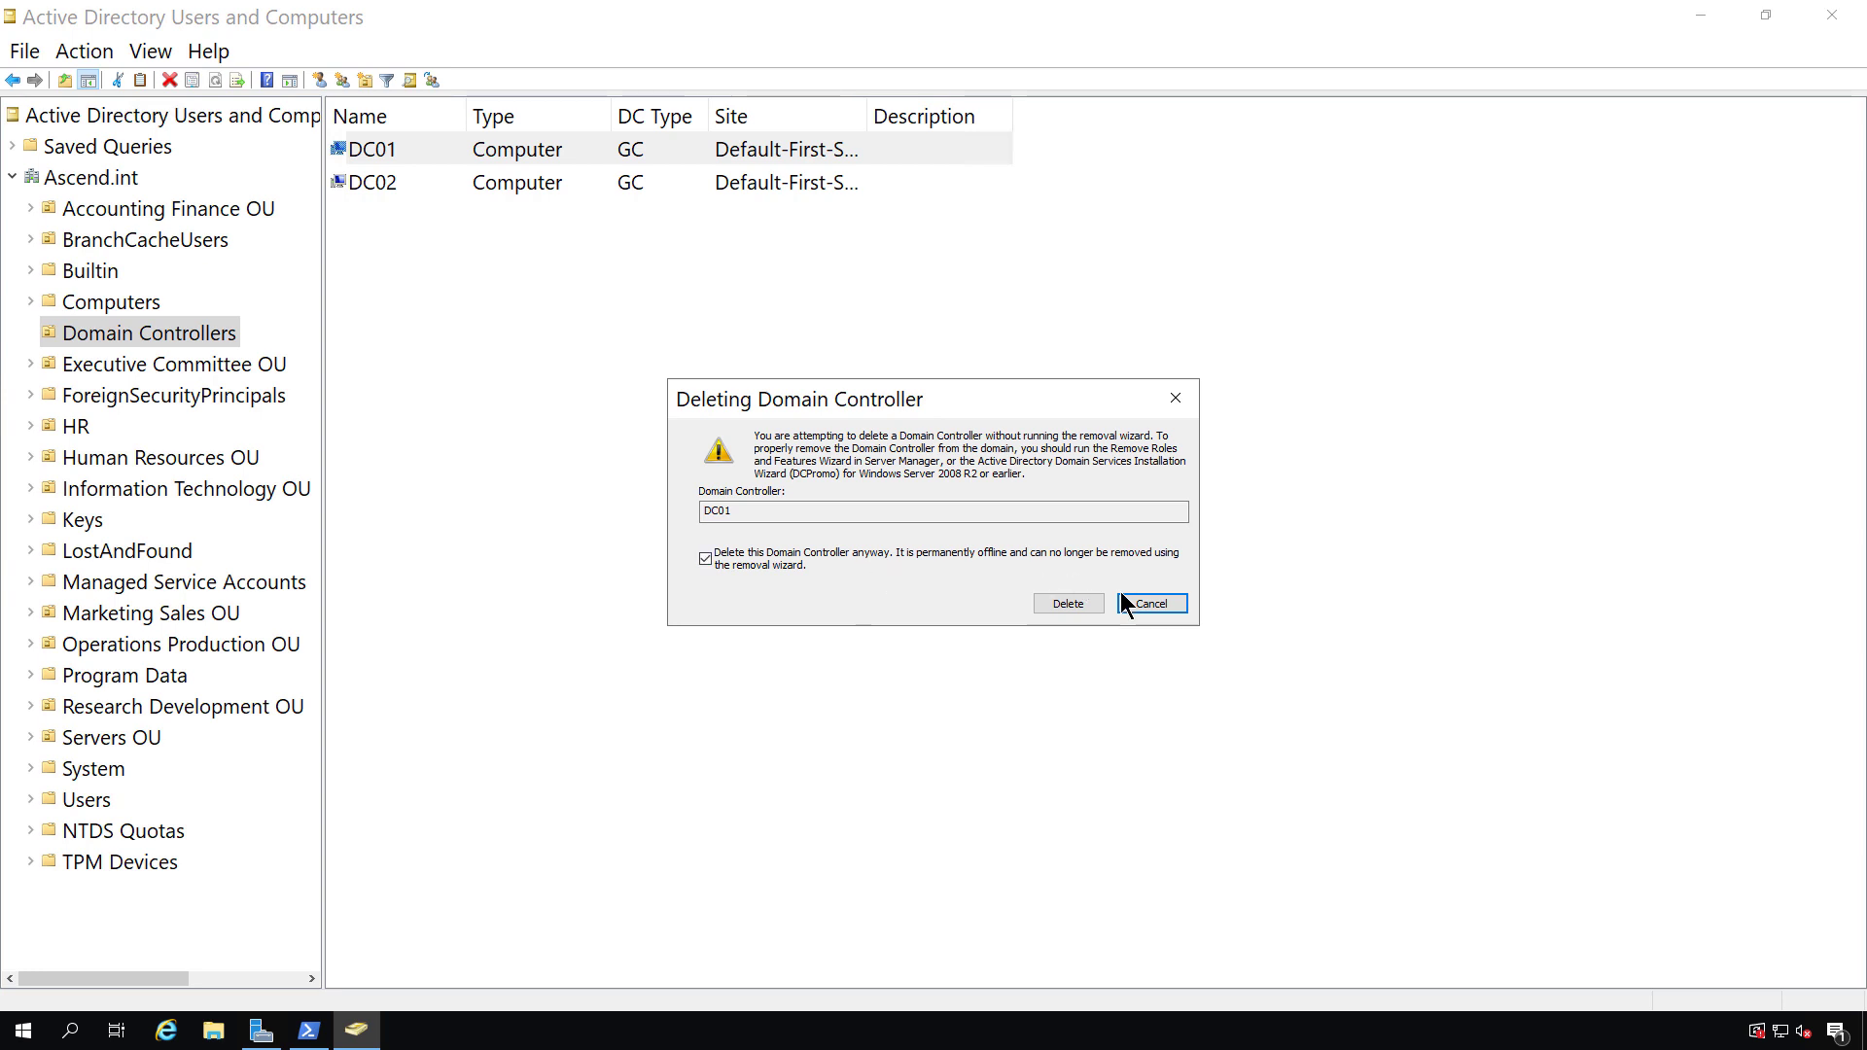
{"action": "left_click", "coordinate": [1149, 603]}
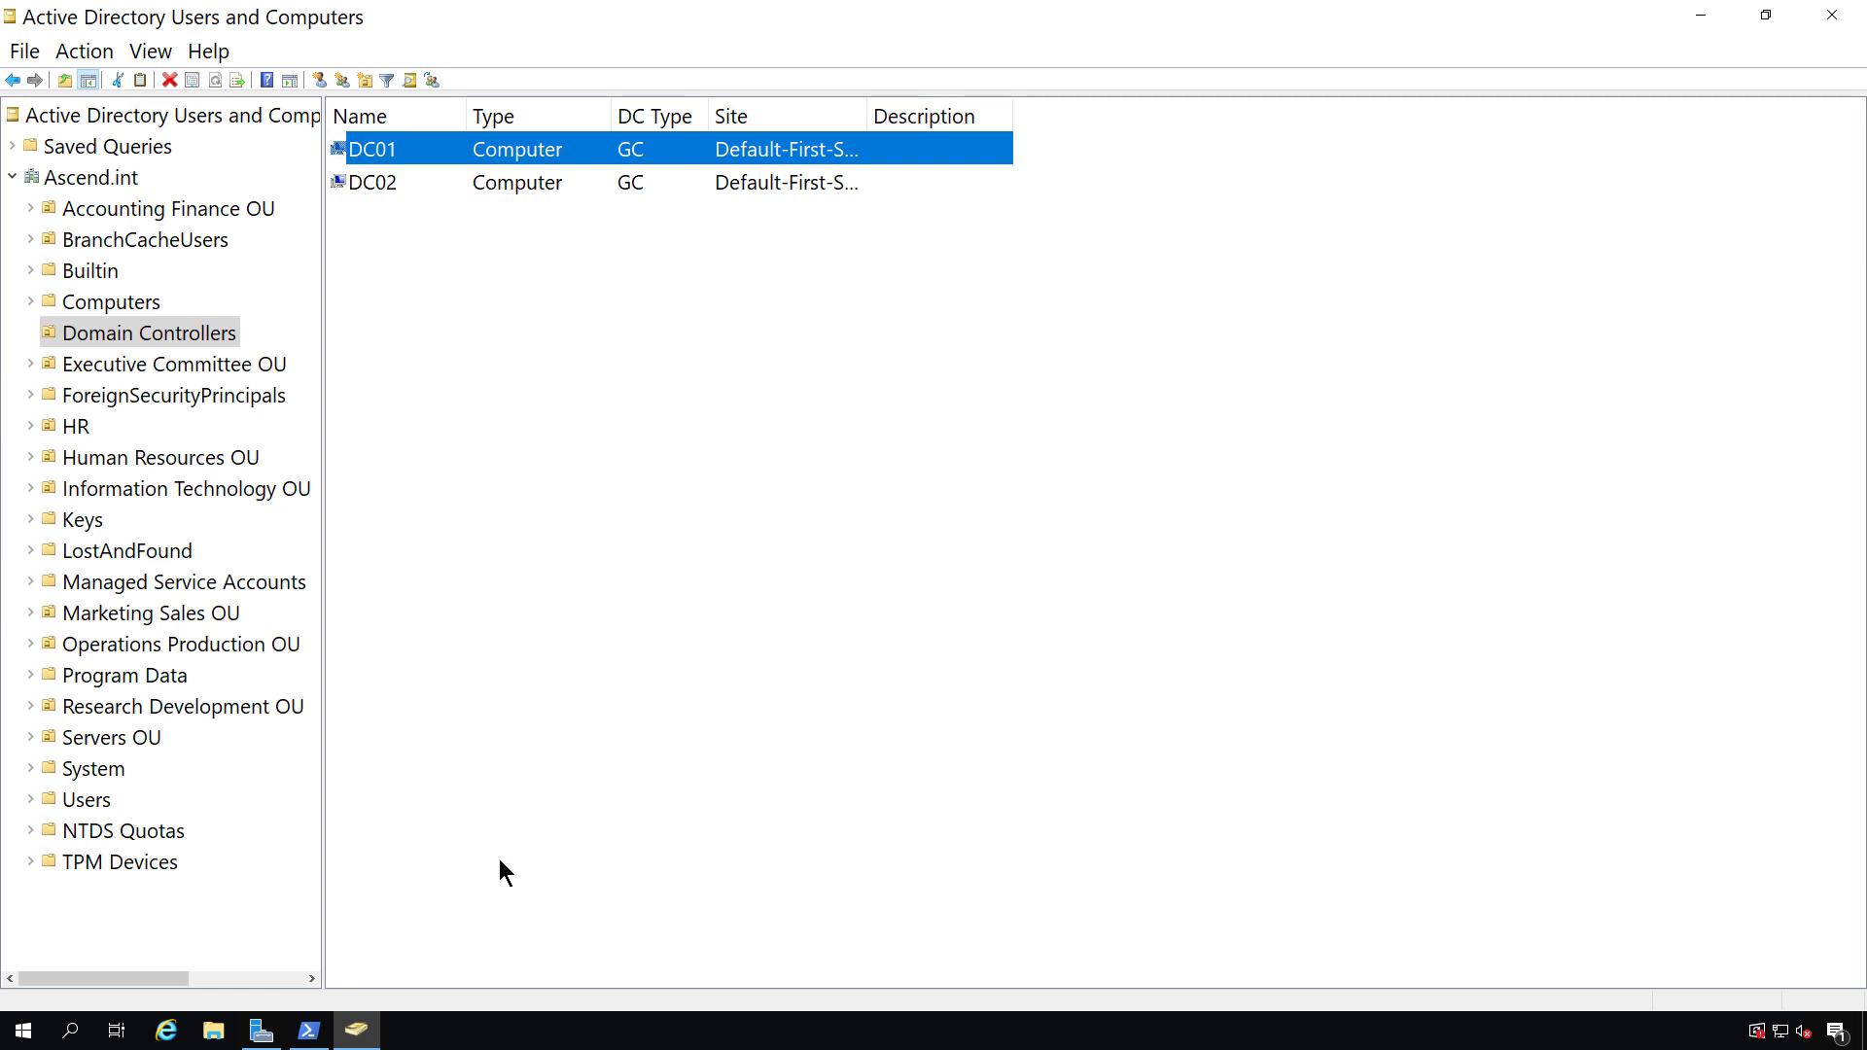
{"action": "mouse_move", "coordinate": [86, 1019]}
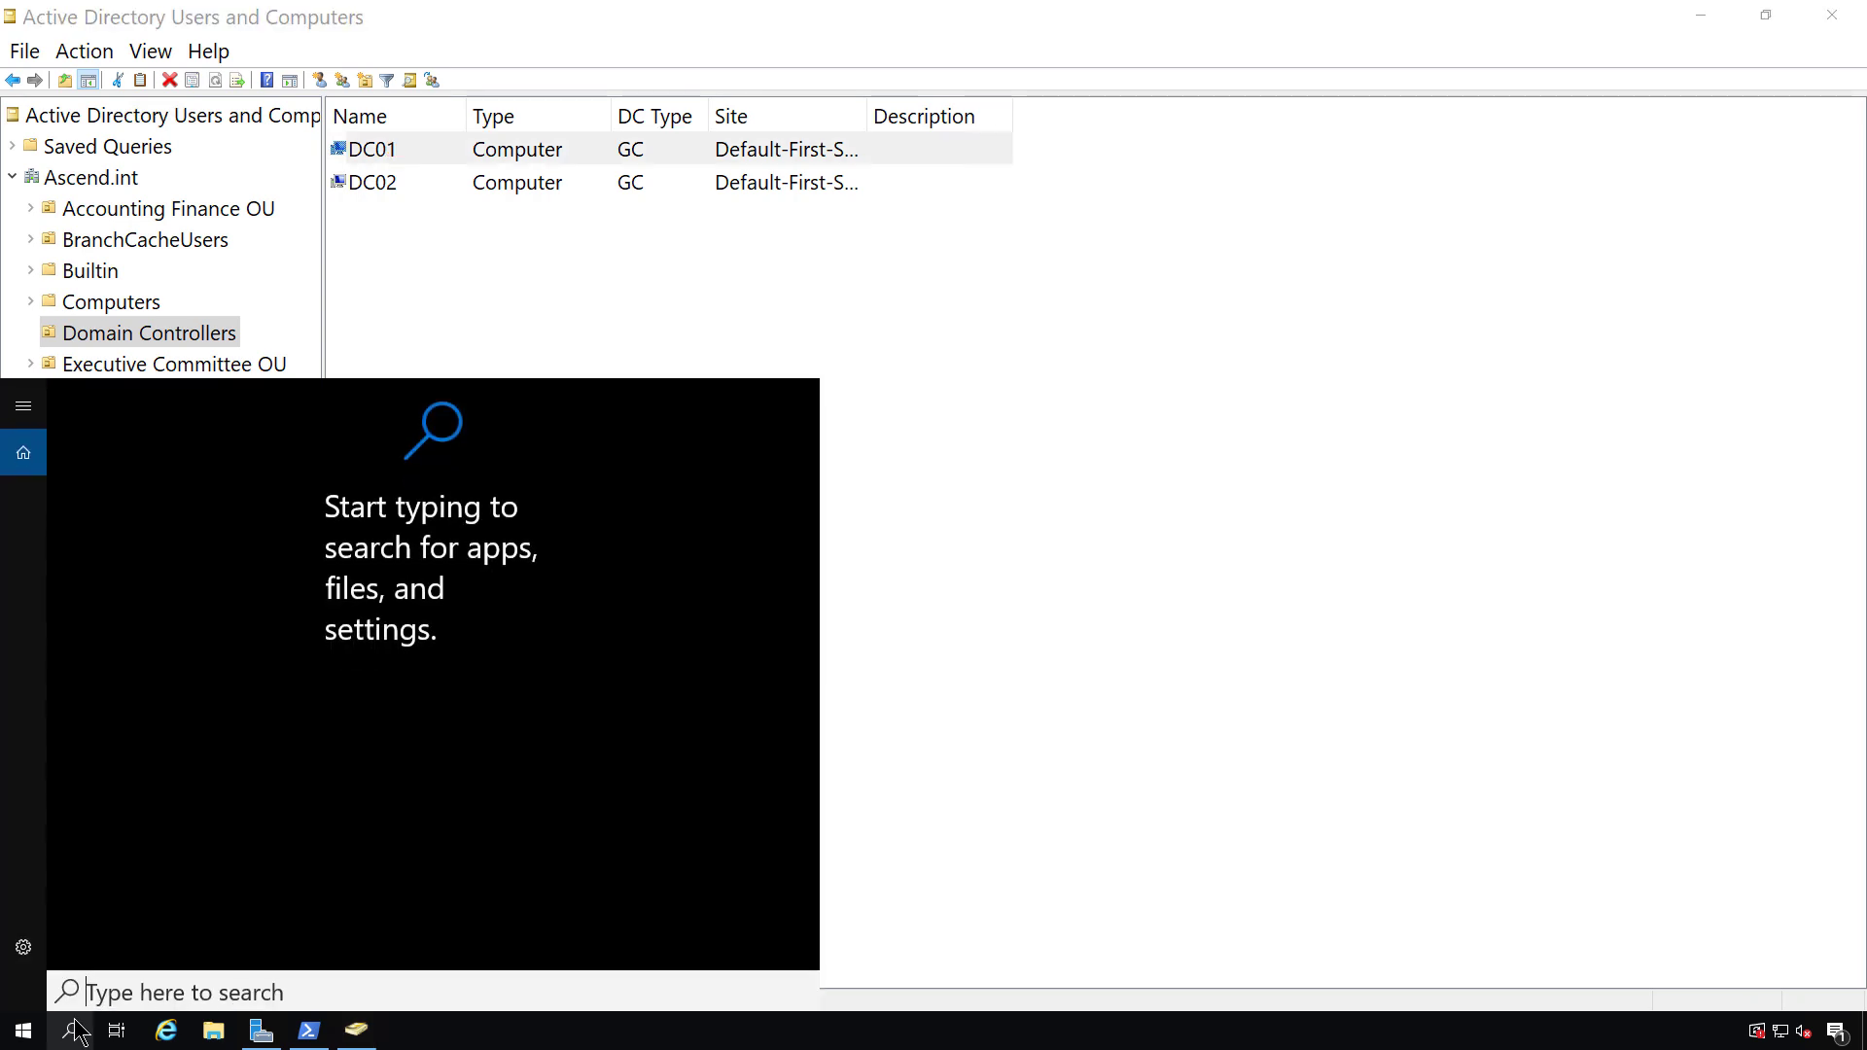
Launch Command Prompt as administrator from a cmd Start search.
{"action": "type", "text": "cmd"}
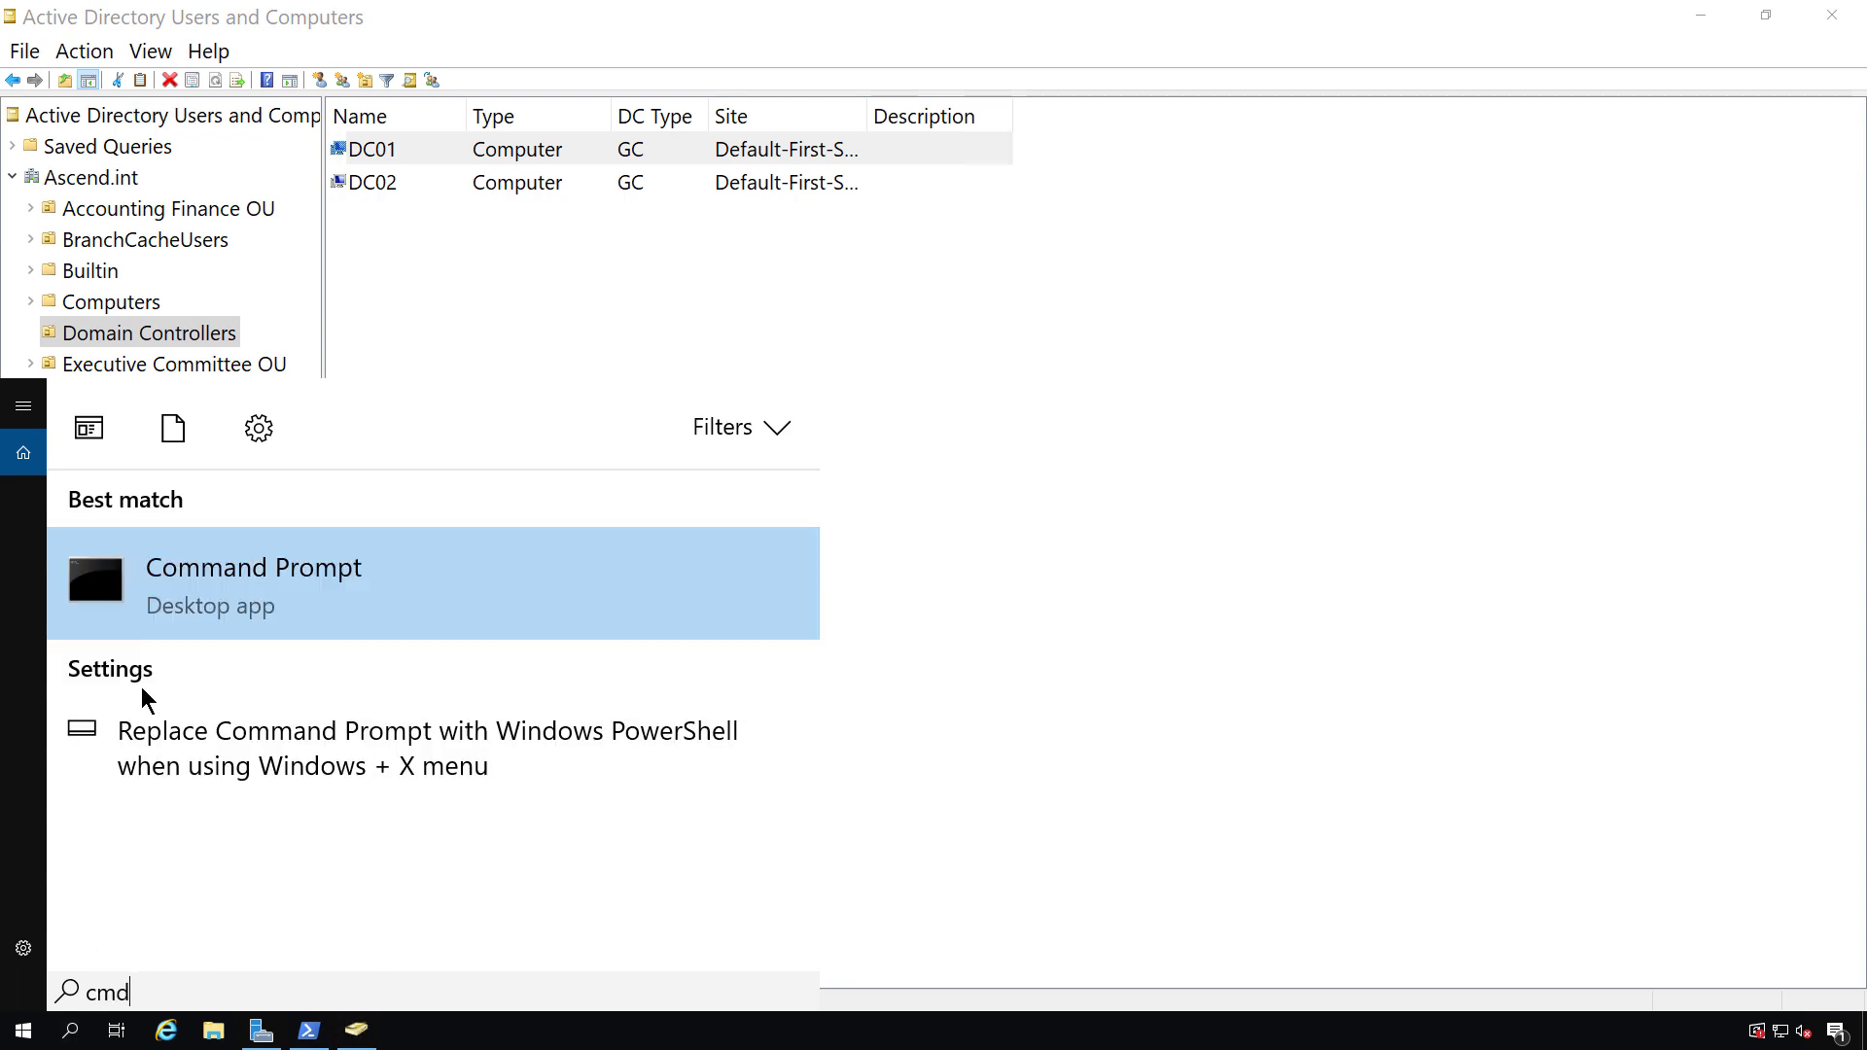
{"action": "right_click", "coordinate": [253, 583]}
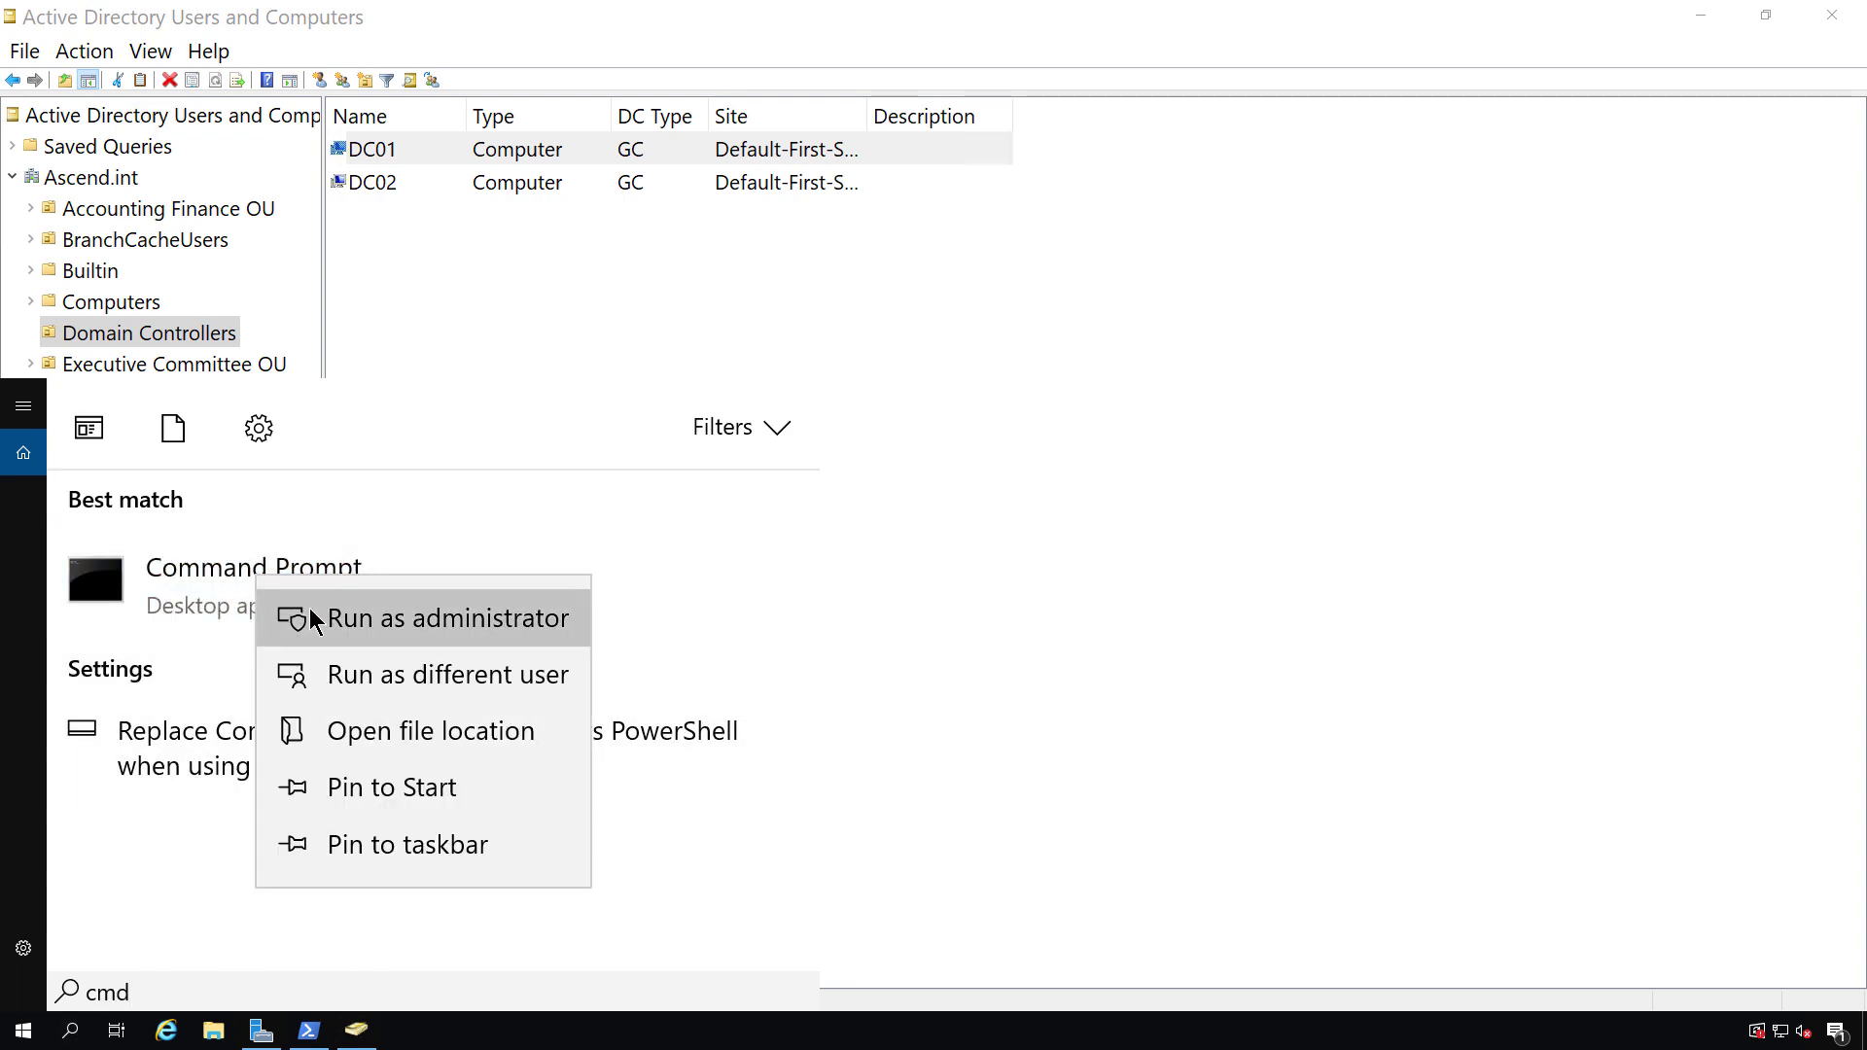
{"action": "left_click", "coordinate": [447, 618]}
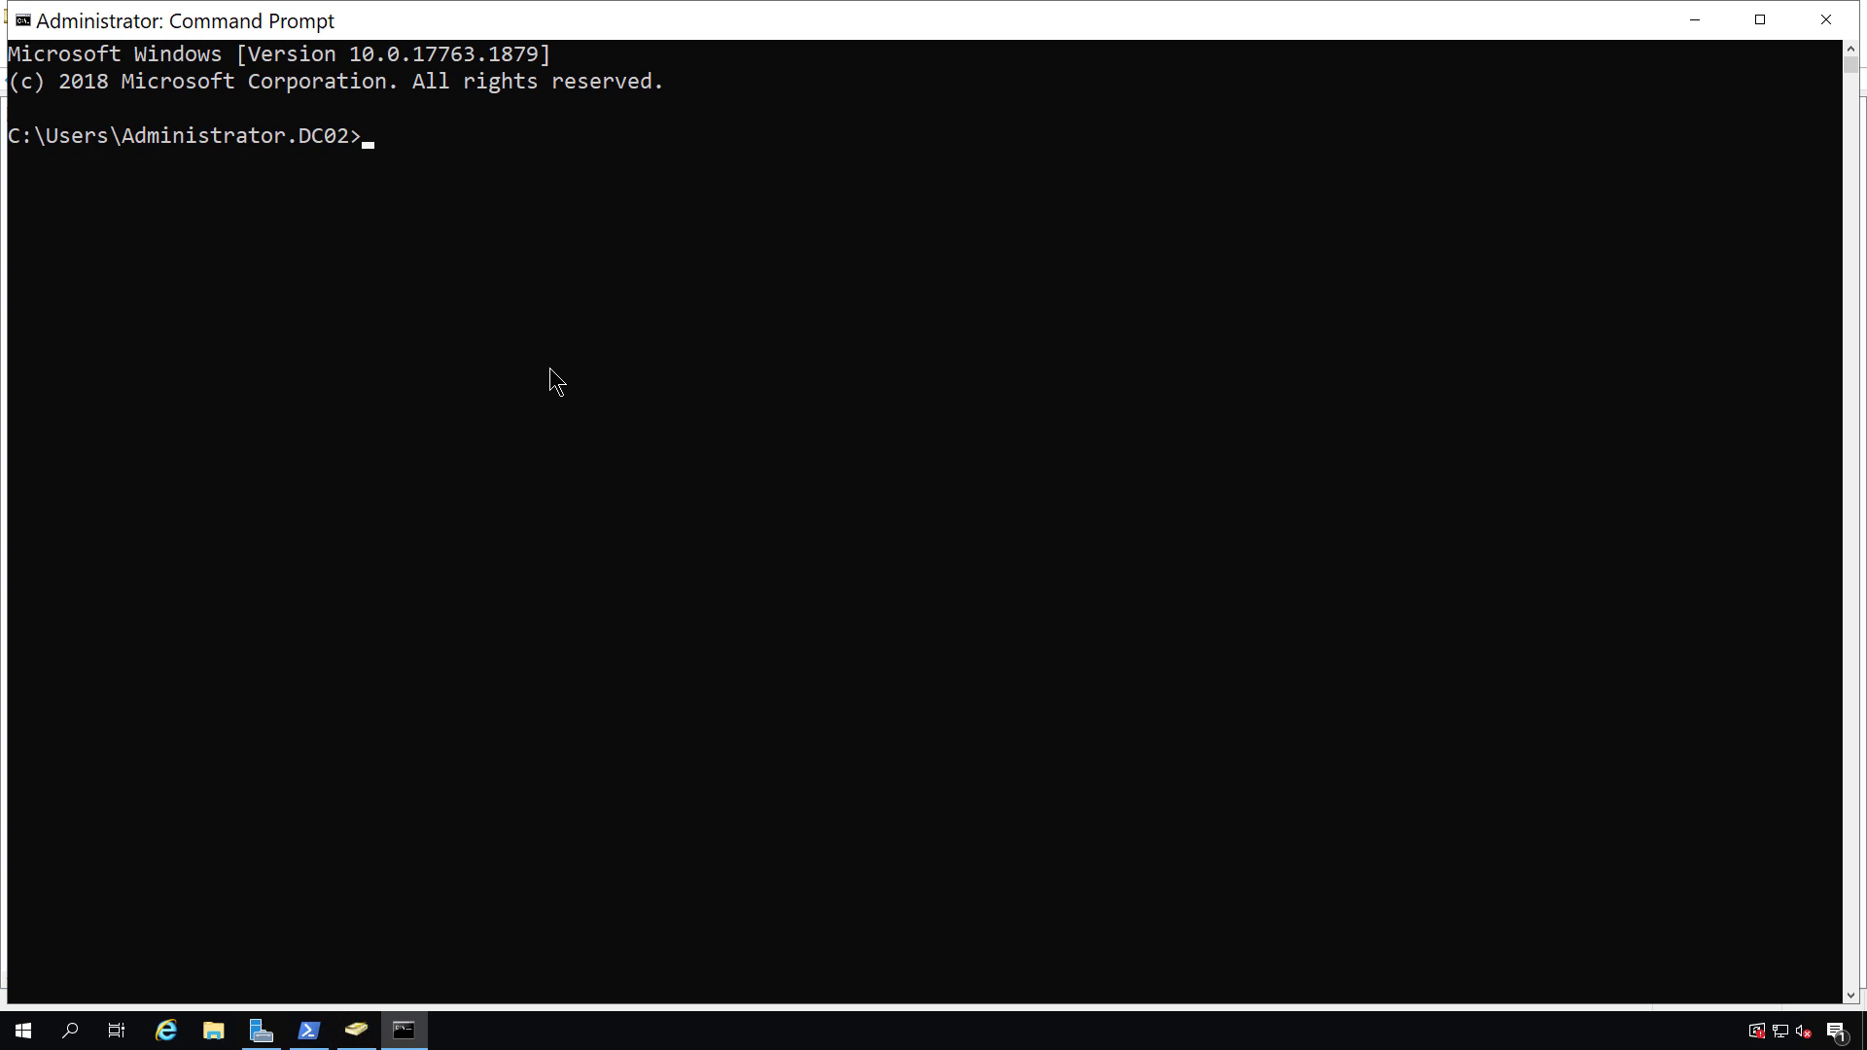
Clear the screen, start ntdsutil and enter its metadata cleanup context.
{"action": "type", "text": "cls"}
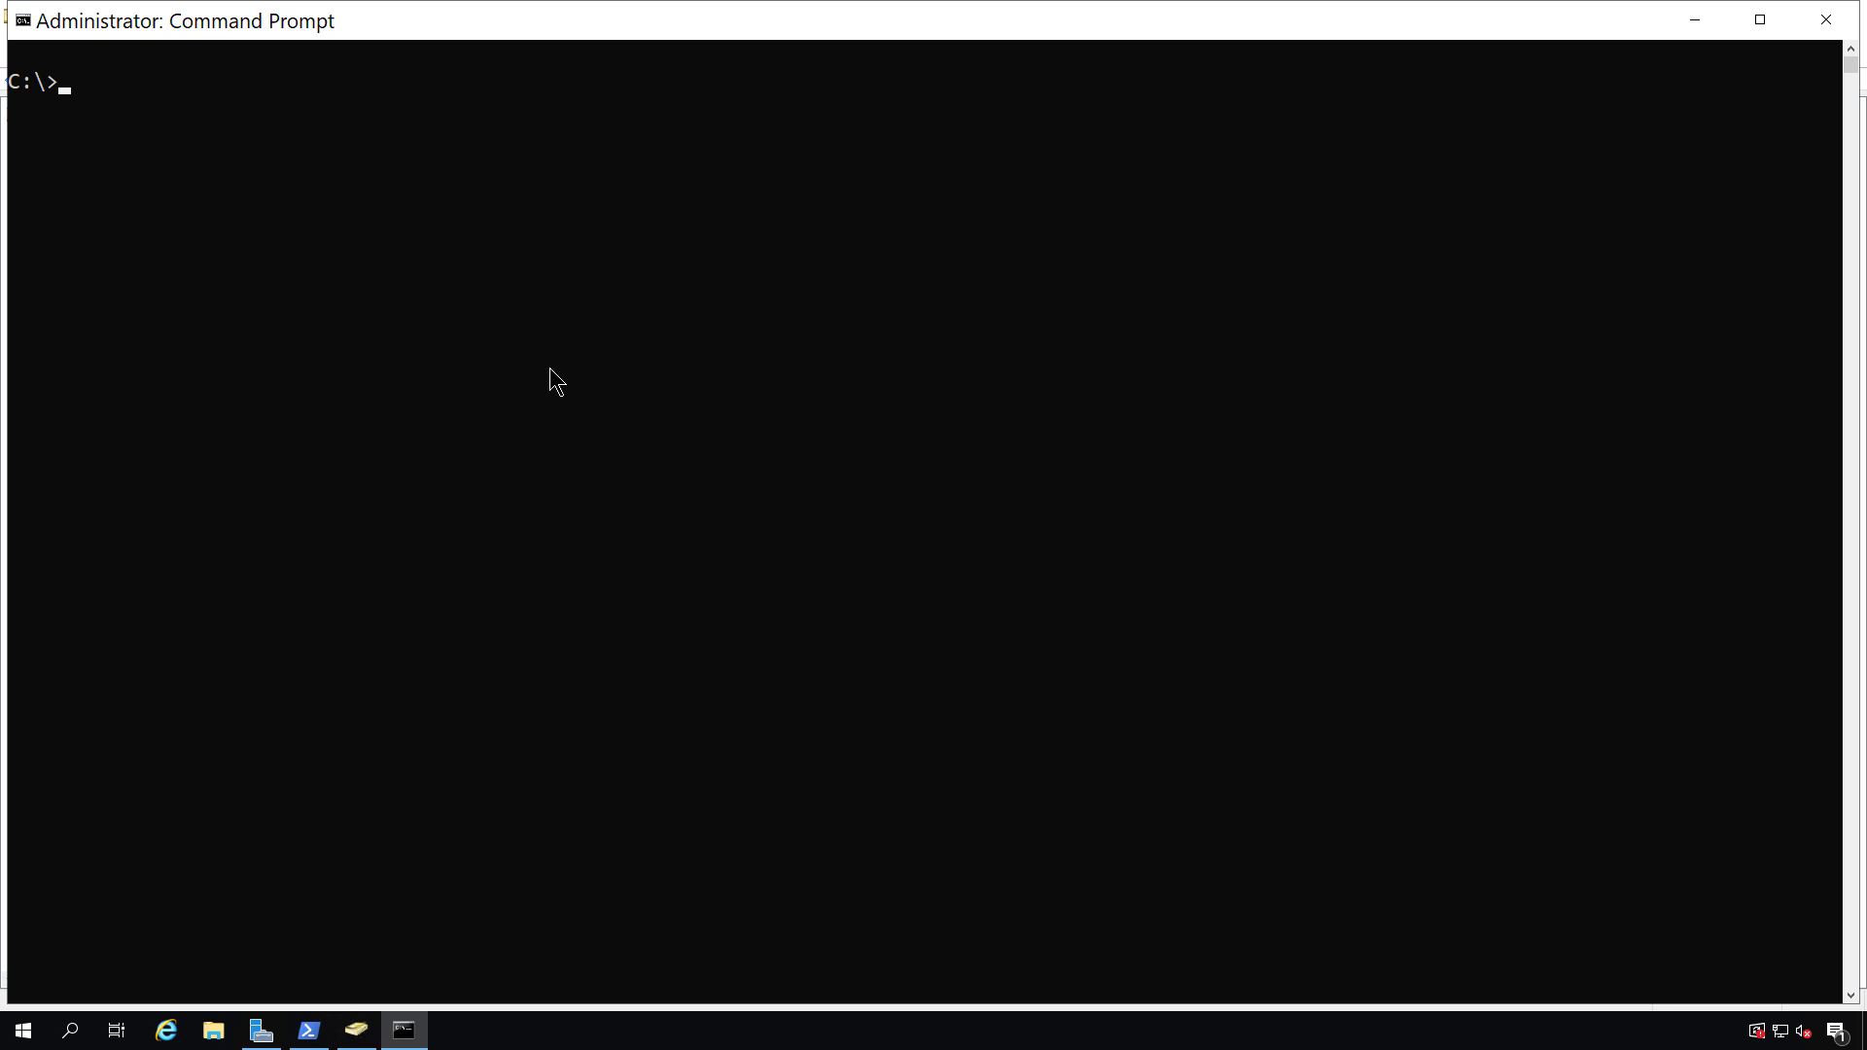
{"action": "type", "text": "ntdsutil"}
{"action": "type", "text": "me"}
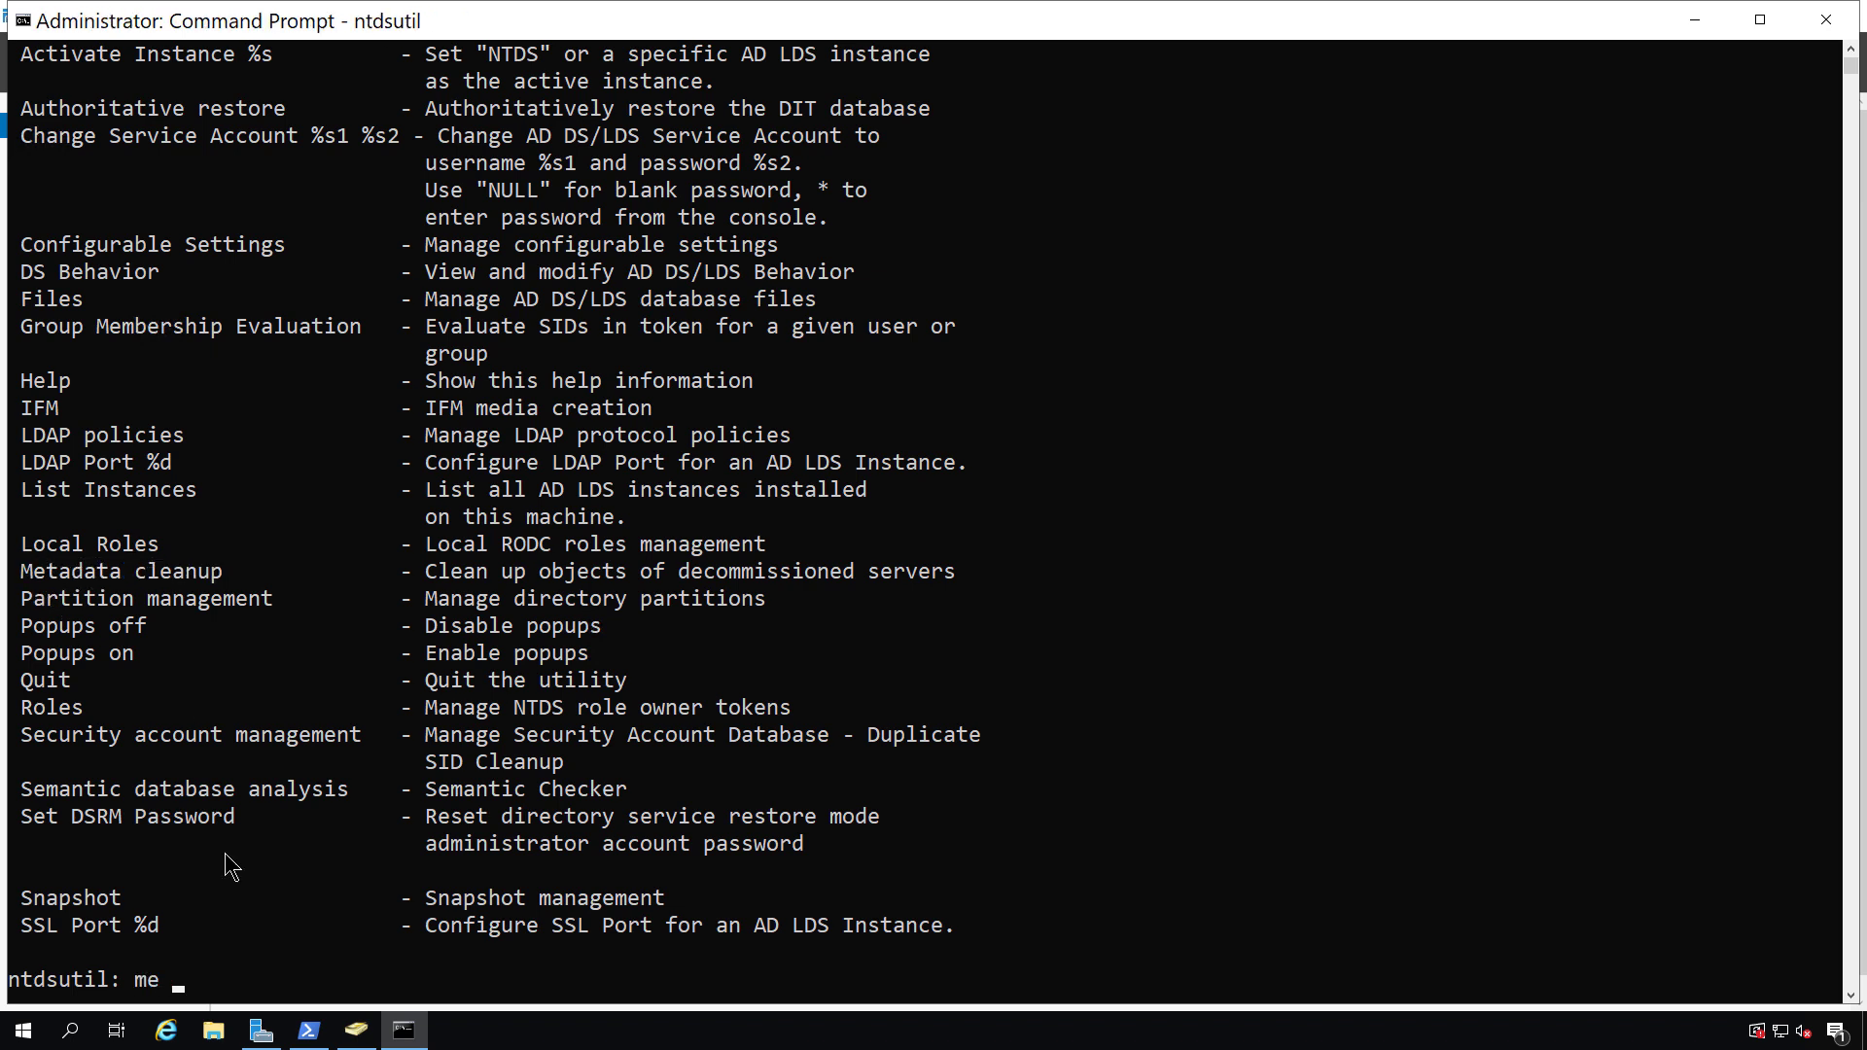
{"action": "type", "text": "cl"}
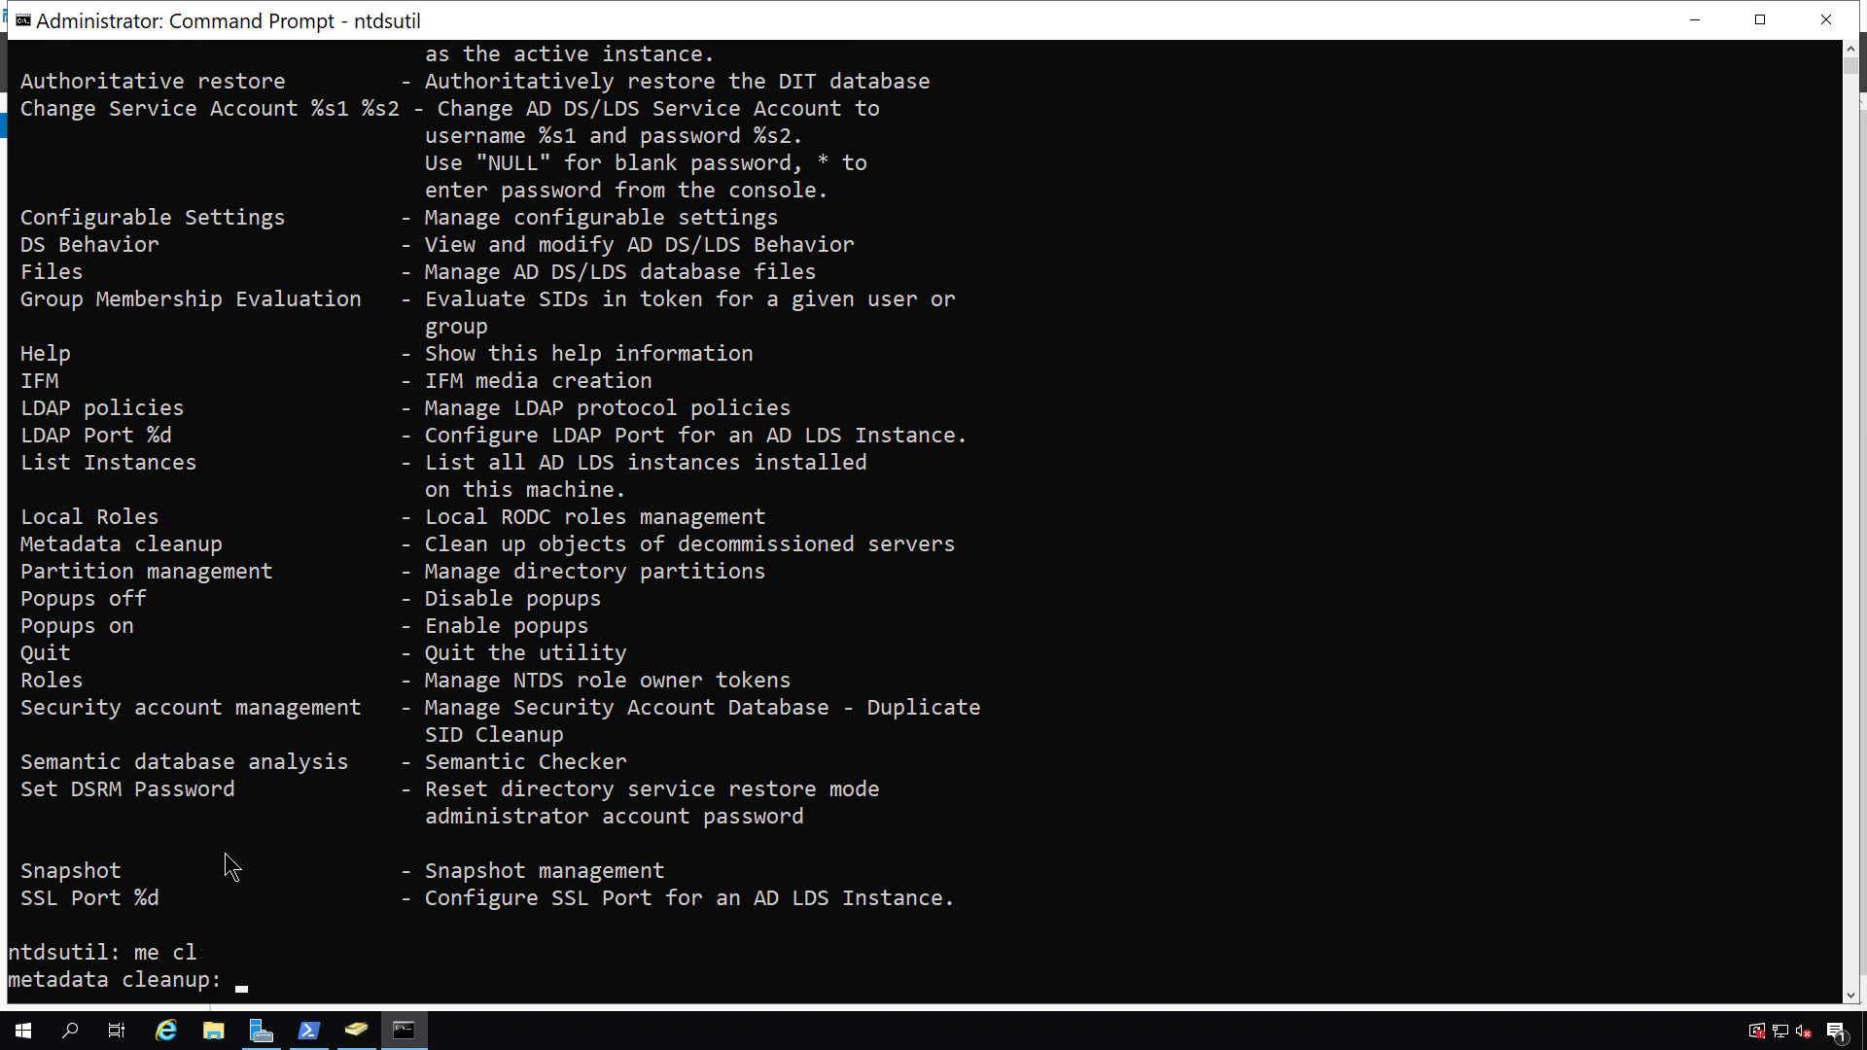
Connect ntdsutil to server dc02 and quit back to metadata cleanup.
{"action": "type", "text": "connections"}
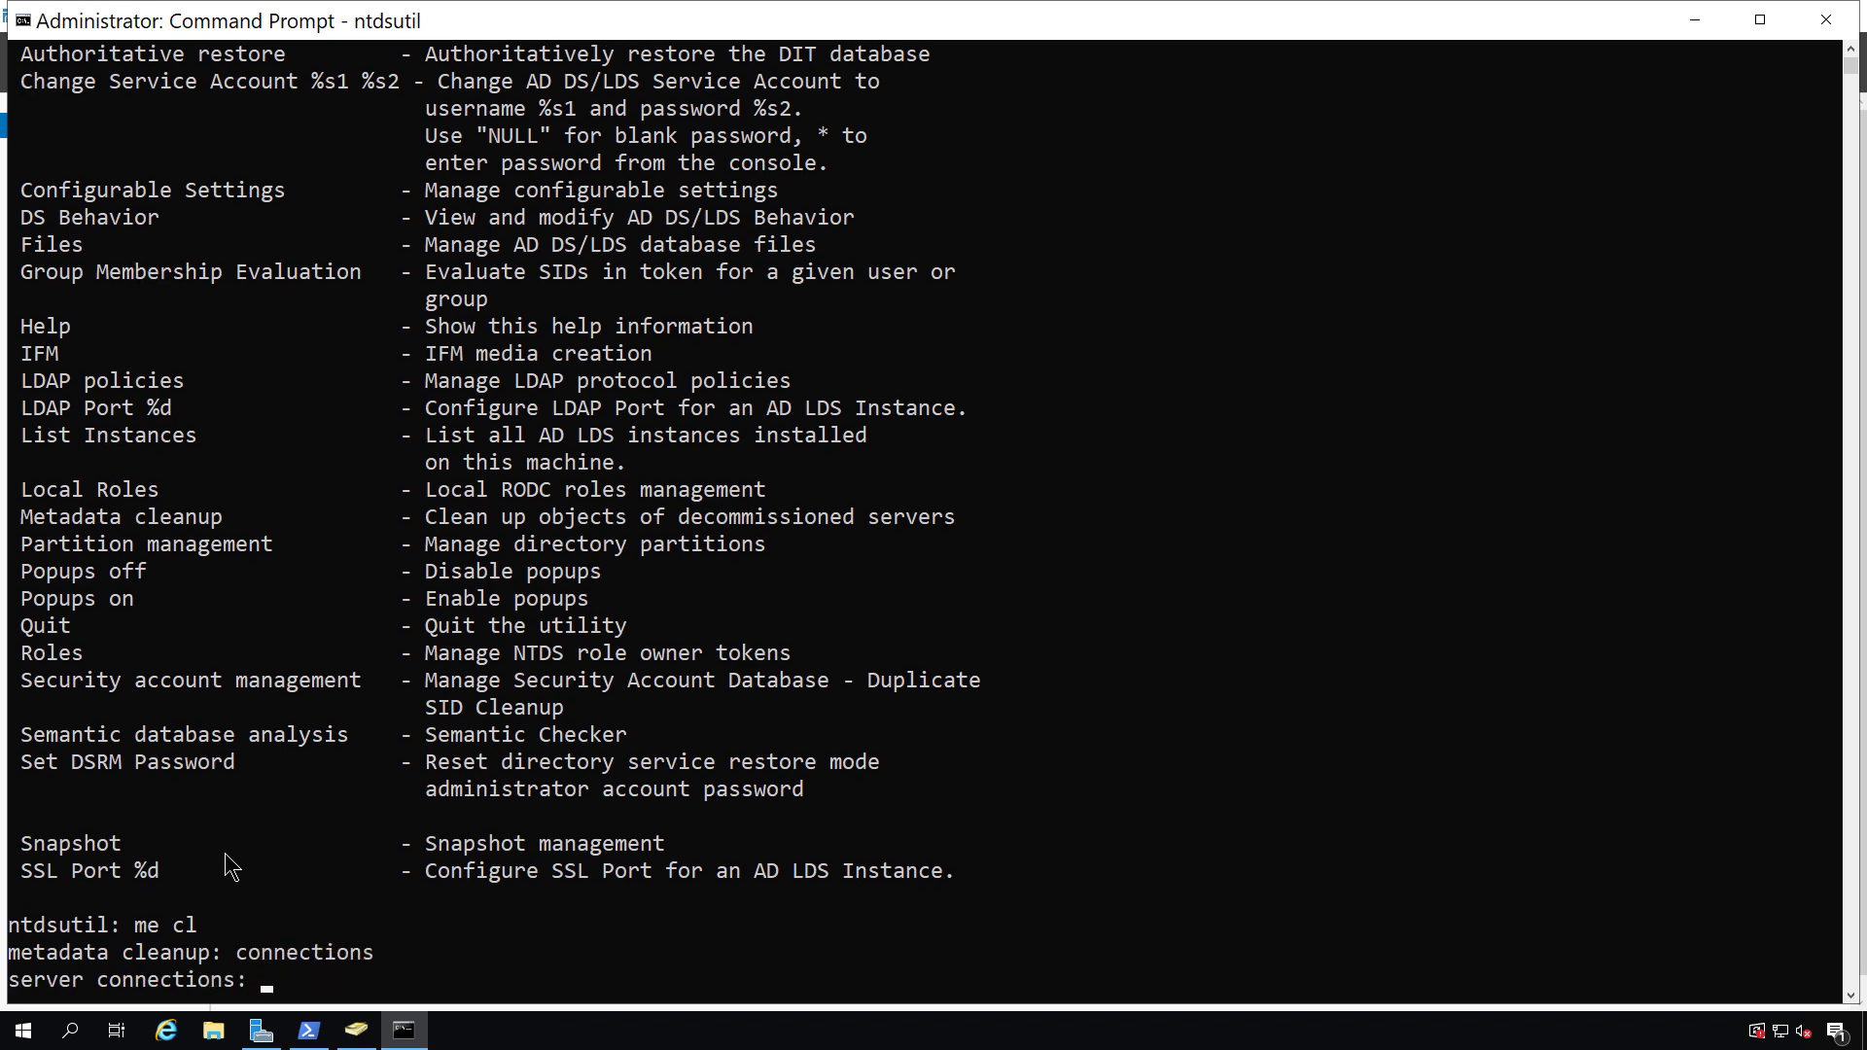
{"action": "type", "text": "connect to server dc02"}
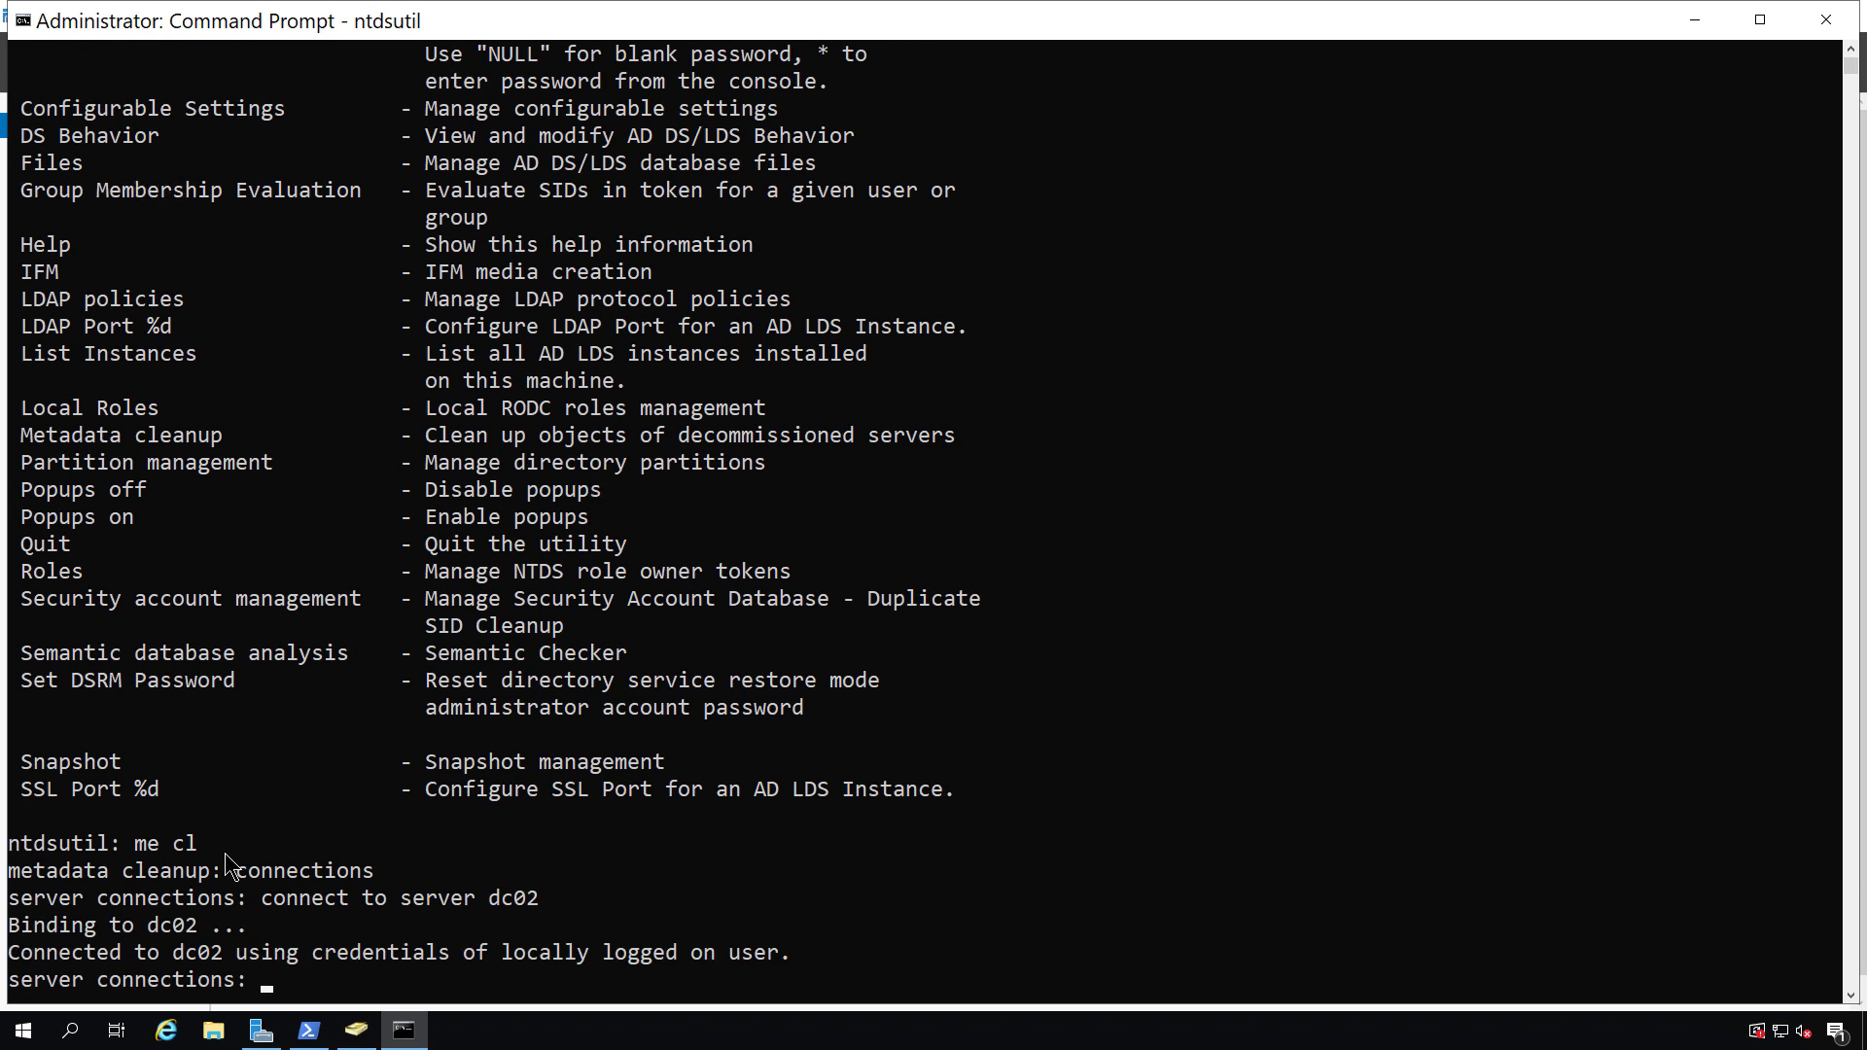
{"action": "type", "text": "q"}
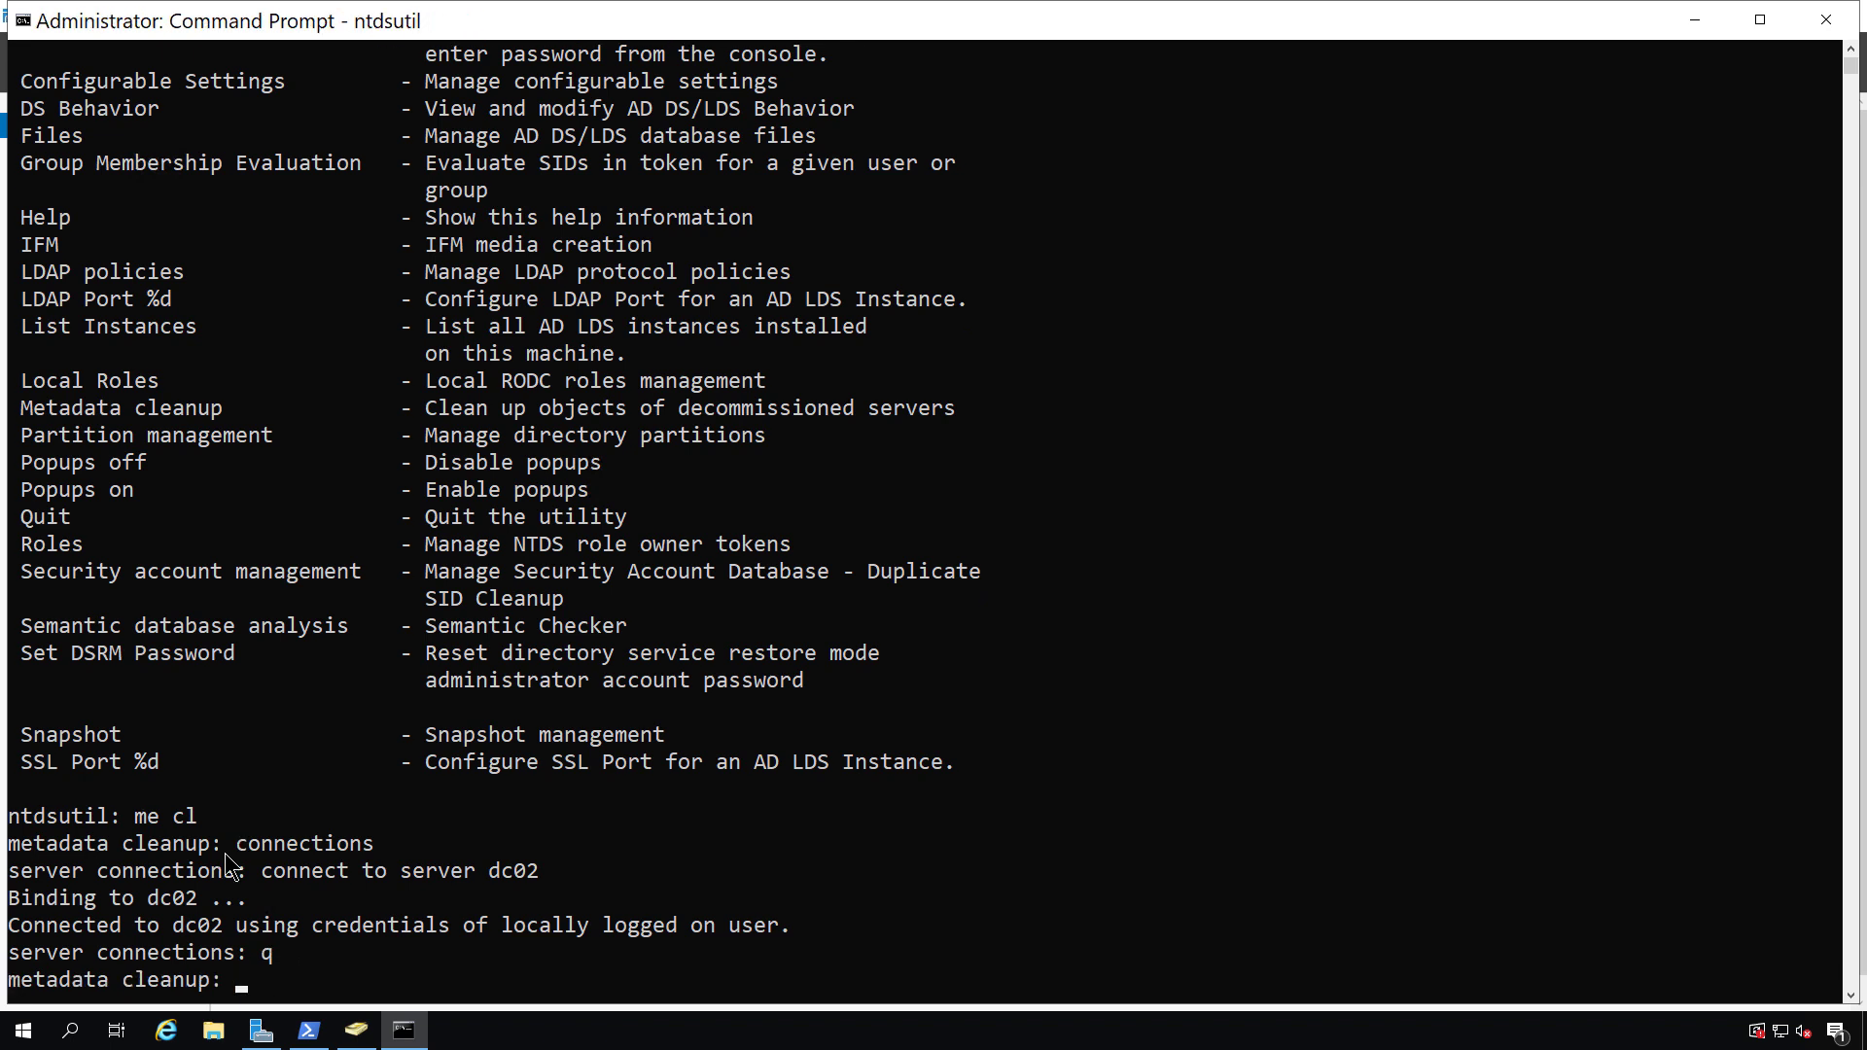
Enter select operation target, list domains and select domain 0, Ascend.int.
{"action": "type", "text": "select opera"}
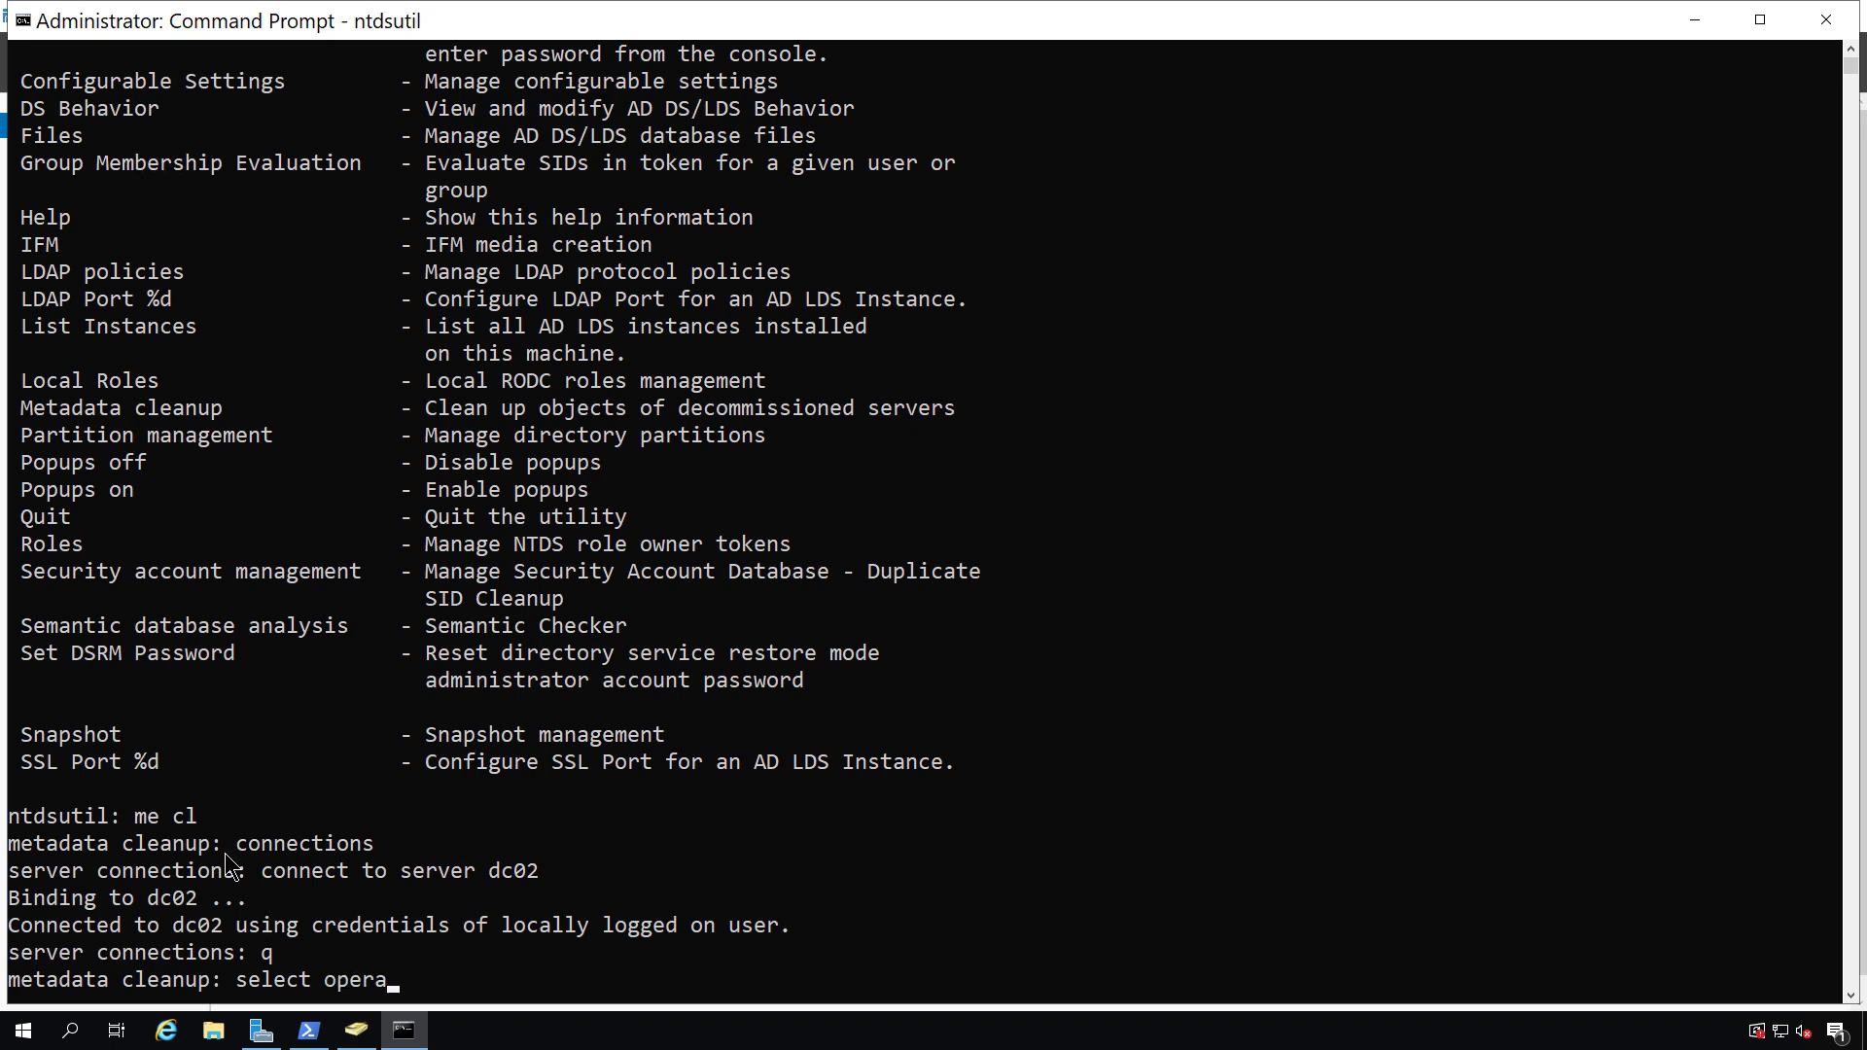
{"action": "type", "text": "tion target"}
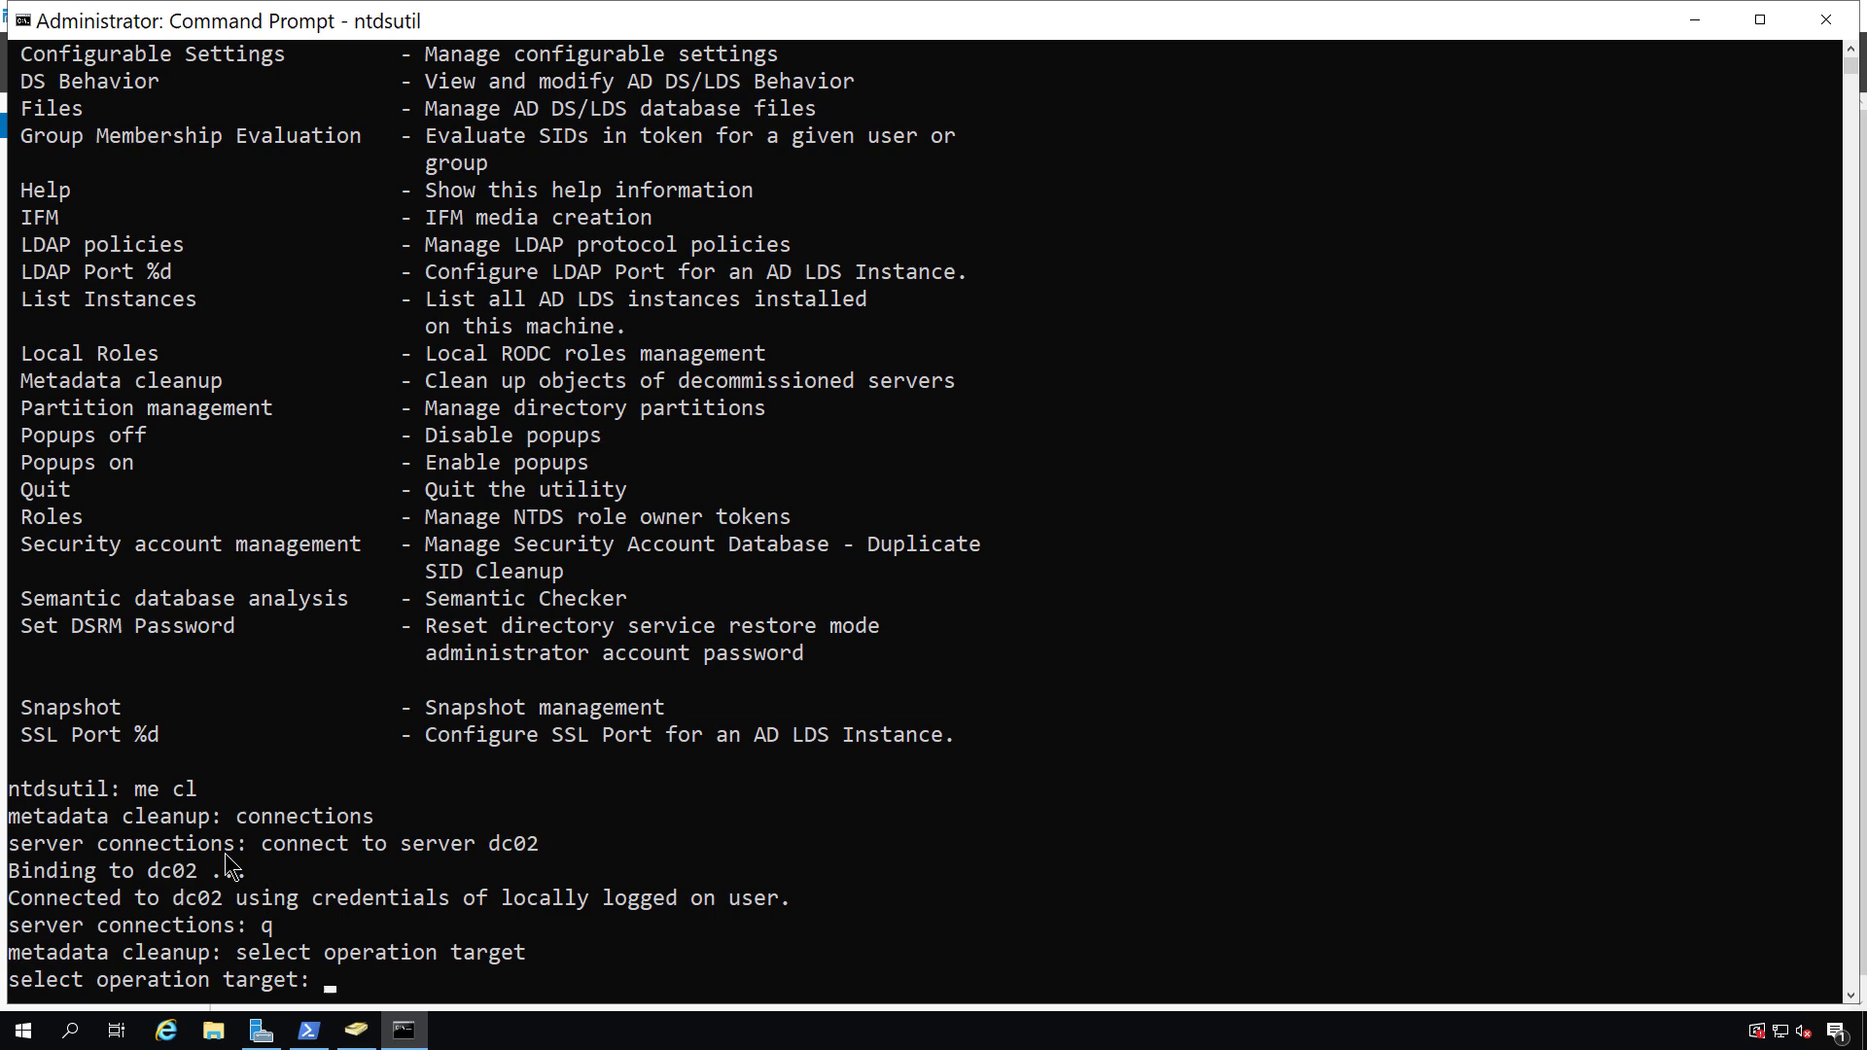
{"action": "type", "text": "list dom"}
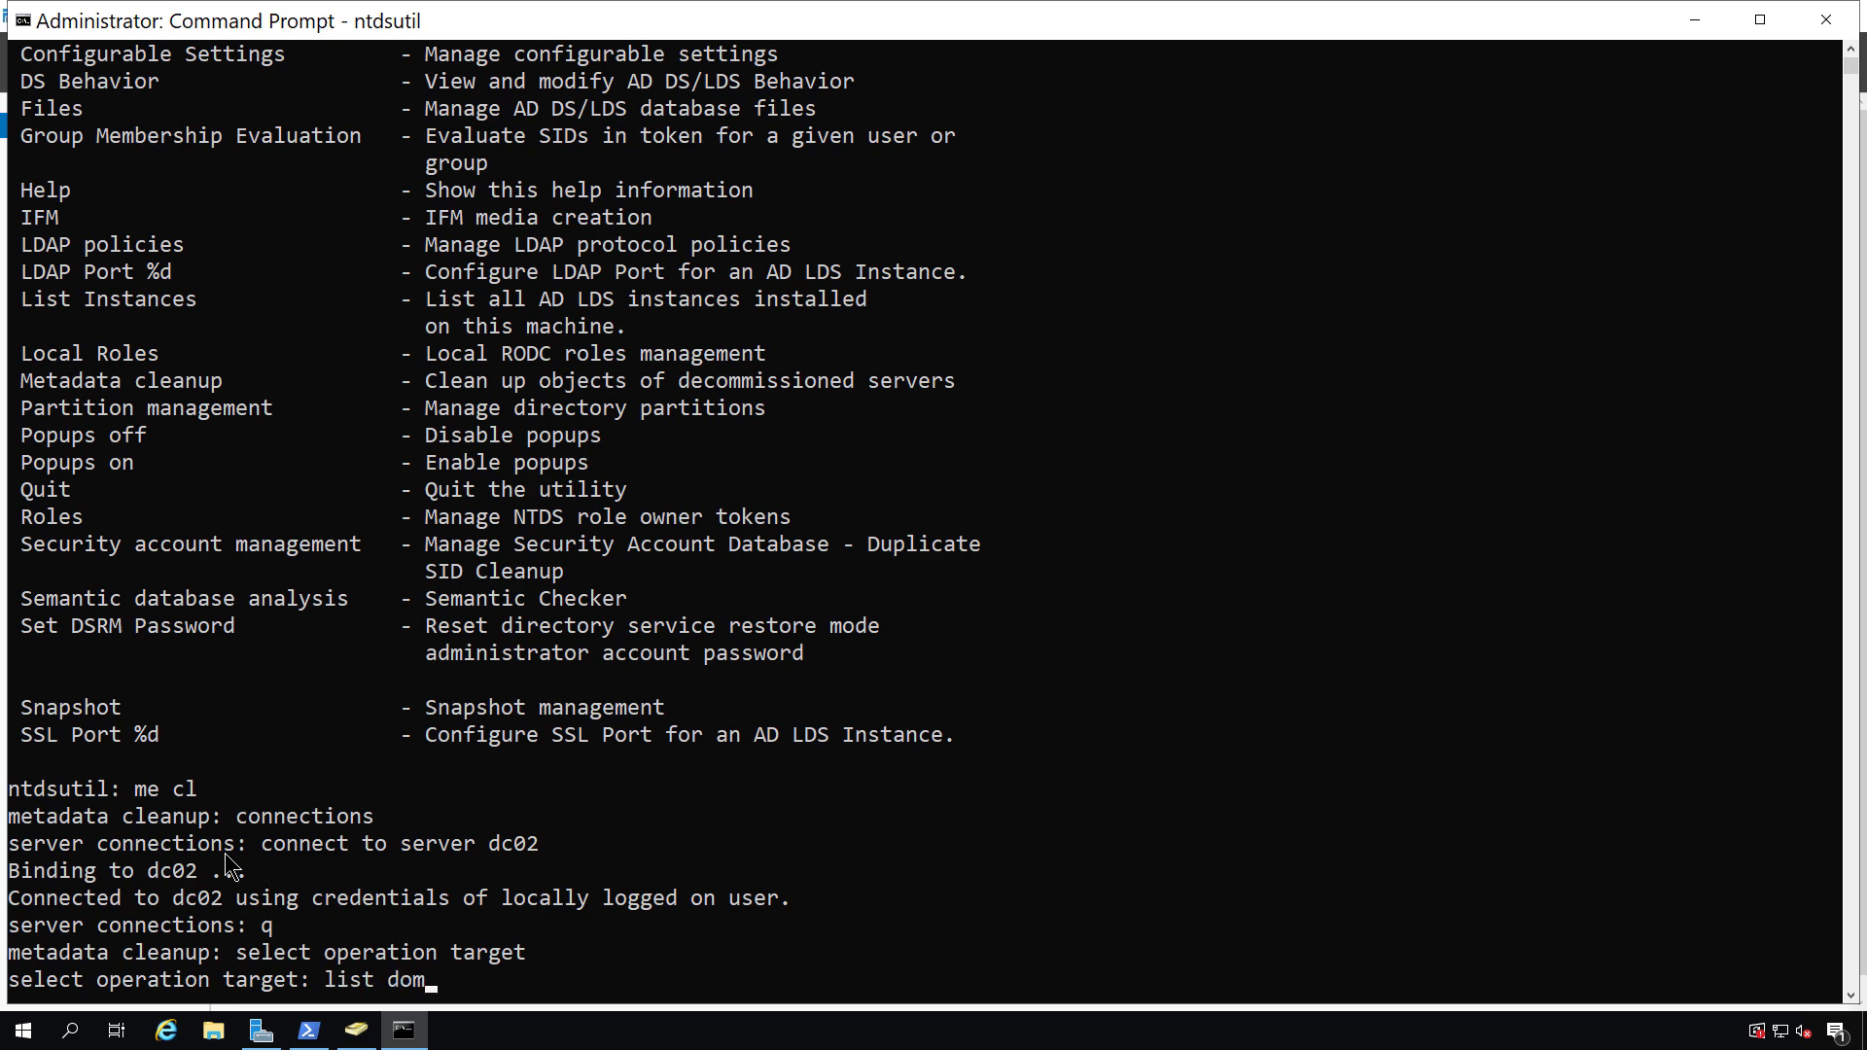
{"action": "key", "text": "enter"}
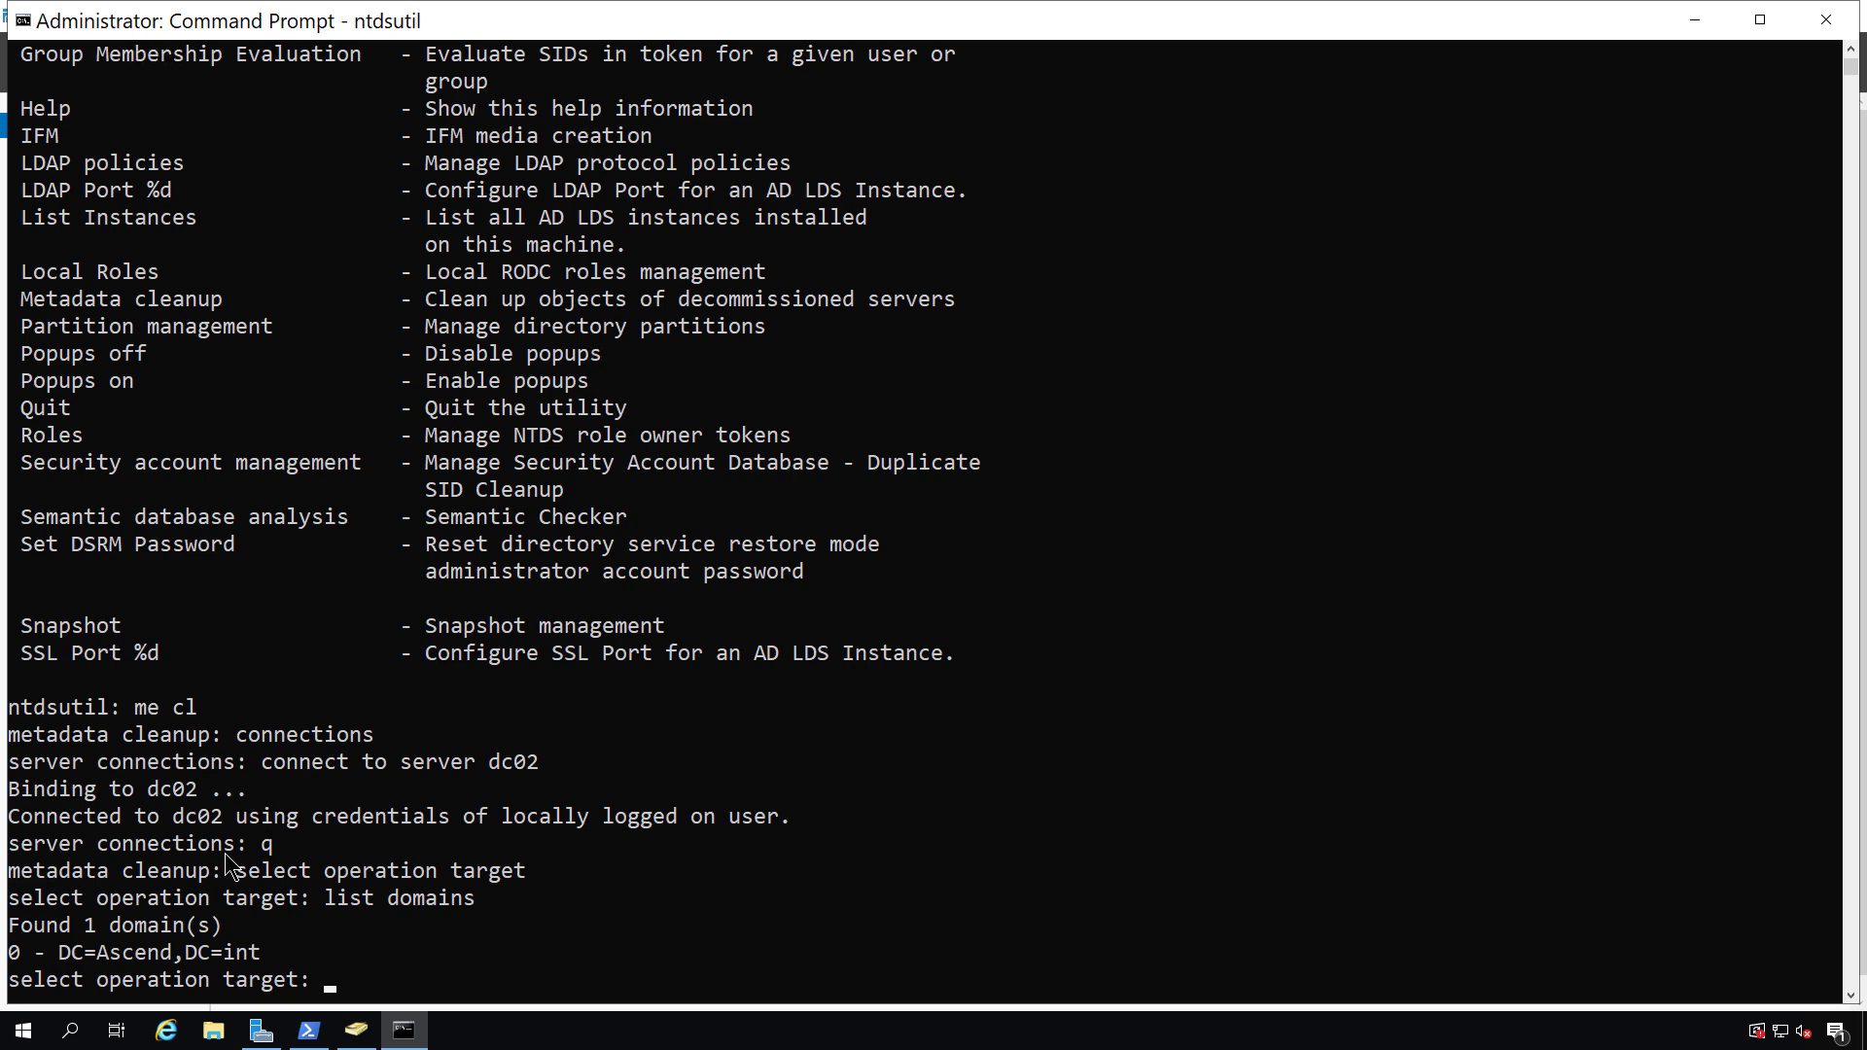
{"action": "type", "text": "select domain 0"}
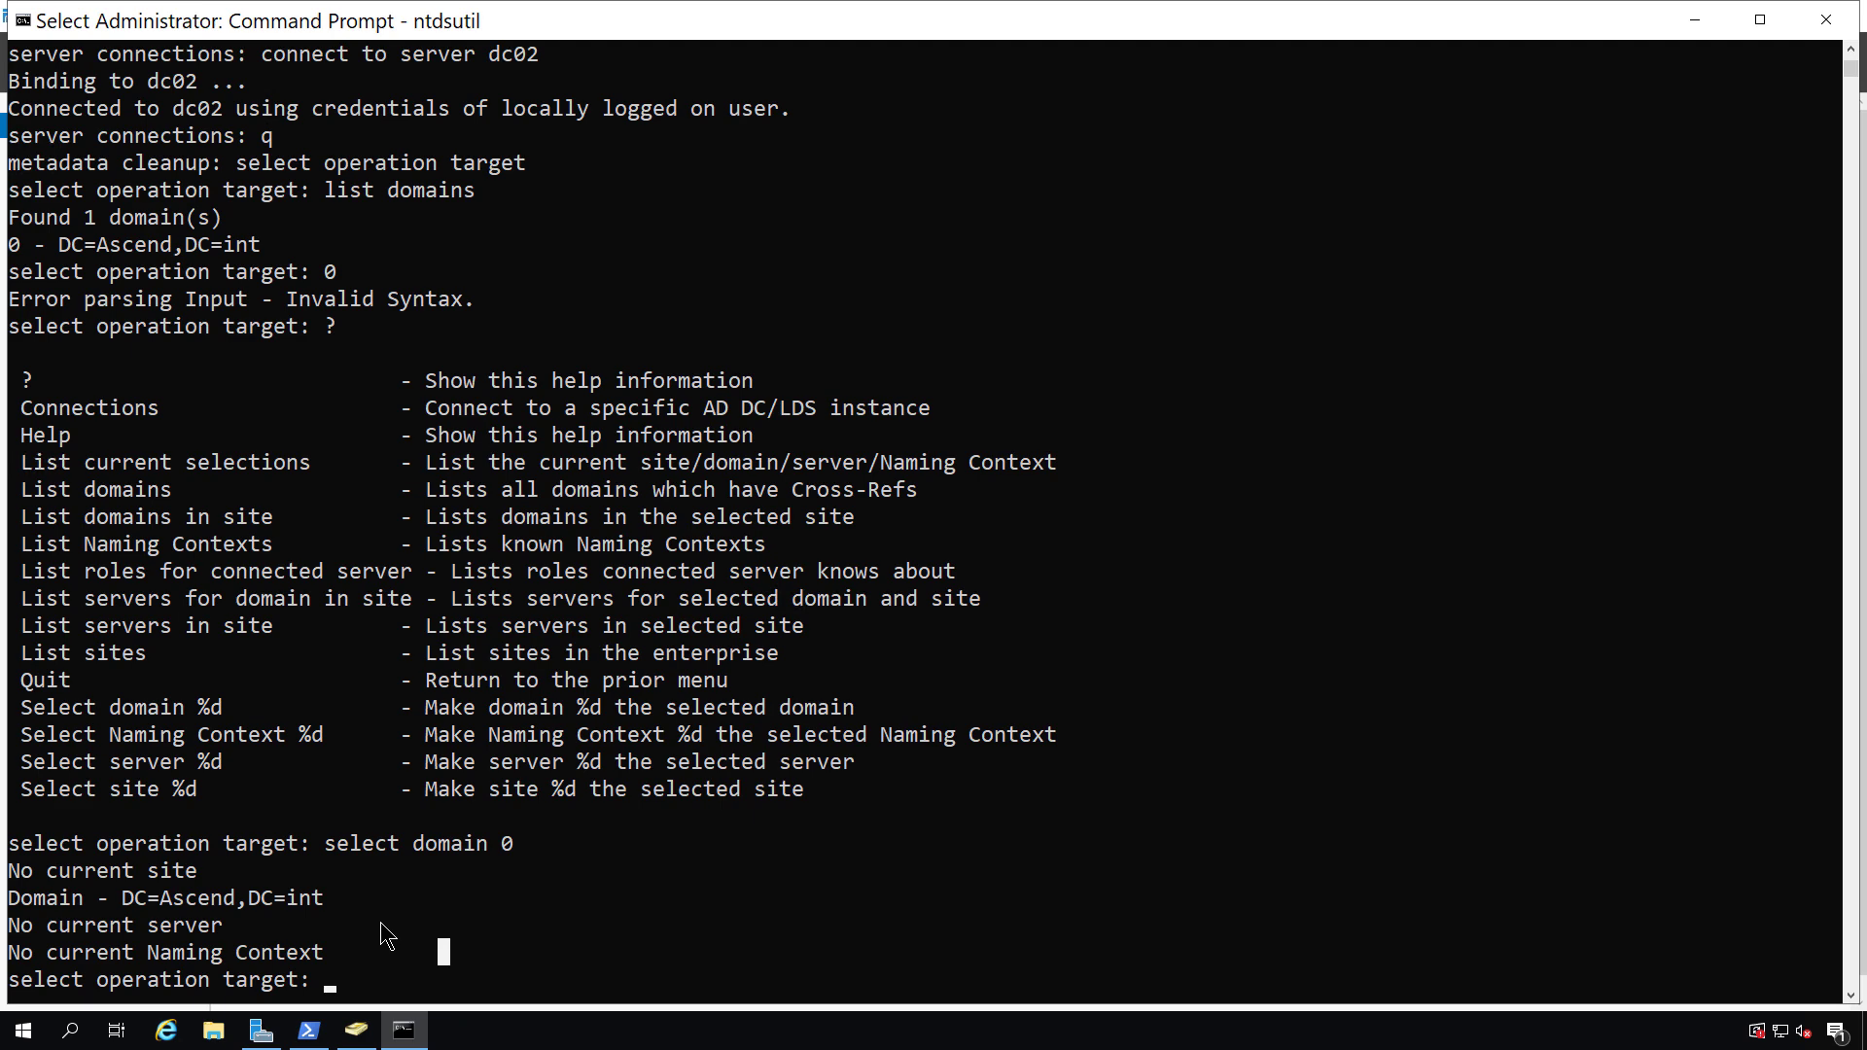
Select site 0, Default-First-Site-Name, and server 1, DC01.
{"action": "type", "text": "list sites"}
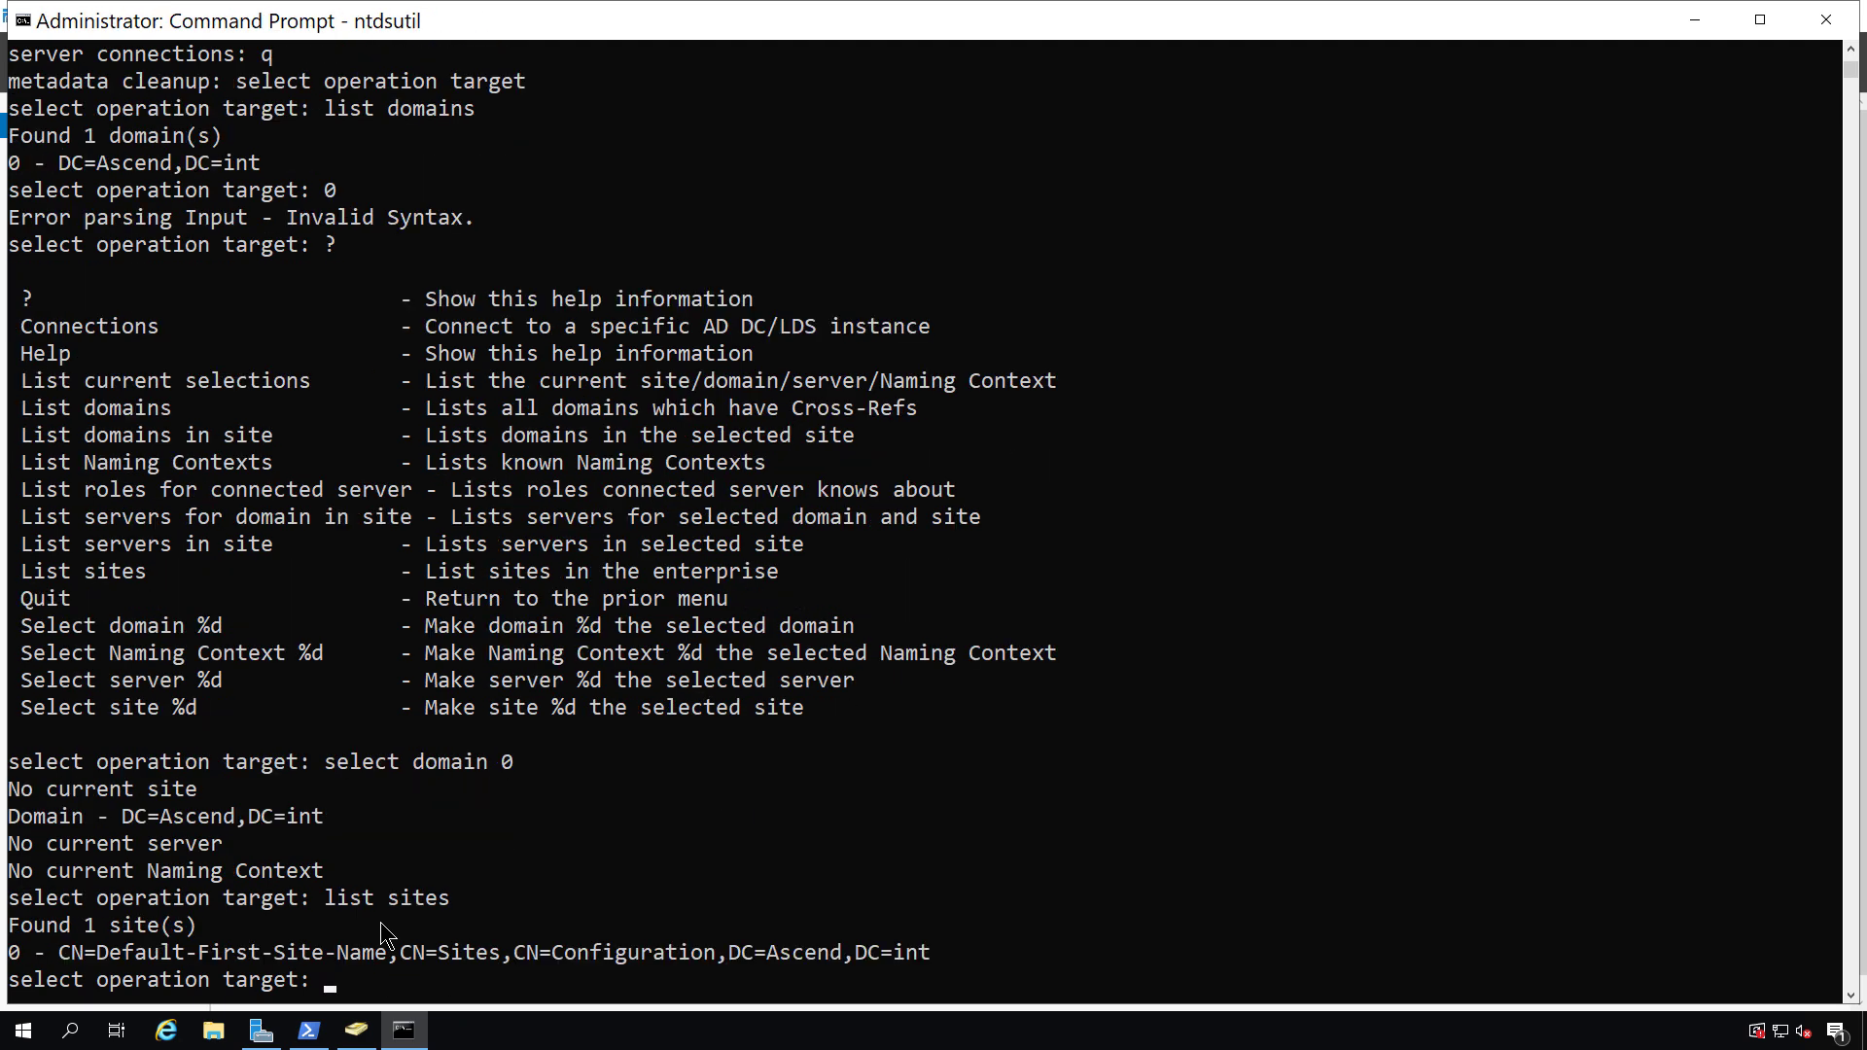
{"action": "type", "text": "select site 0"}
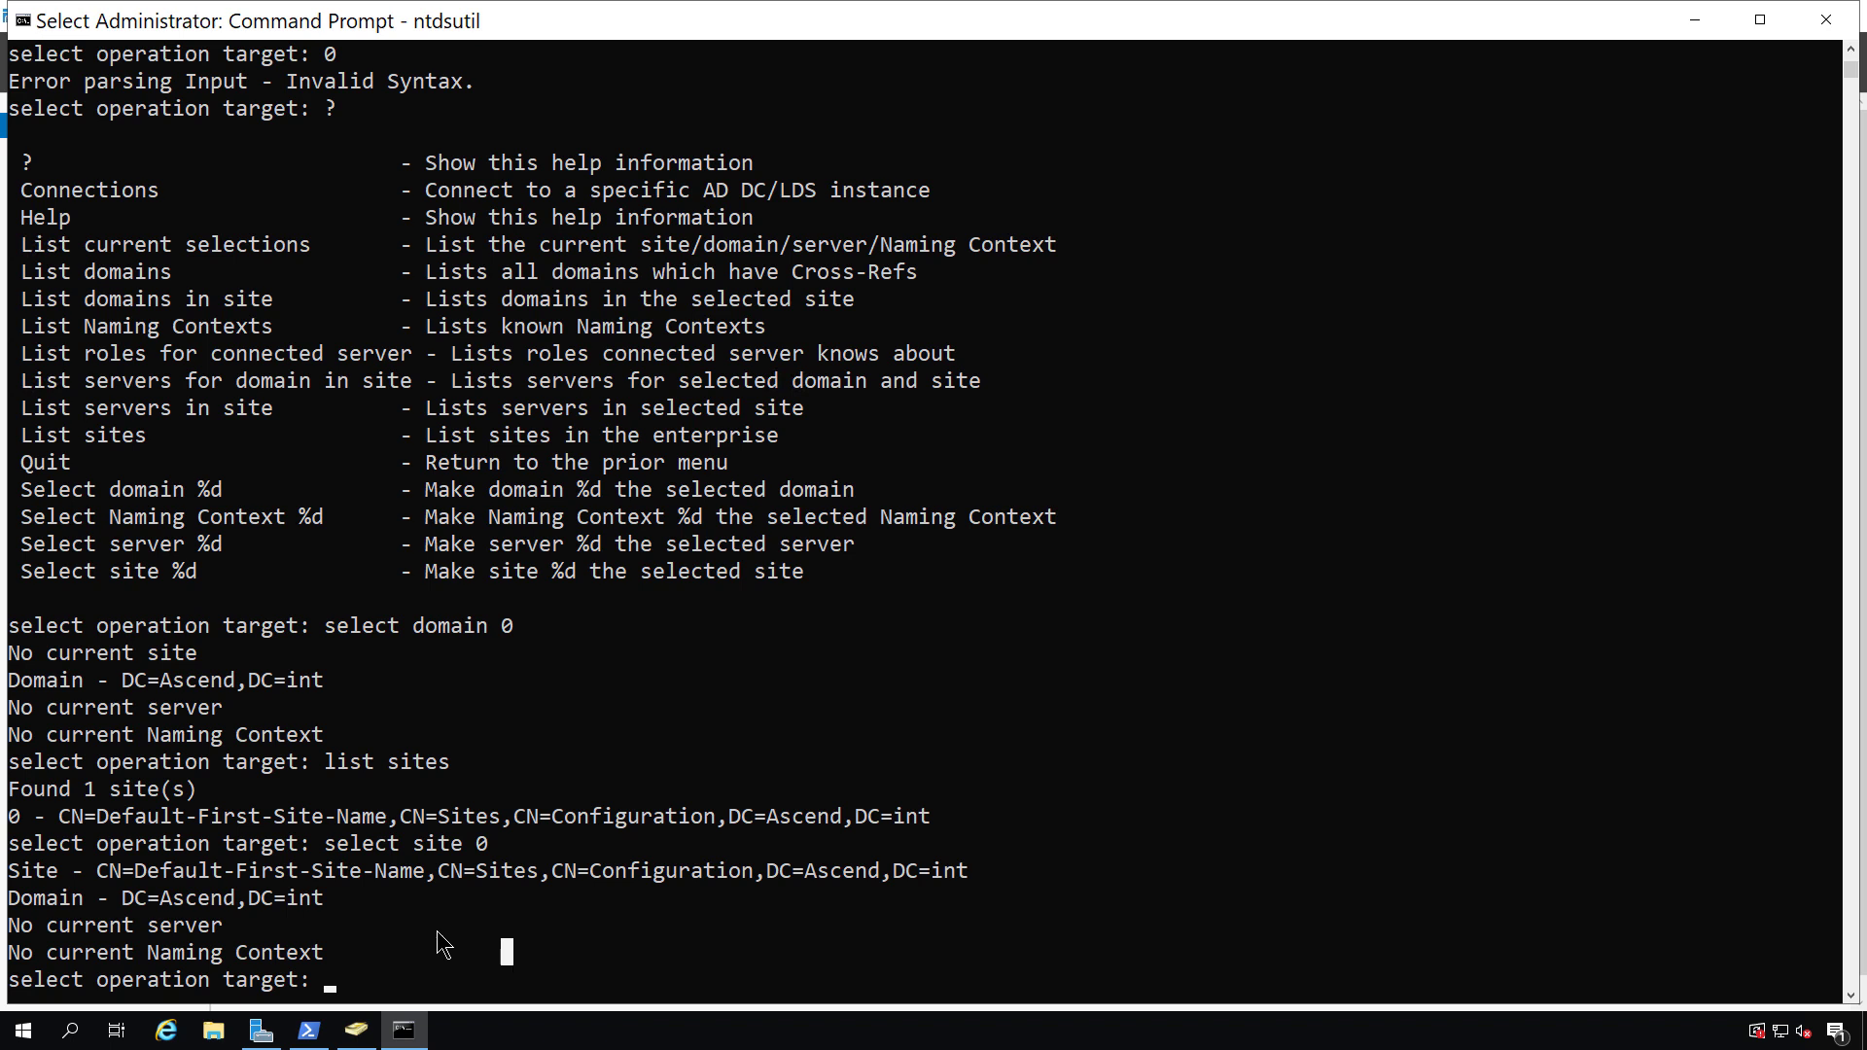
{"action": "type", "text": "list servers in site"}
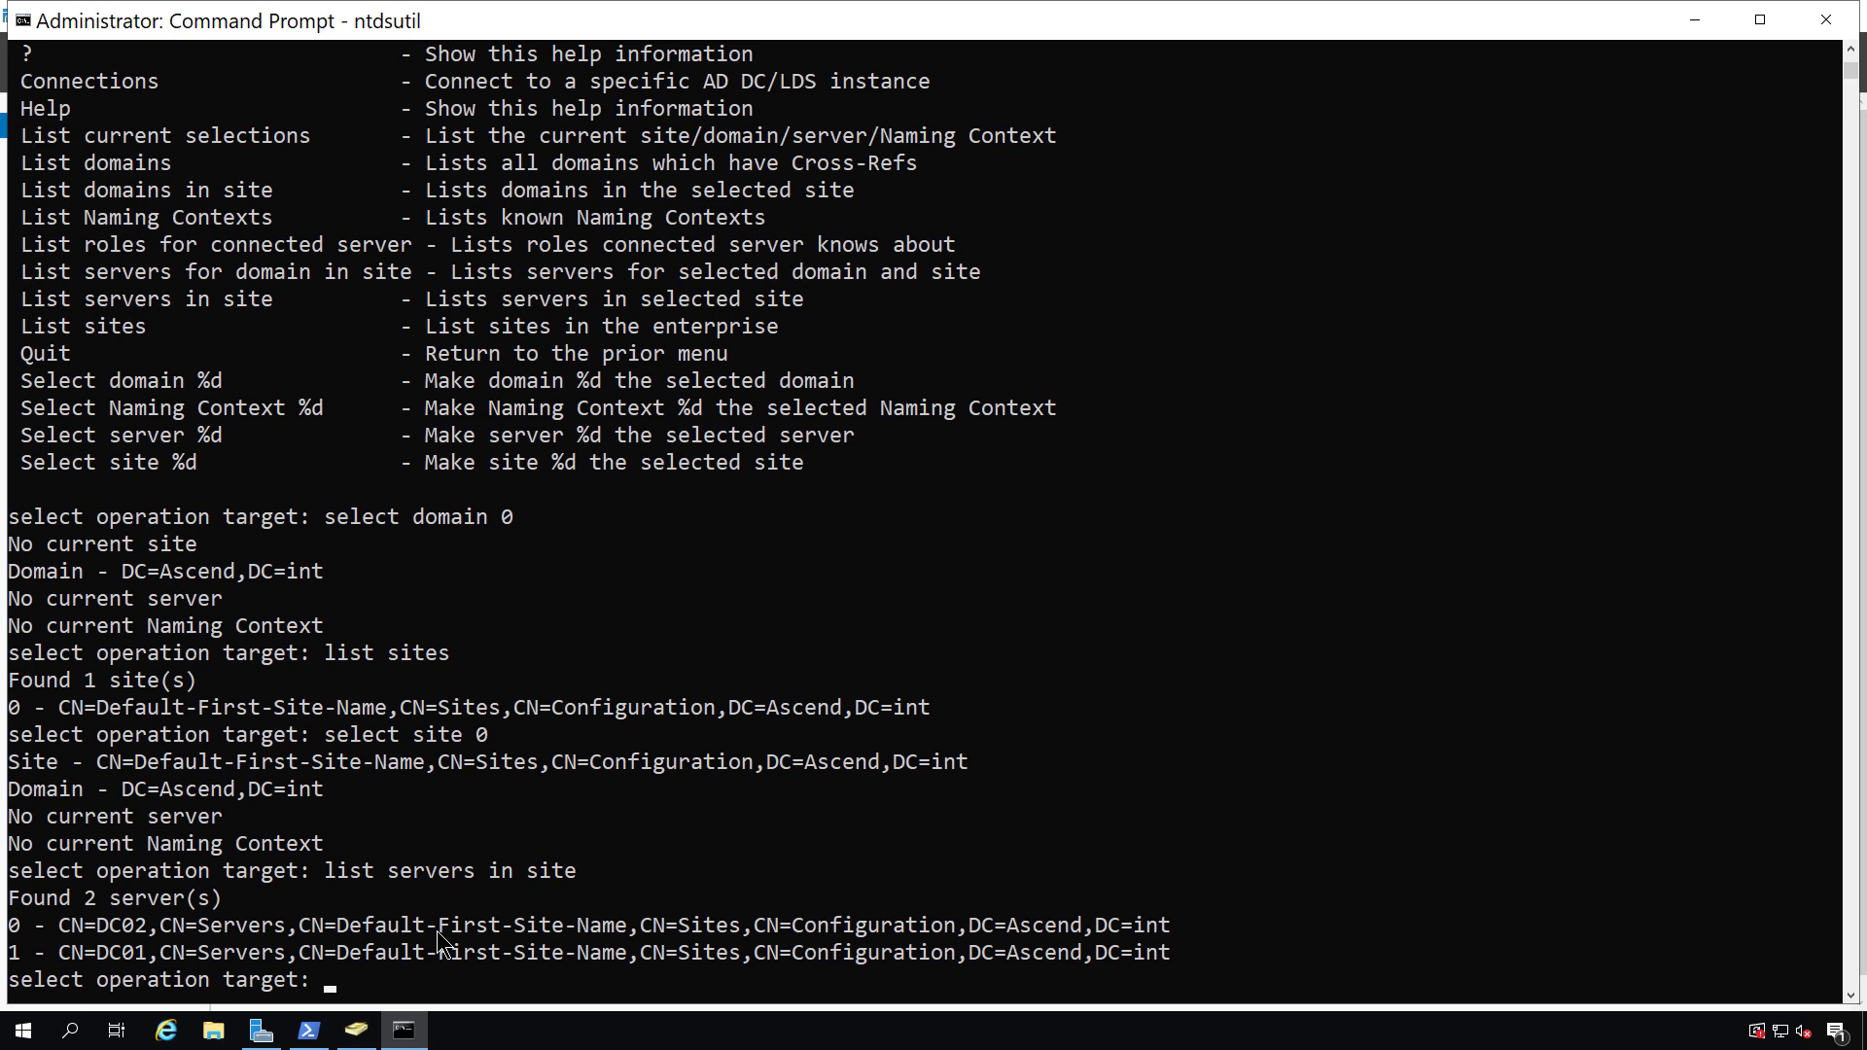
{"action": "type", "text": "select server 1"}
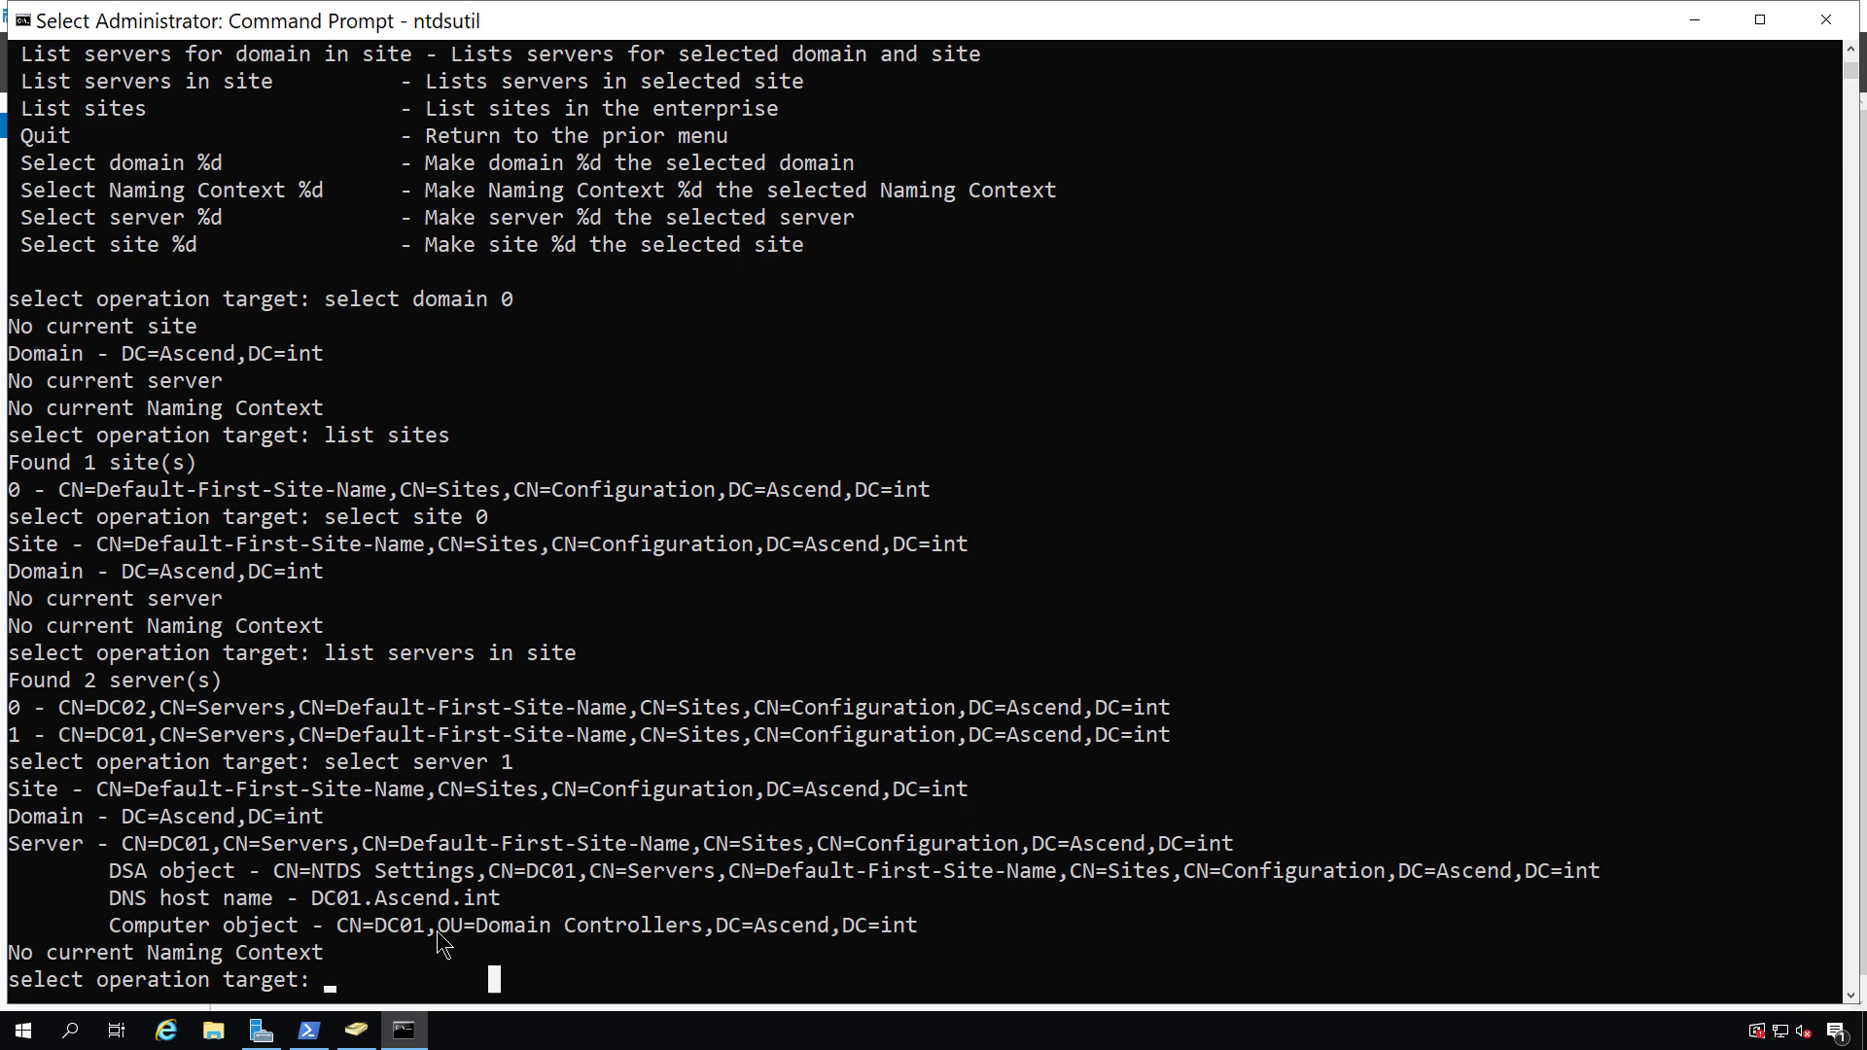
Remove DC01's server metadata from dc02 and quit to the main ntdsutil prompt.
{"action": "type", "text": "q"}
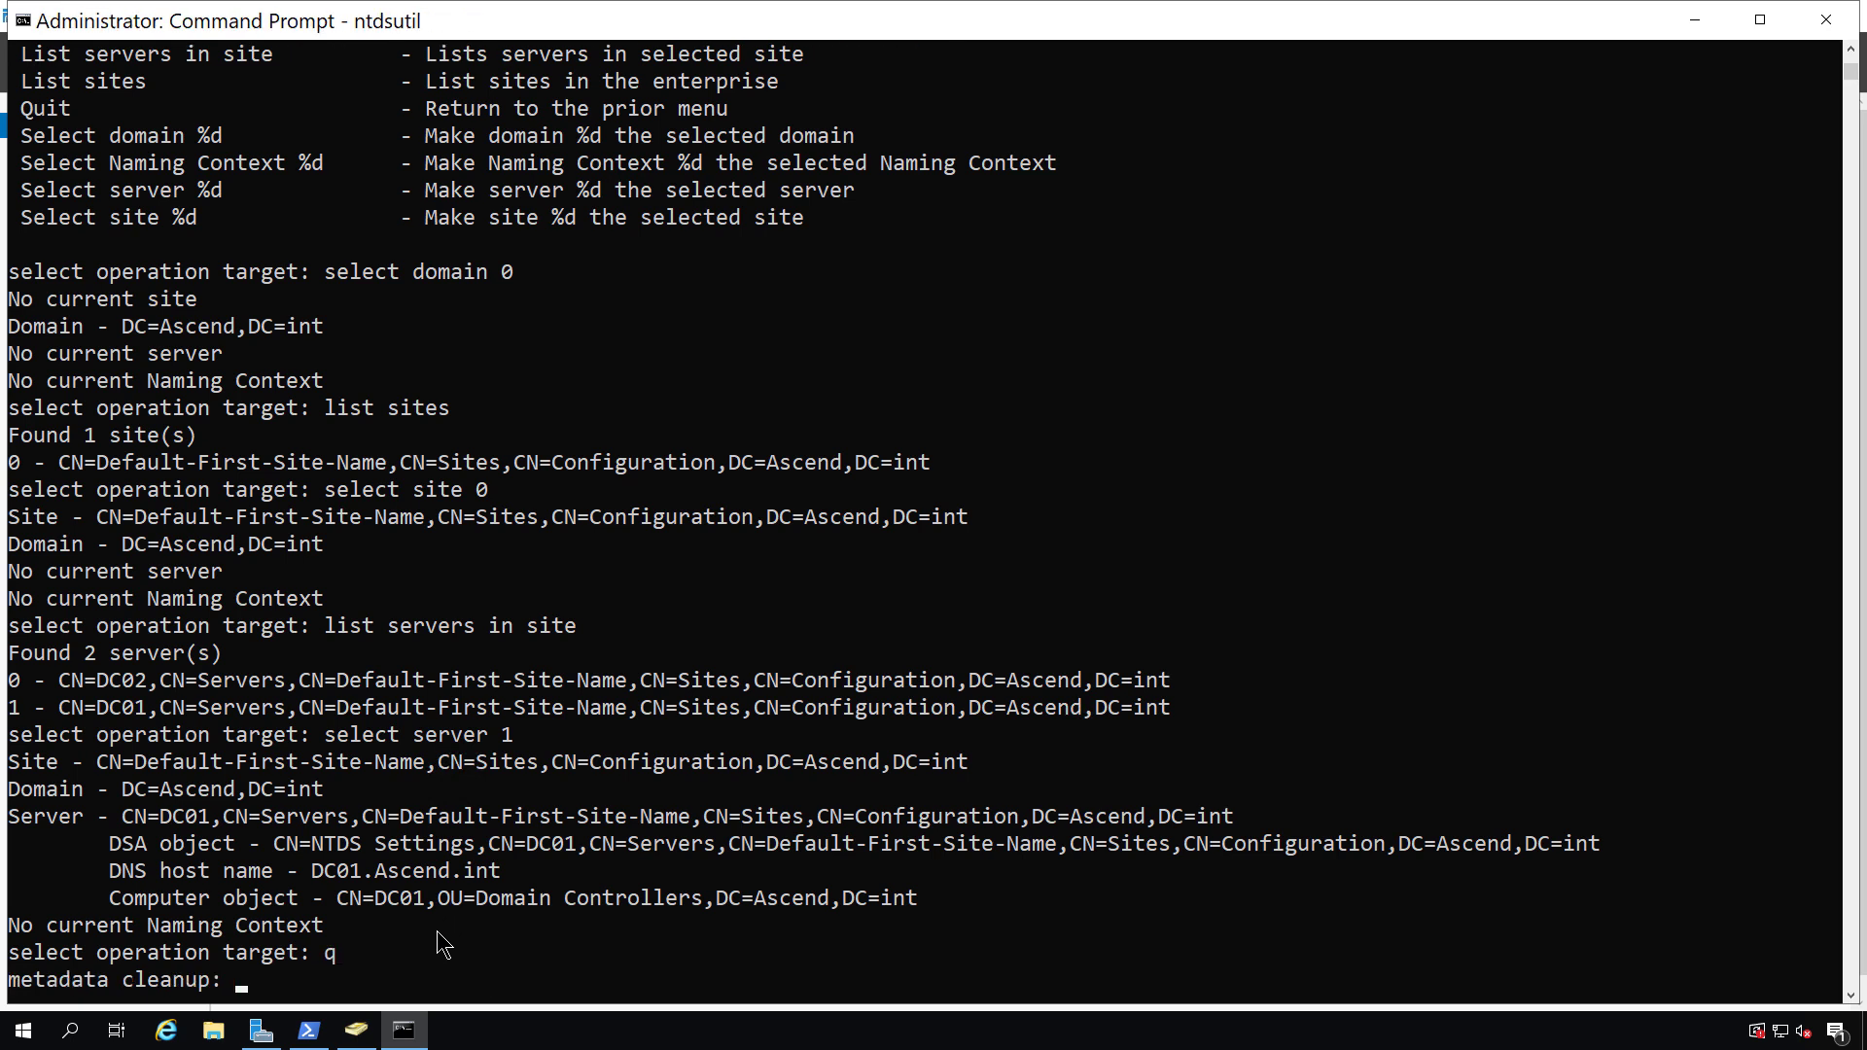
{"action": "type", "text": "remove se"}
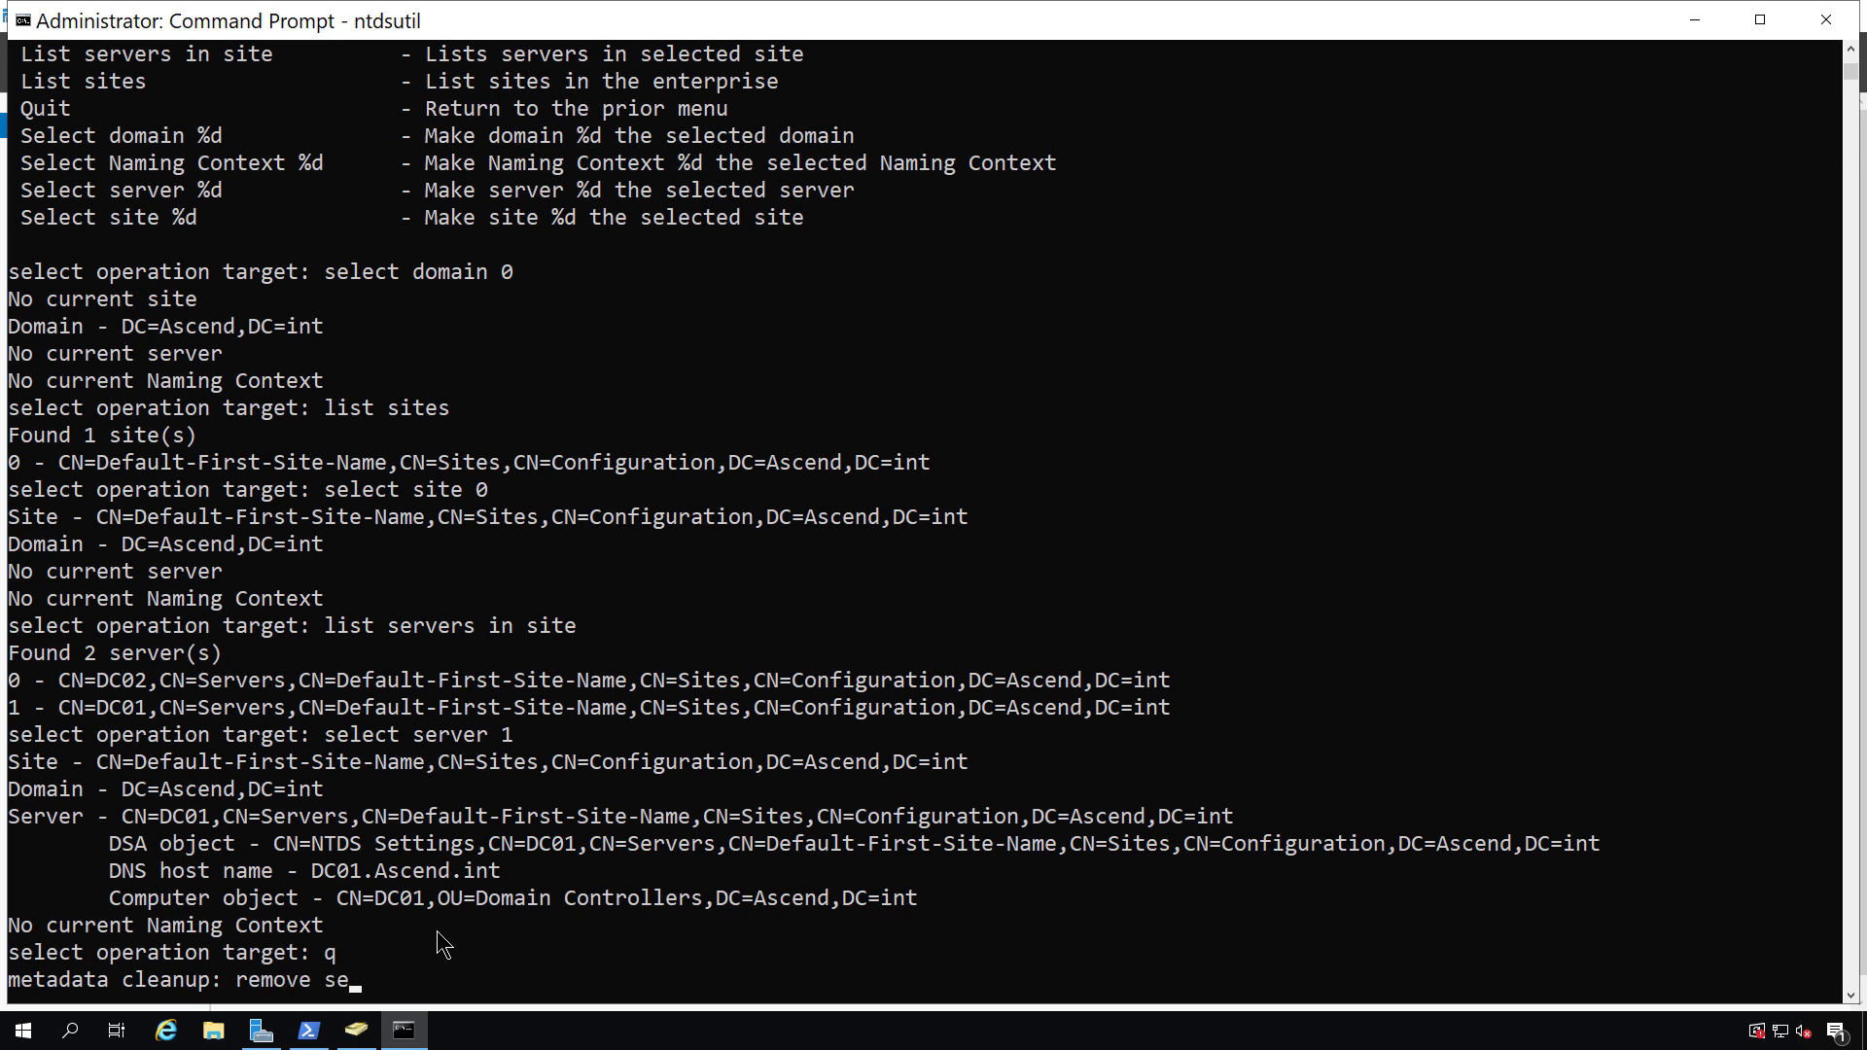
{"action": "type", "text": "lected server"}
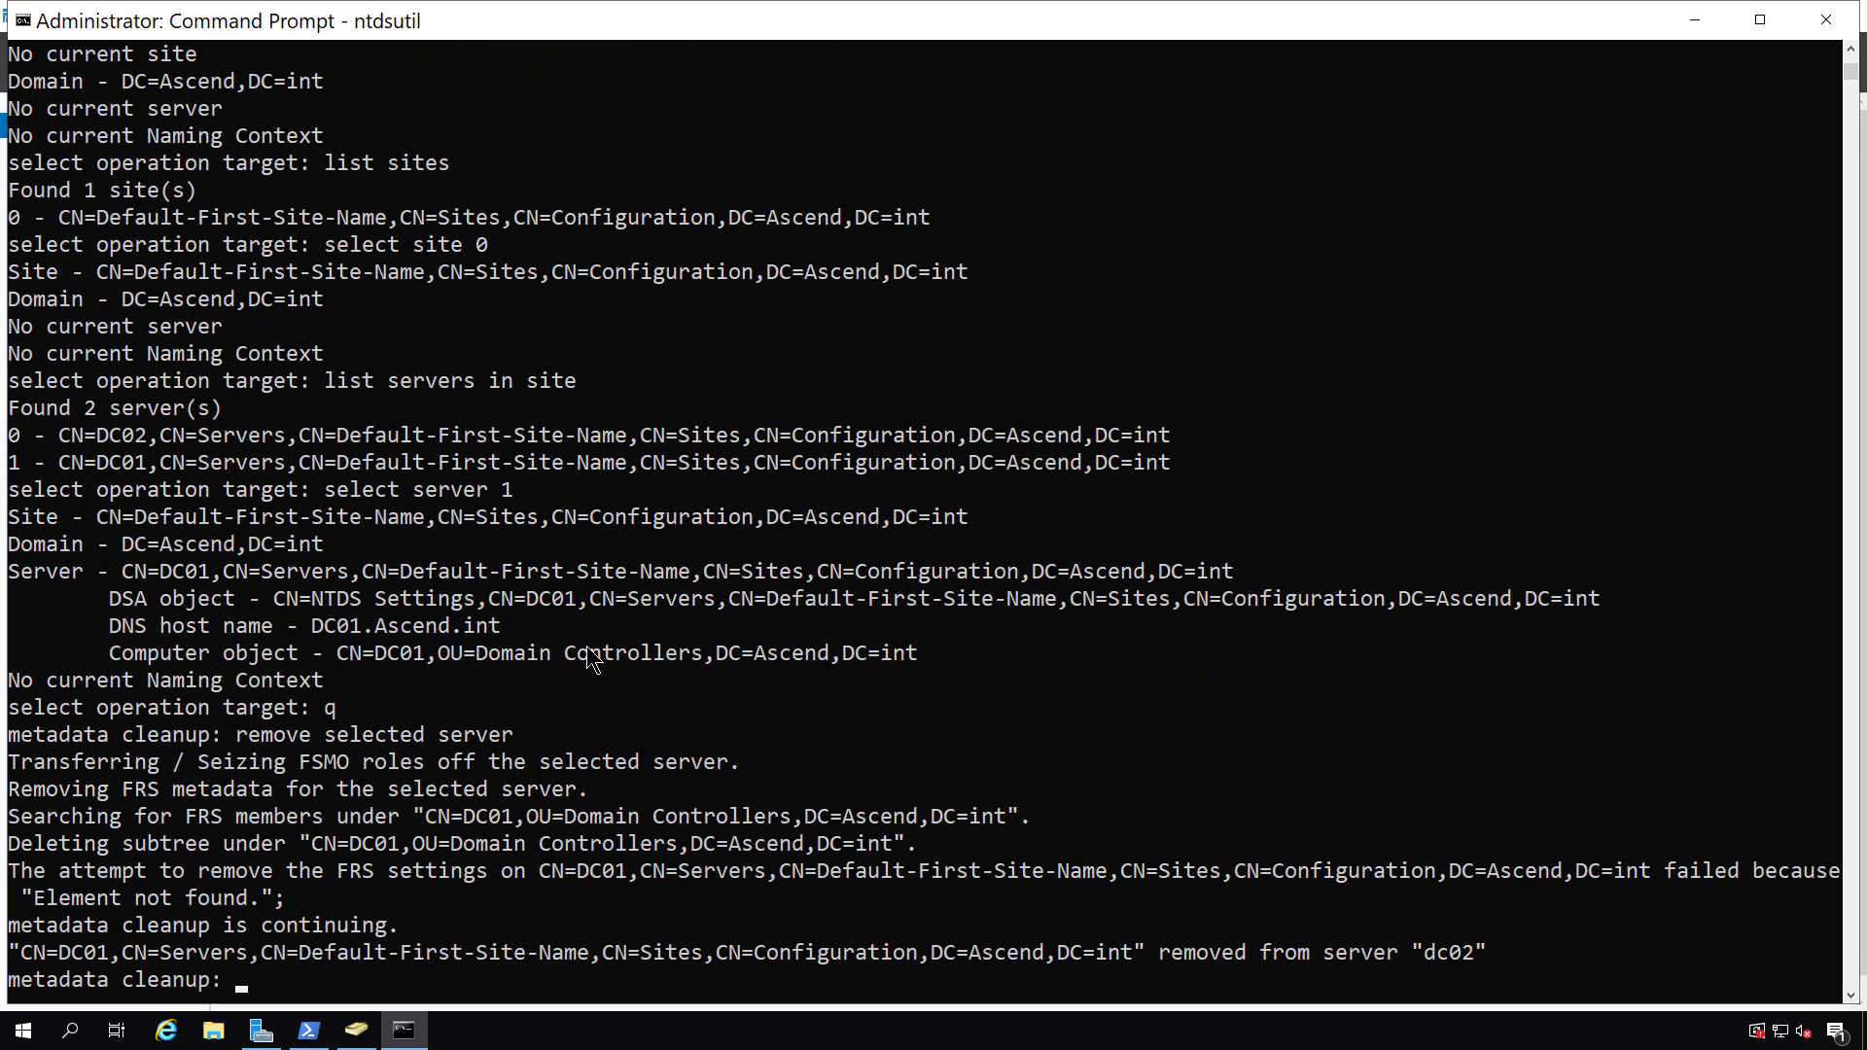
{"action": "left_click_drag", "start_coordinate": [12, 950], "coordinate": [362, 951]}
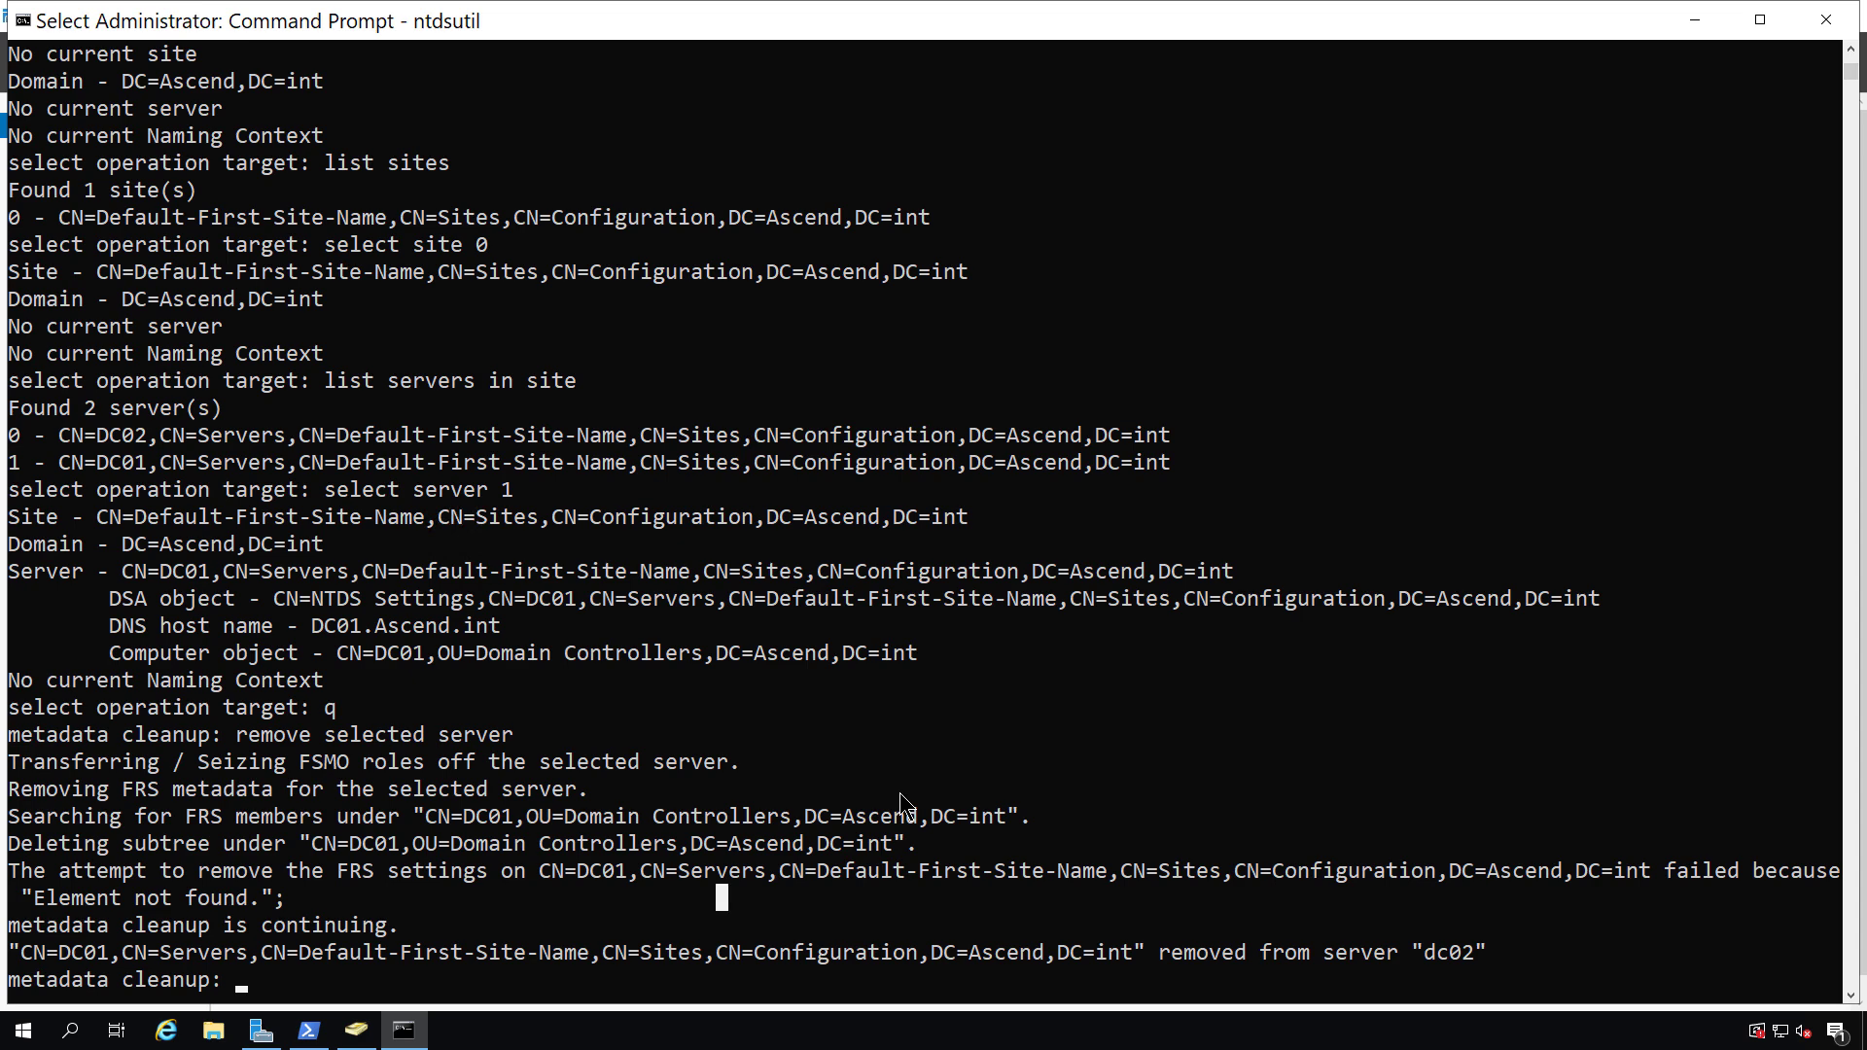
{"action": "type", "text": "q"}
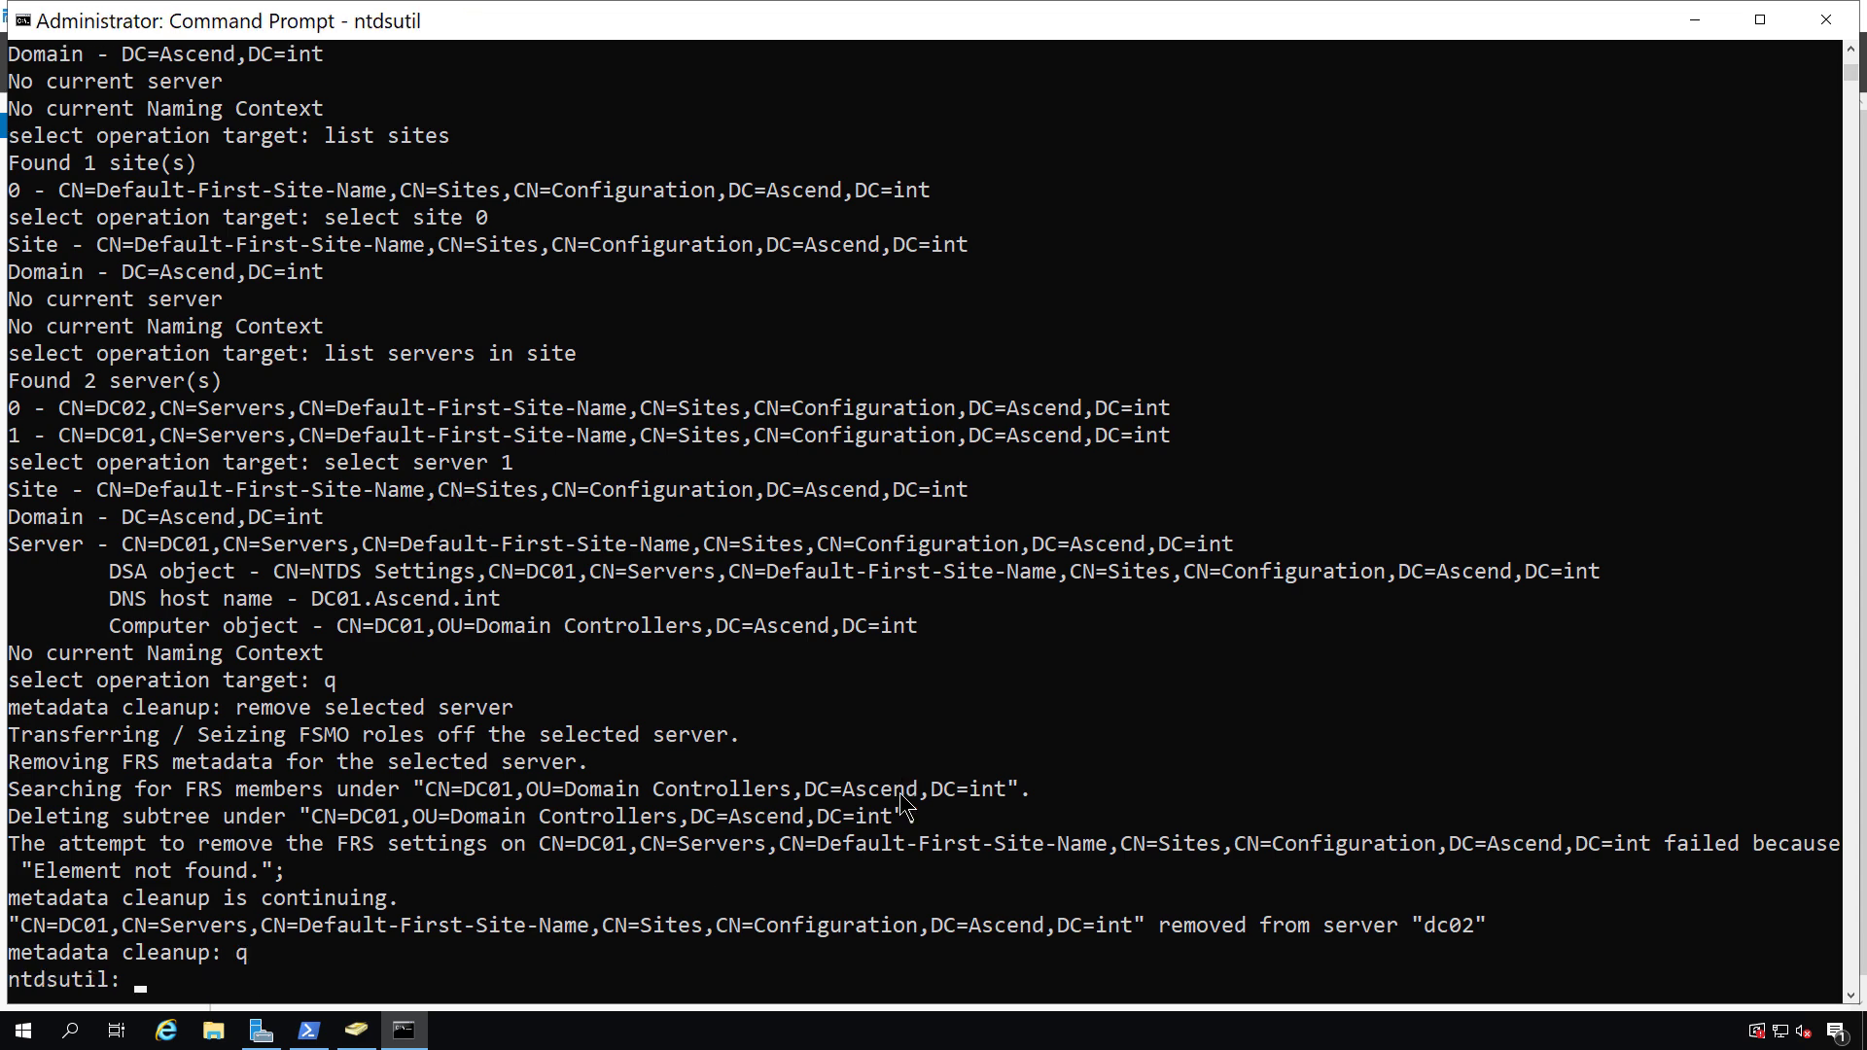
{"action": "type", "text": "q"}
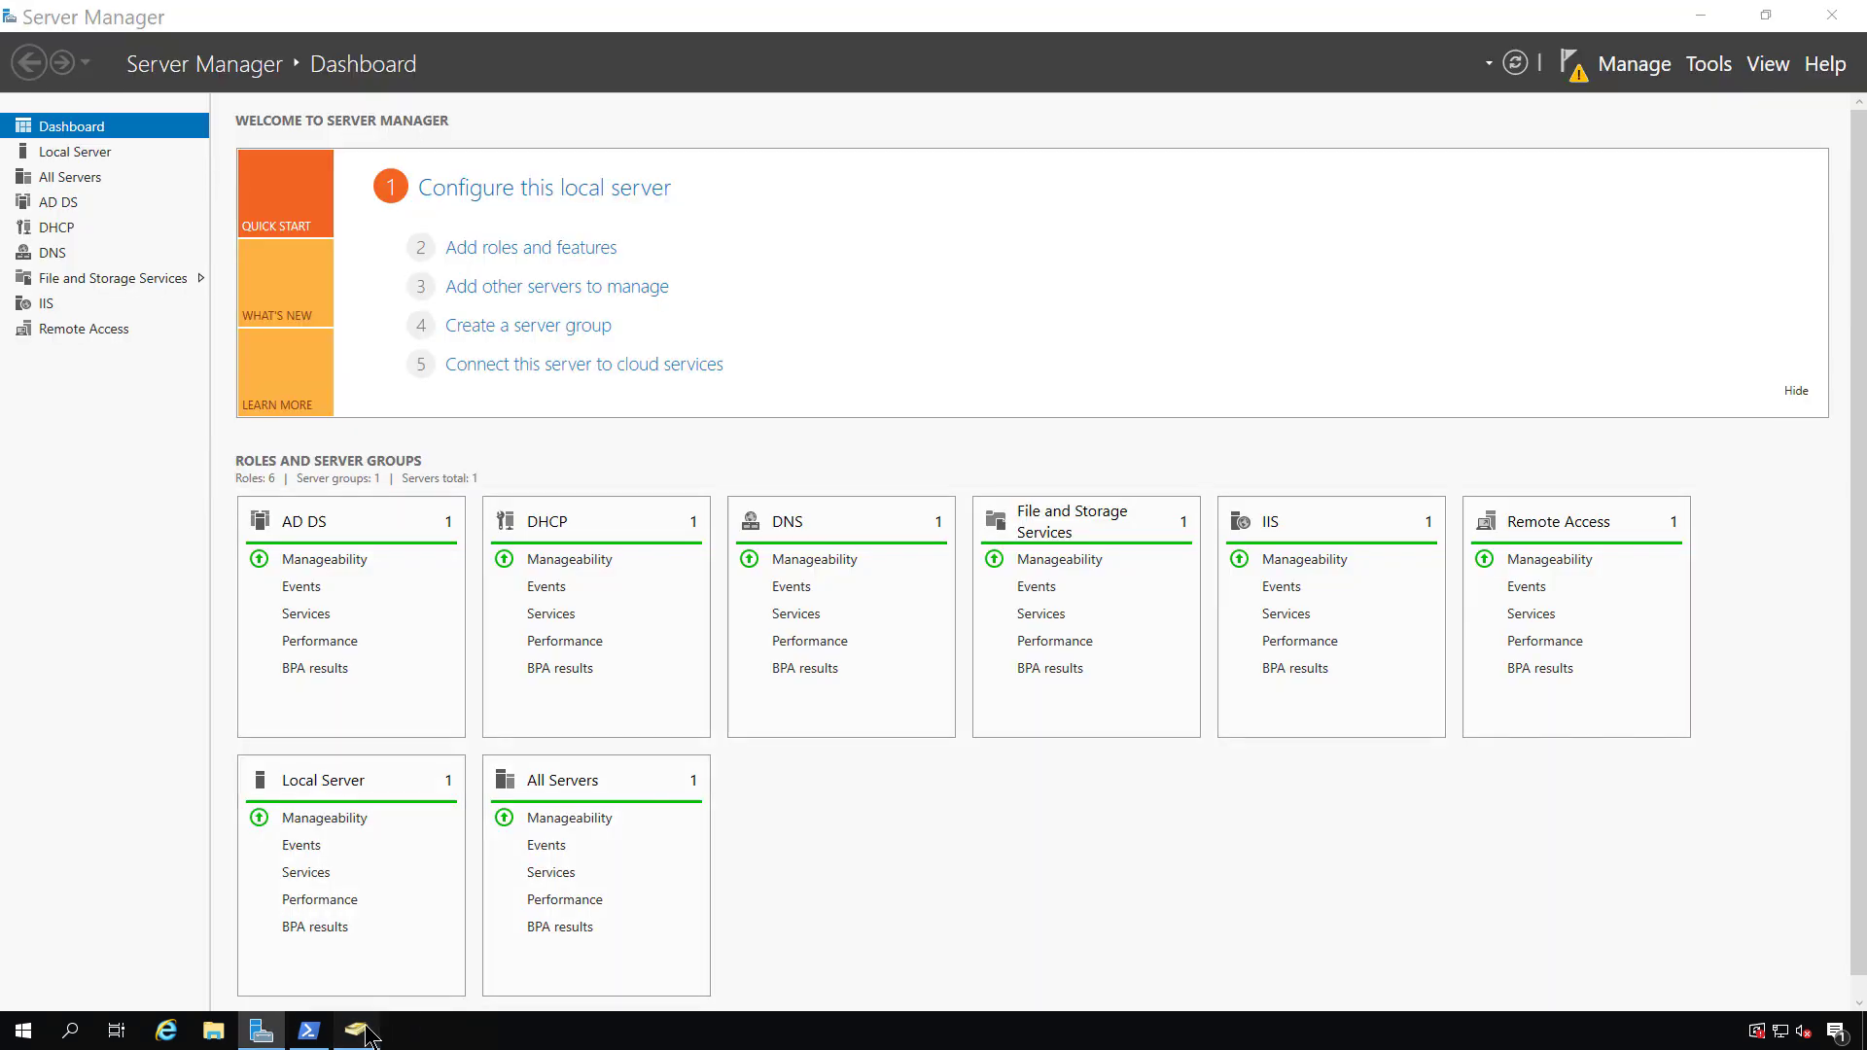
{"action": "left_click", "coordinate": [355, 1029]}
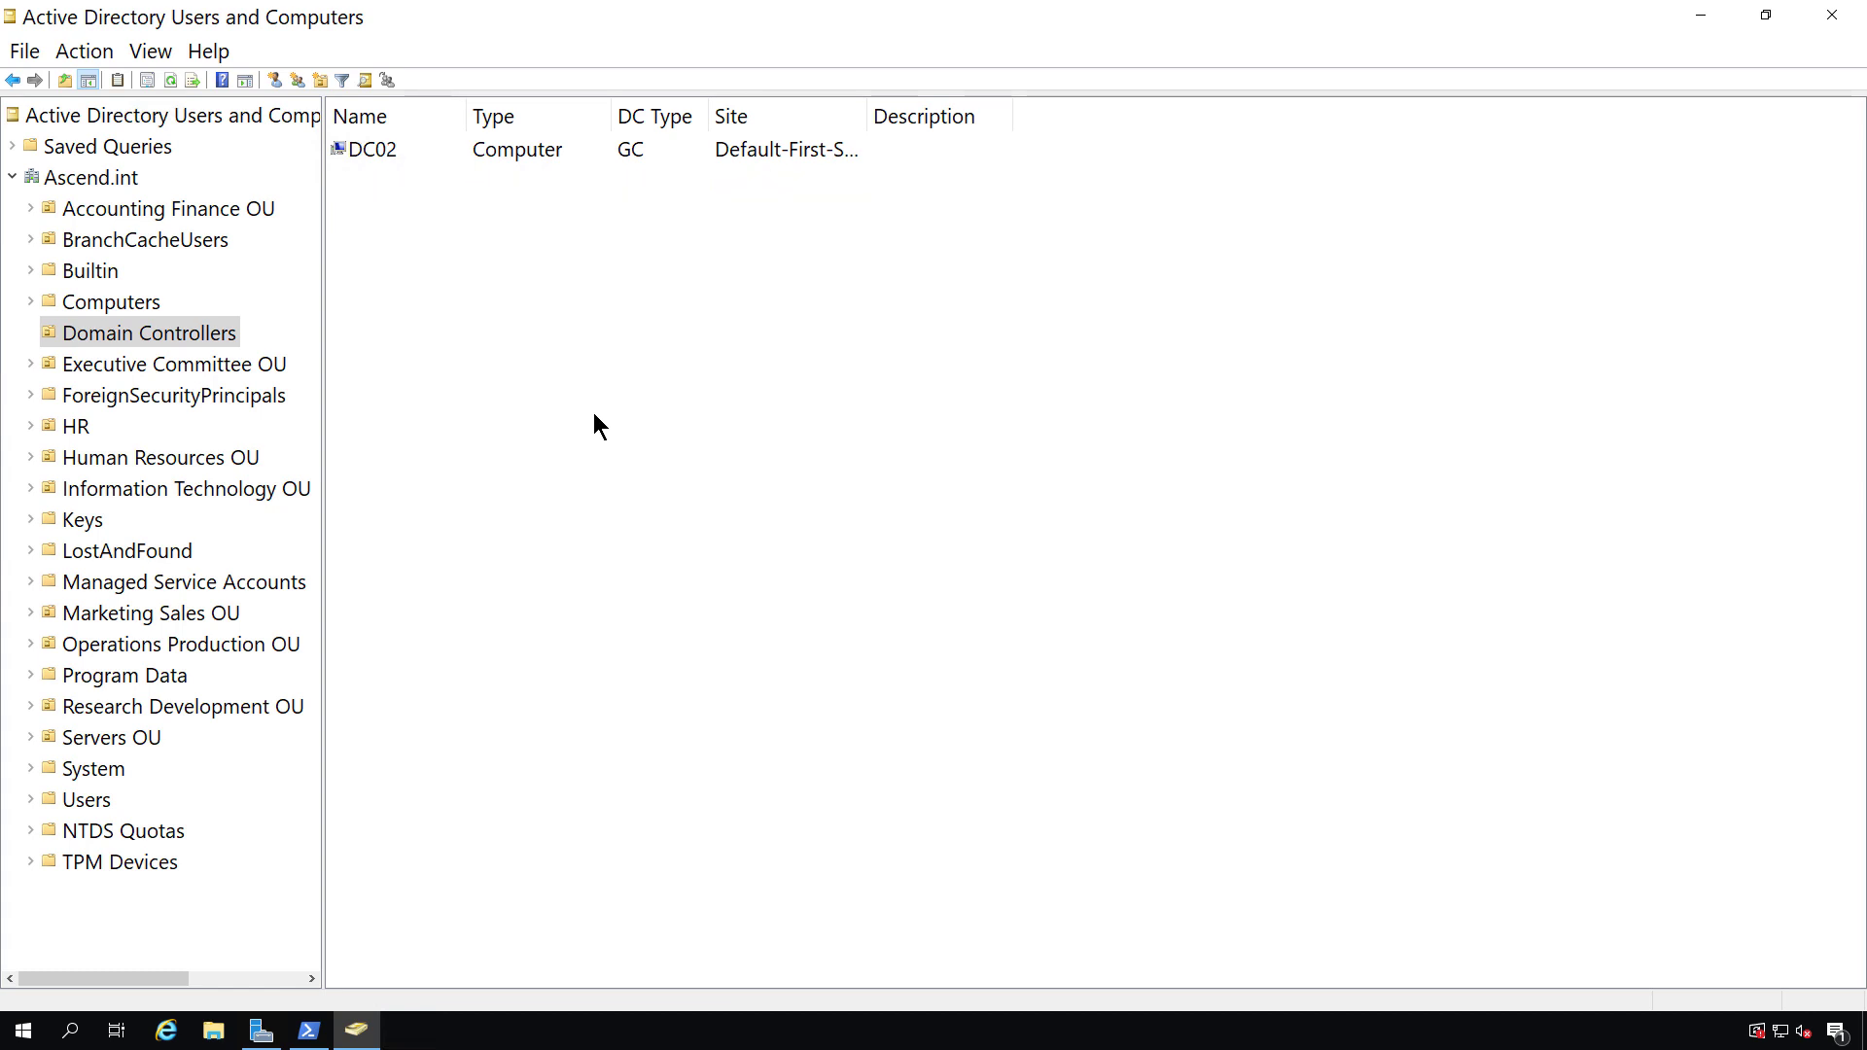
{"action": "mouse_move", "coordinate": [637, 372]}
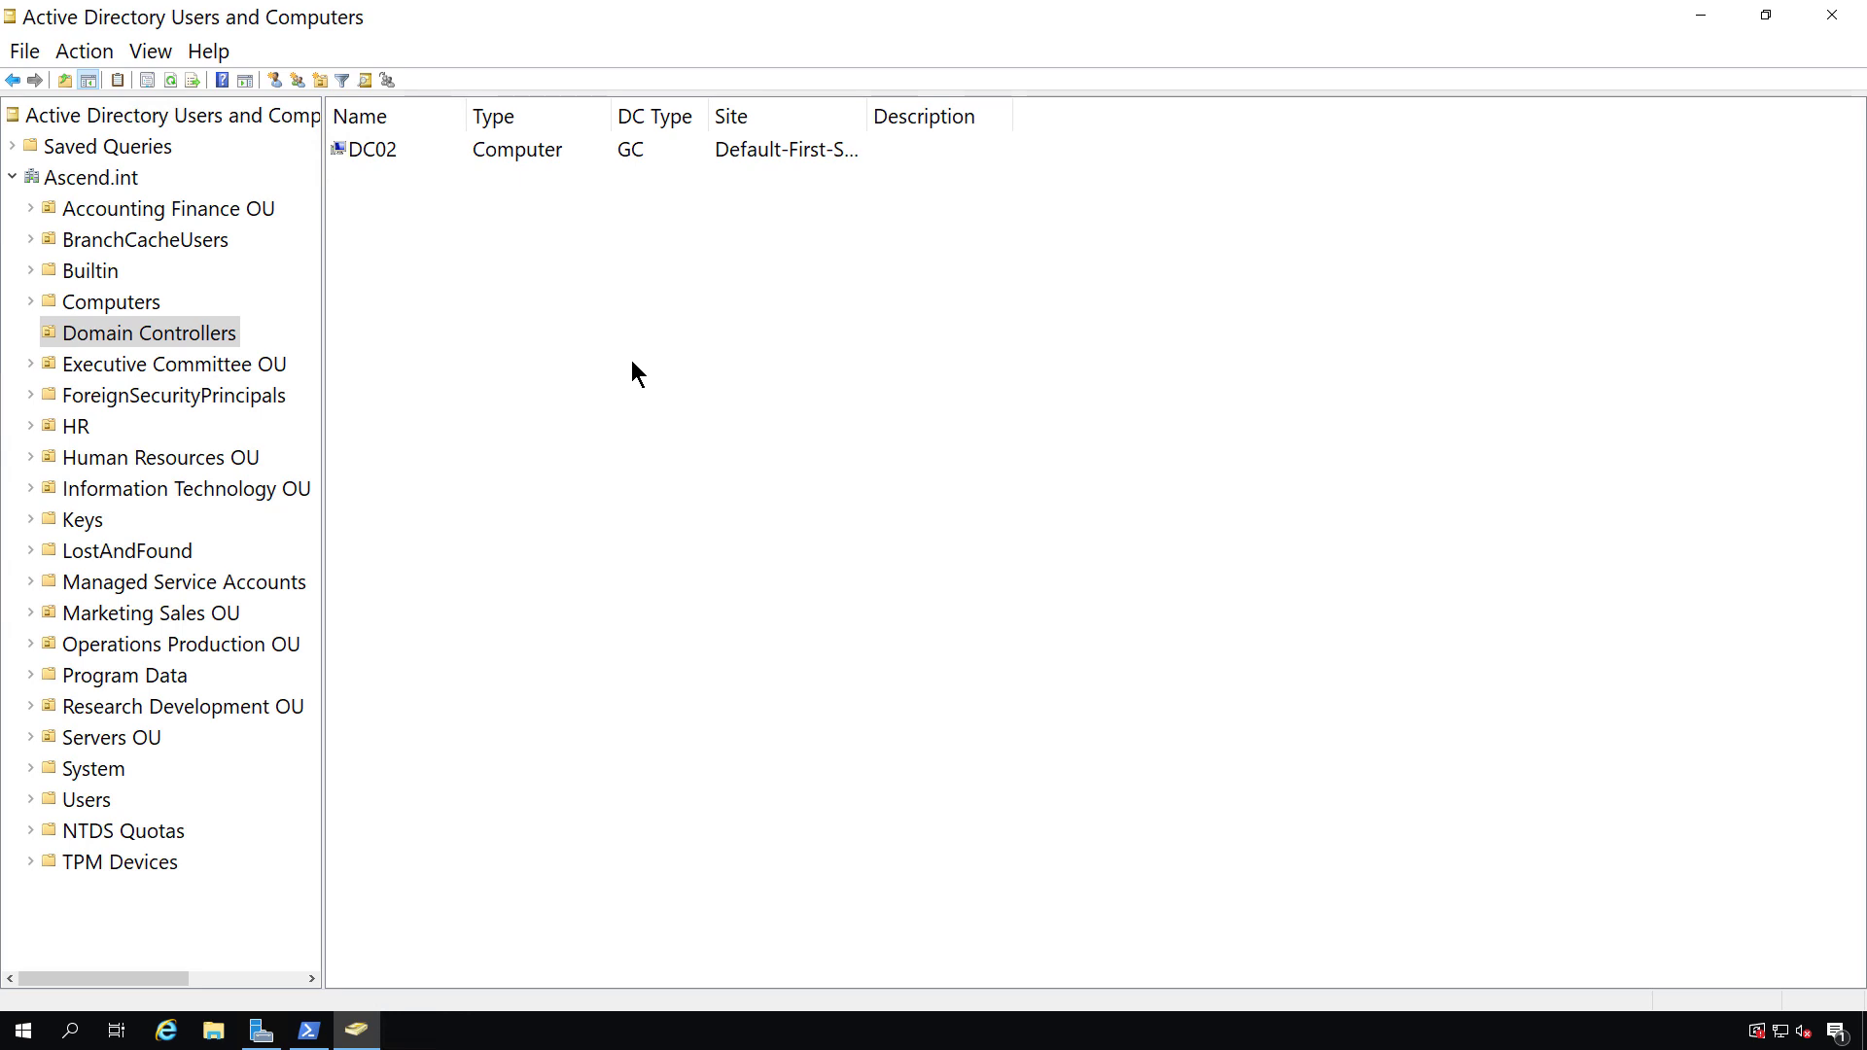
{"action": "mouse_move", "coordinate": [632, 424]}
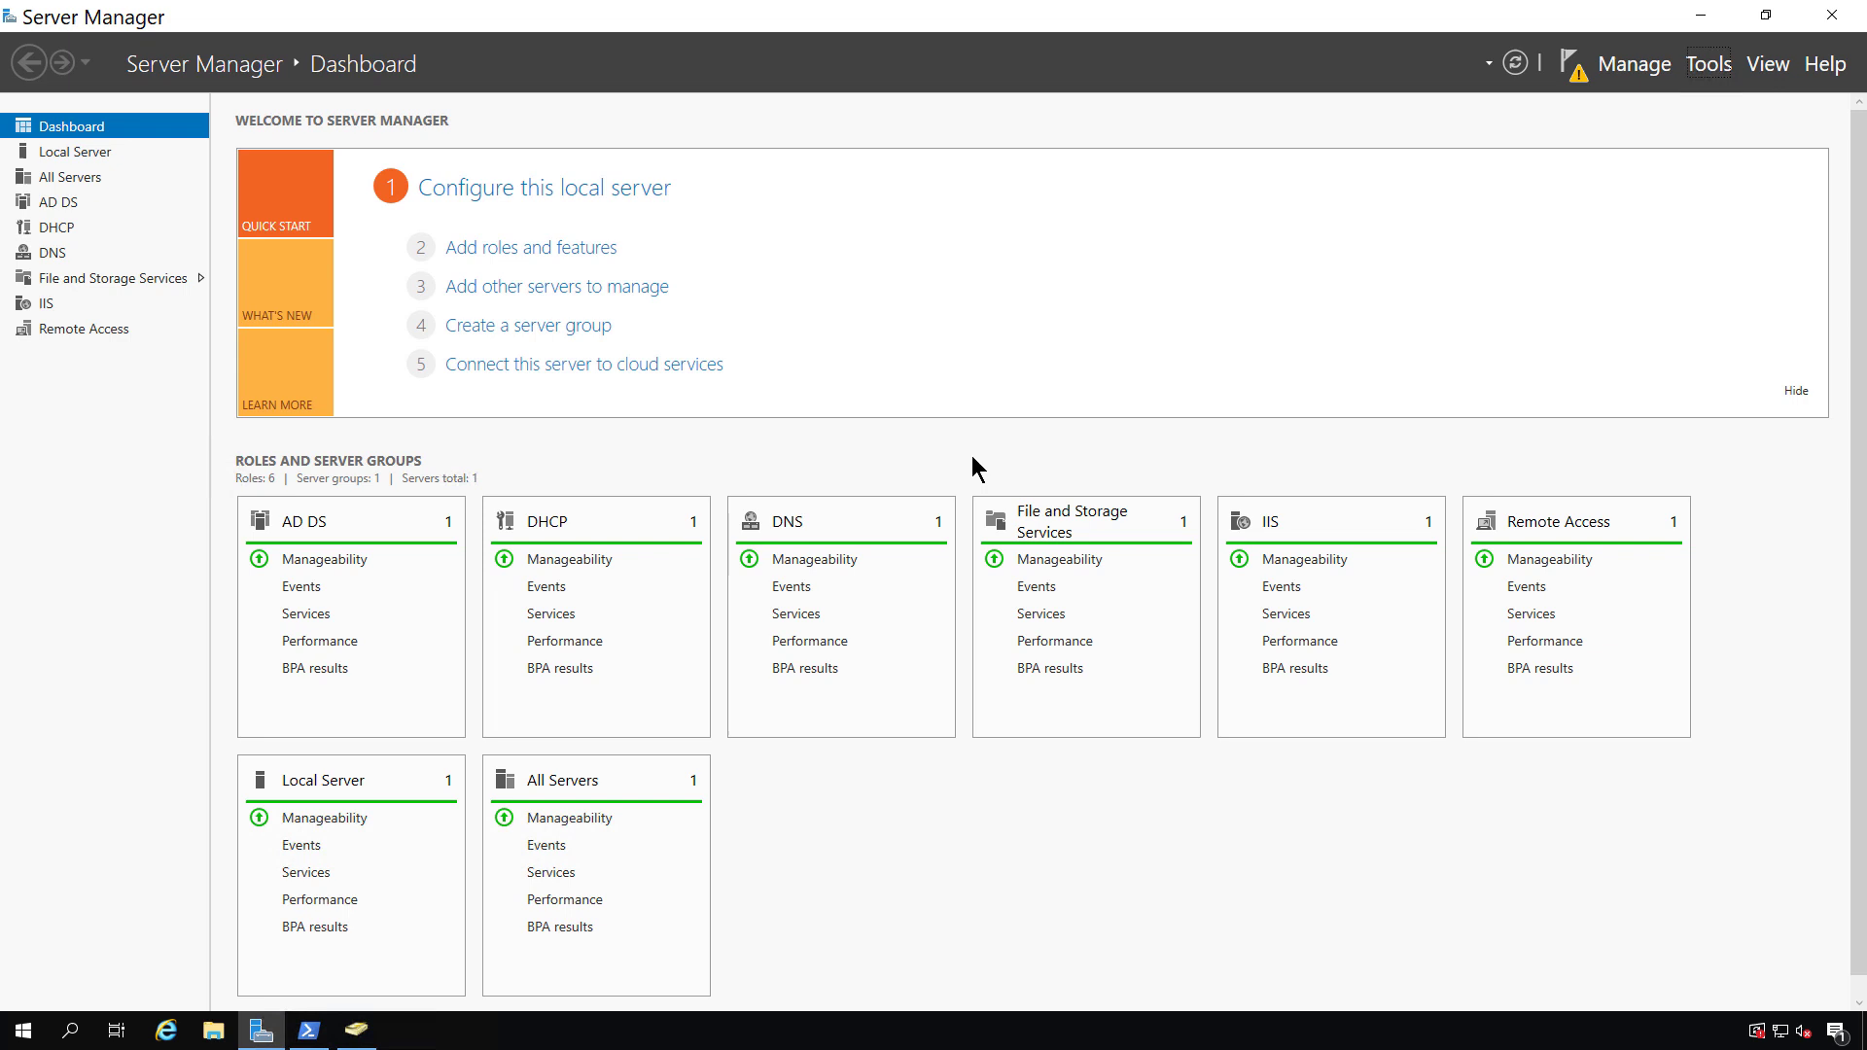
Browse Sites > Default-First-Site-Name > Servers to DC02's NTDS Settings, with DC01 now empty.
{"action": "left_click", "coordinate": [1708, 64]}
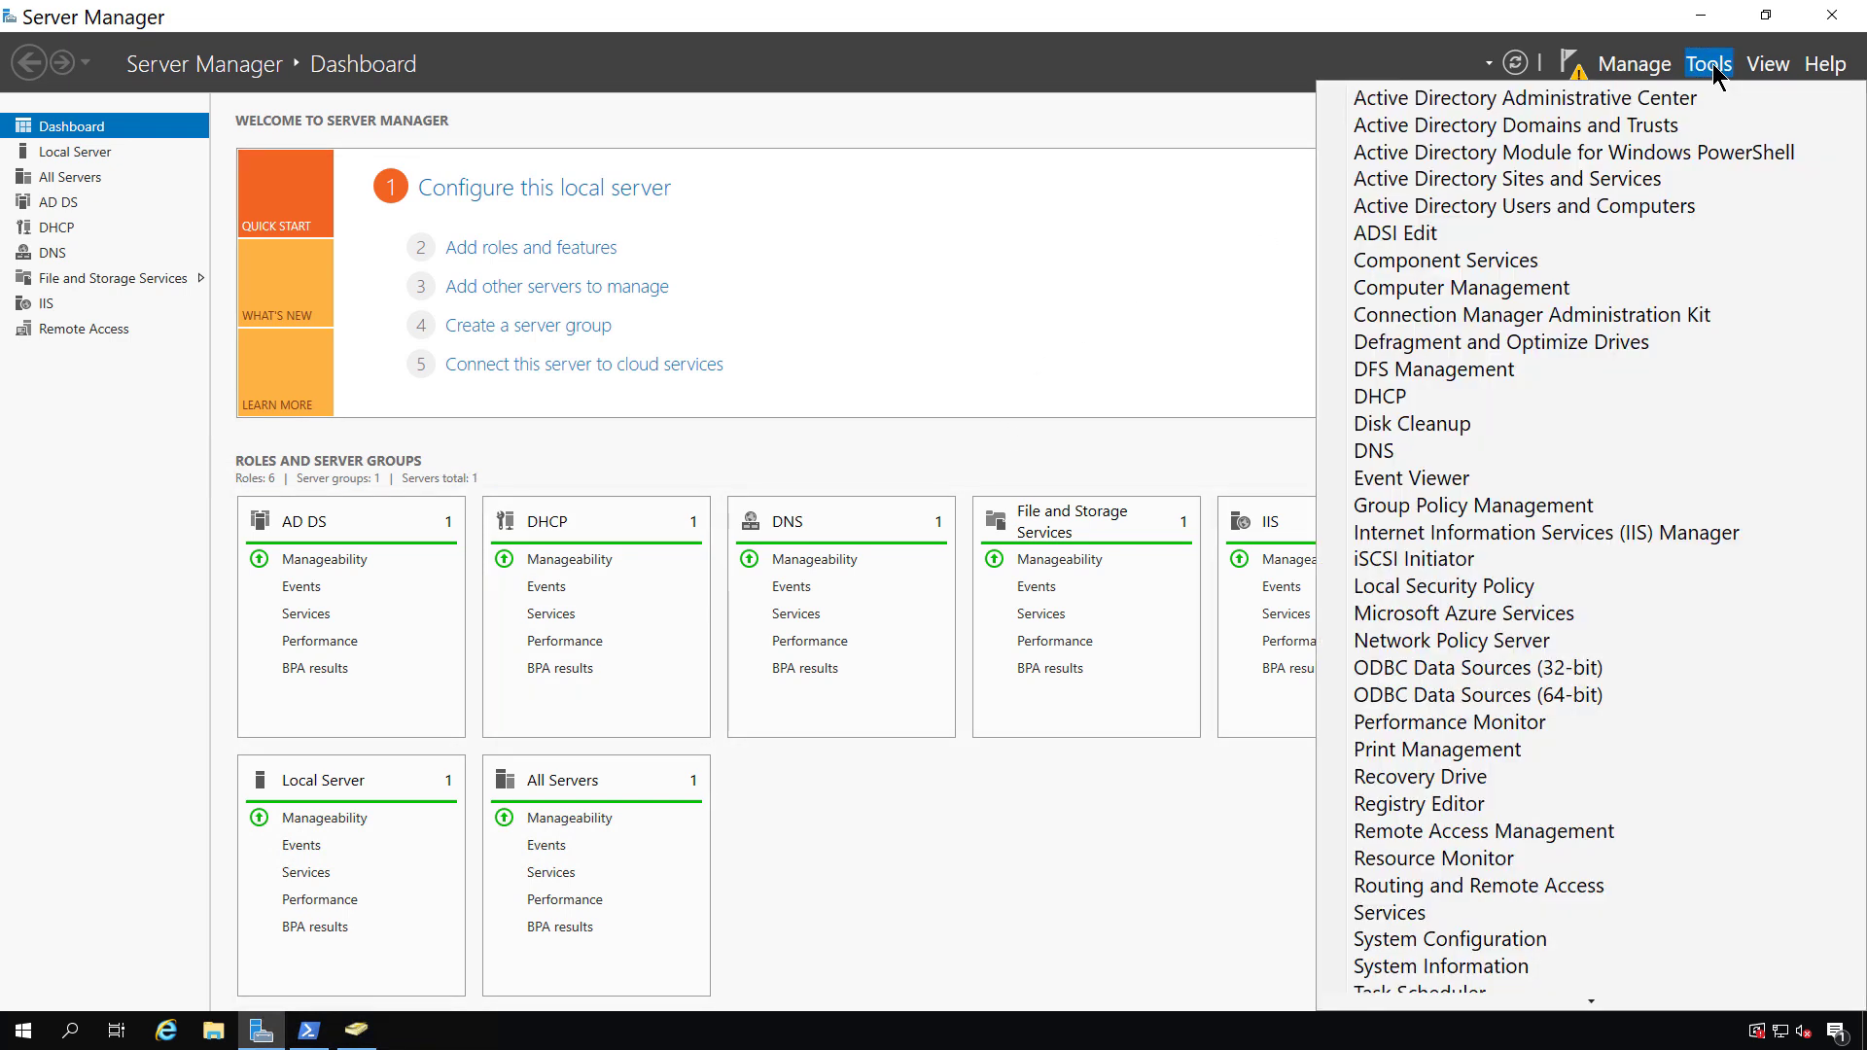
{"action": "mouse_move", "coordinate": [1681, 81]}
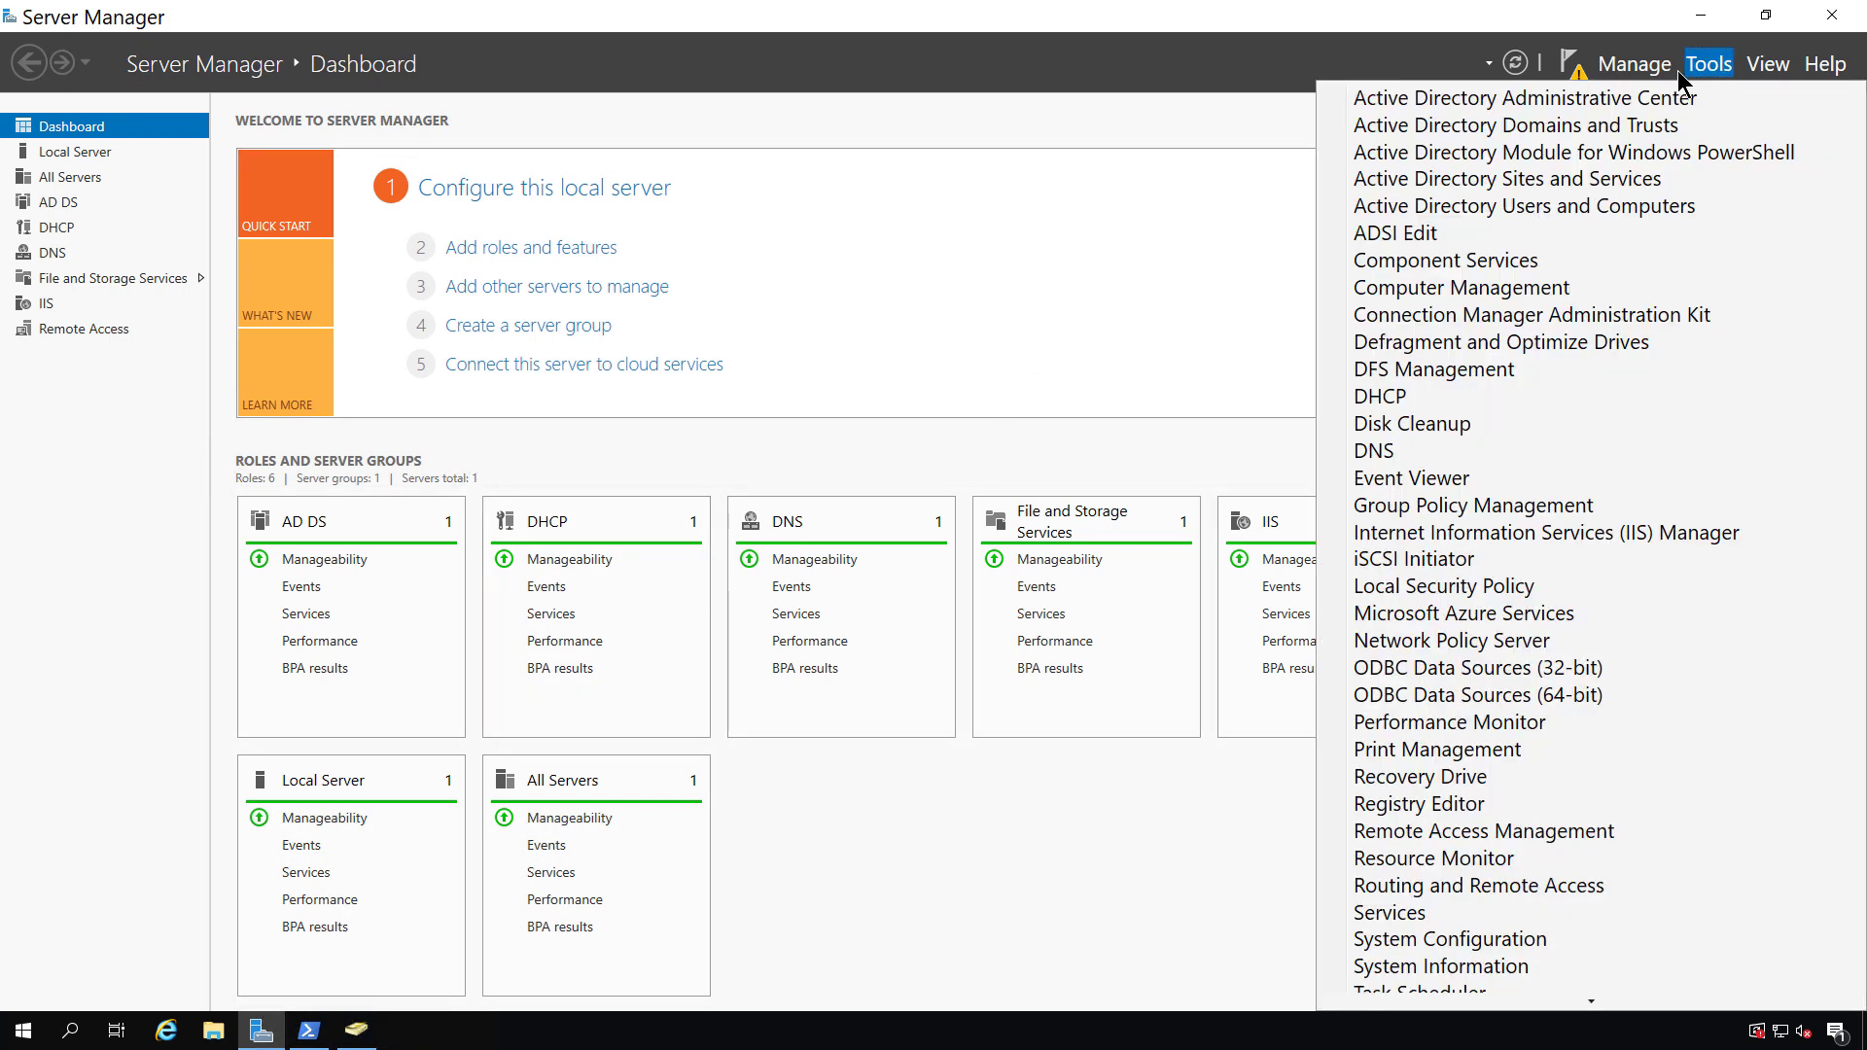
{"action": "mouse_move", "coordinate": [1507, 179]}
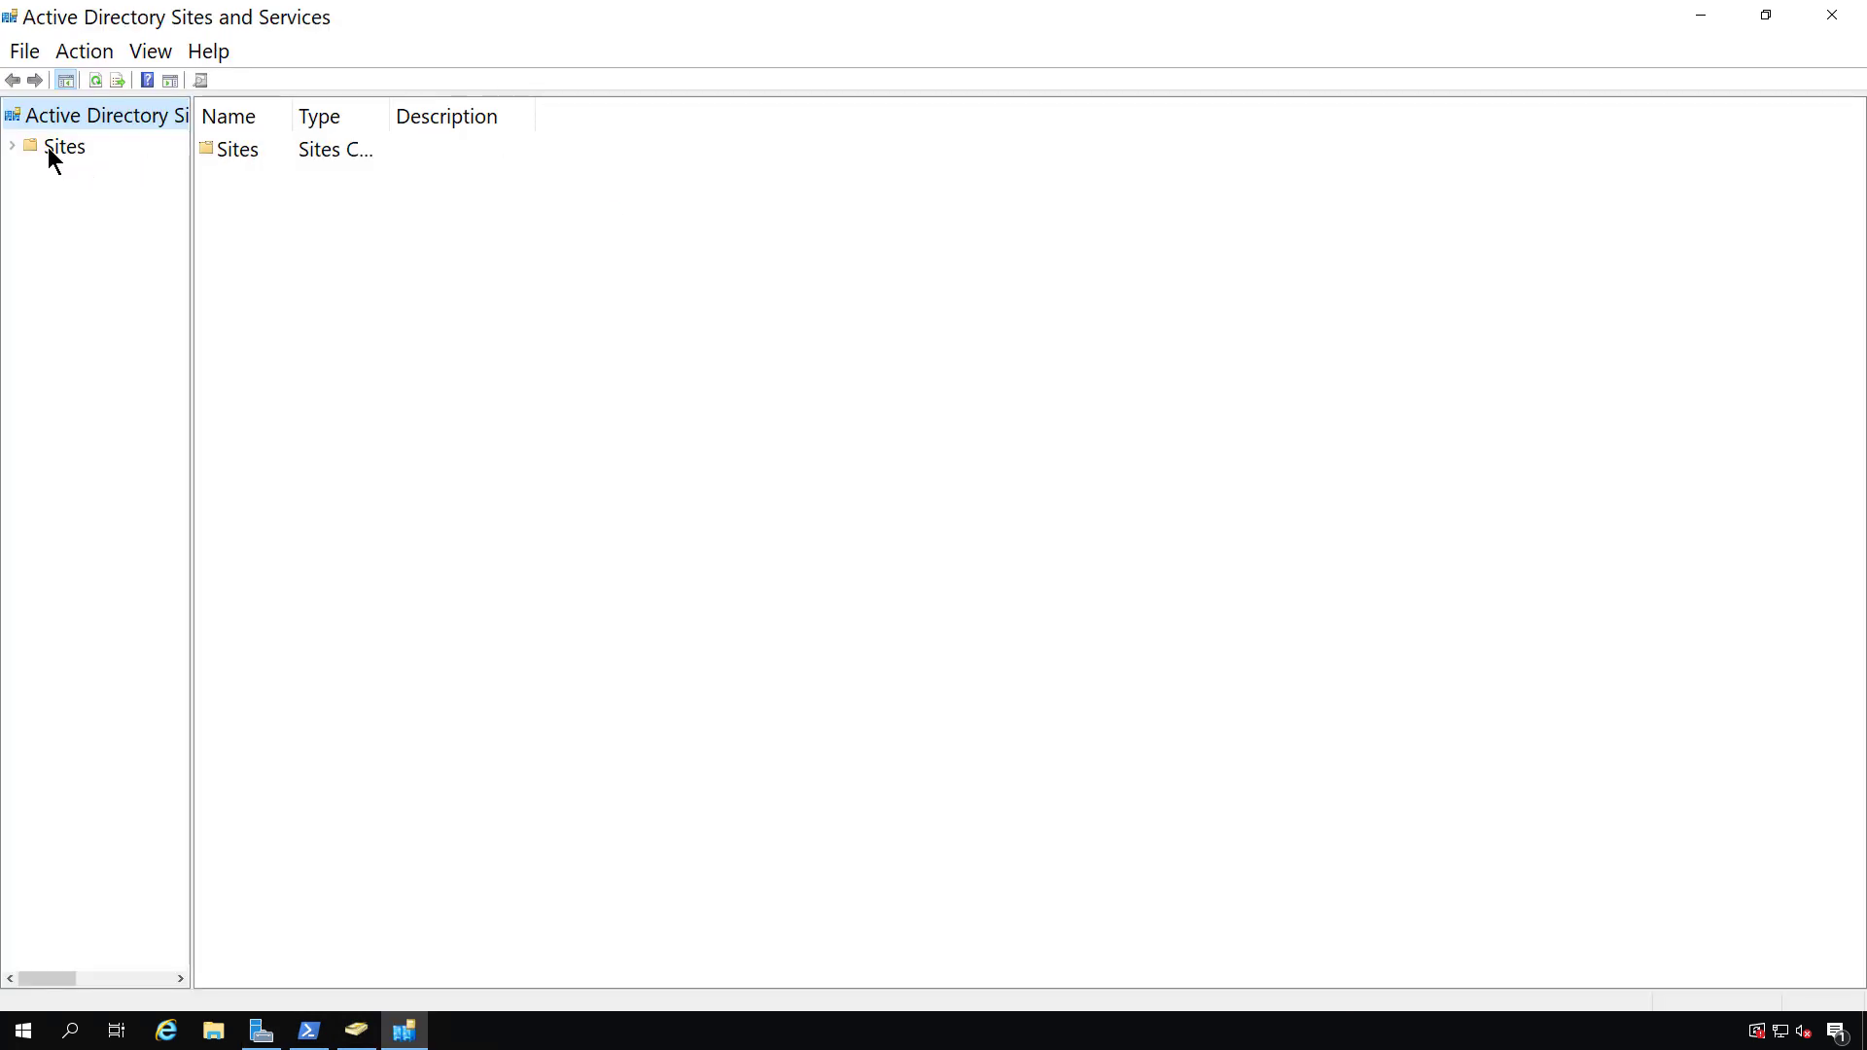
{"action": "left_click", "coordinate": [11, 145]}
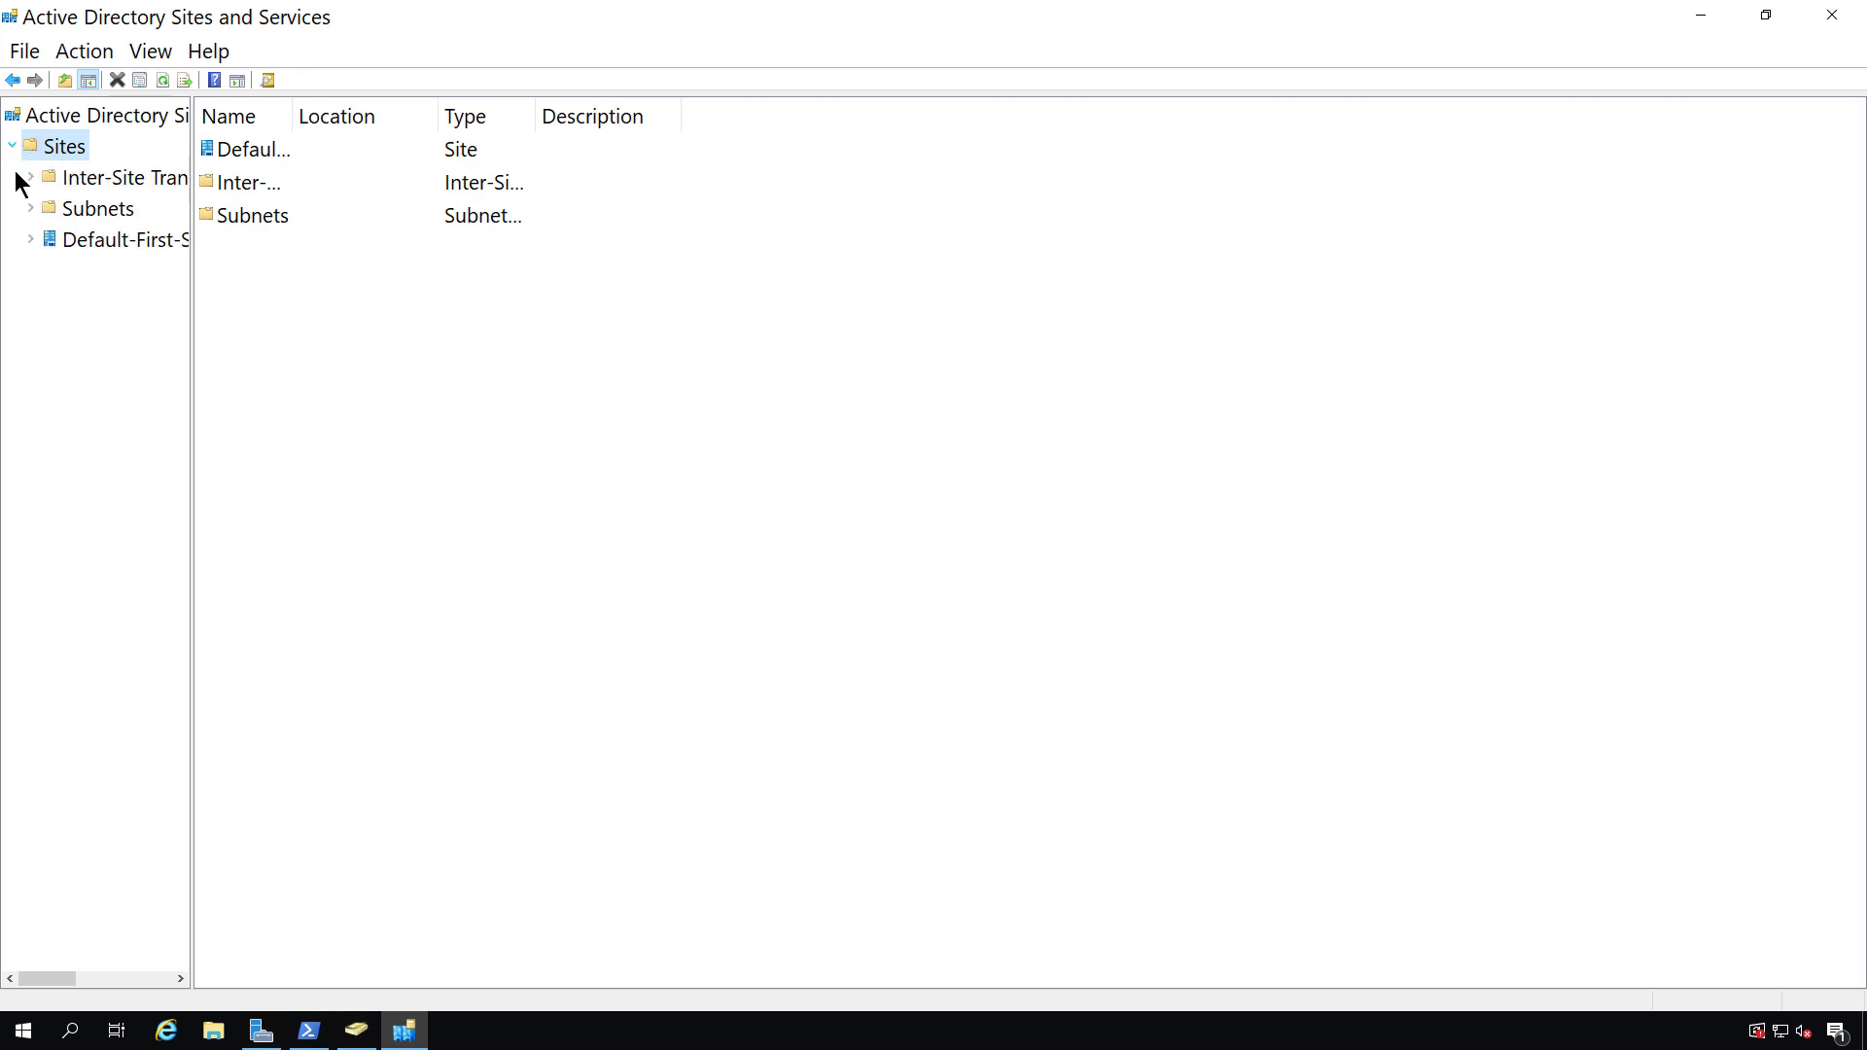
{"action": "left_click", "coordinate": [30, 239]}
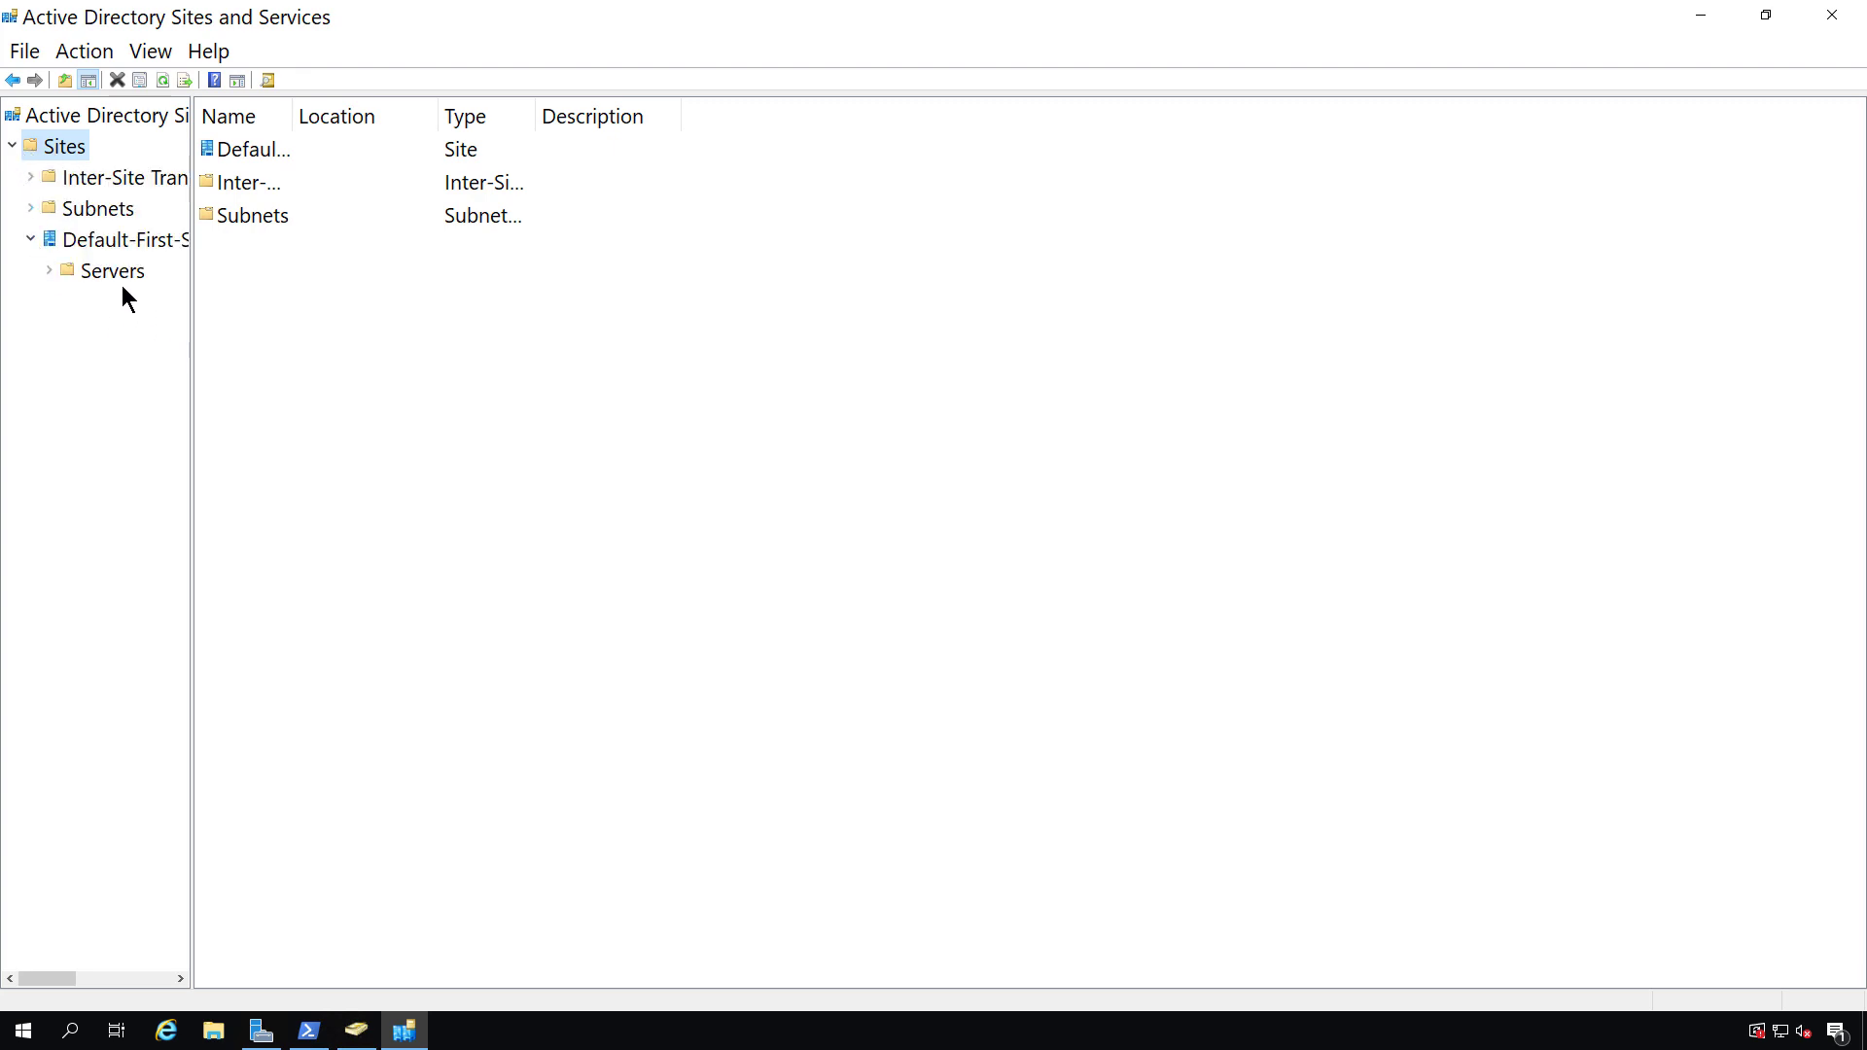
{"action": "left_click", "coordinate": [47, 271]}
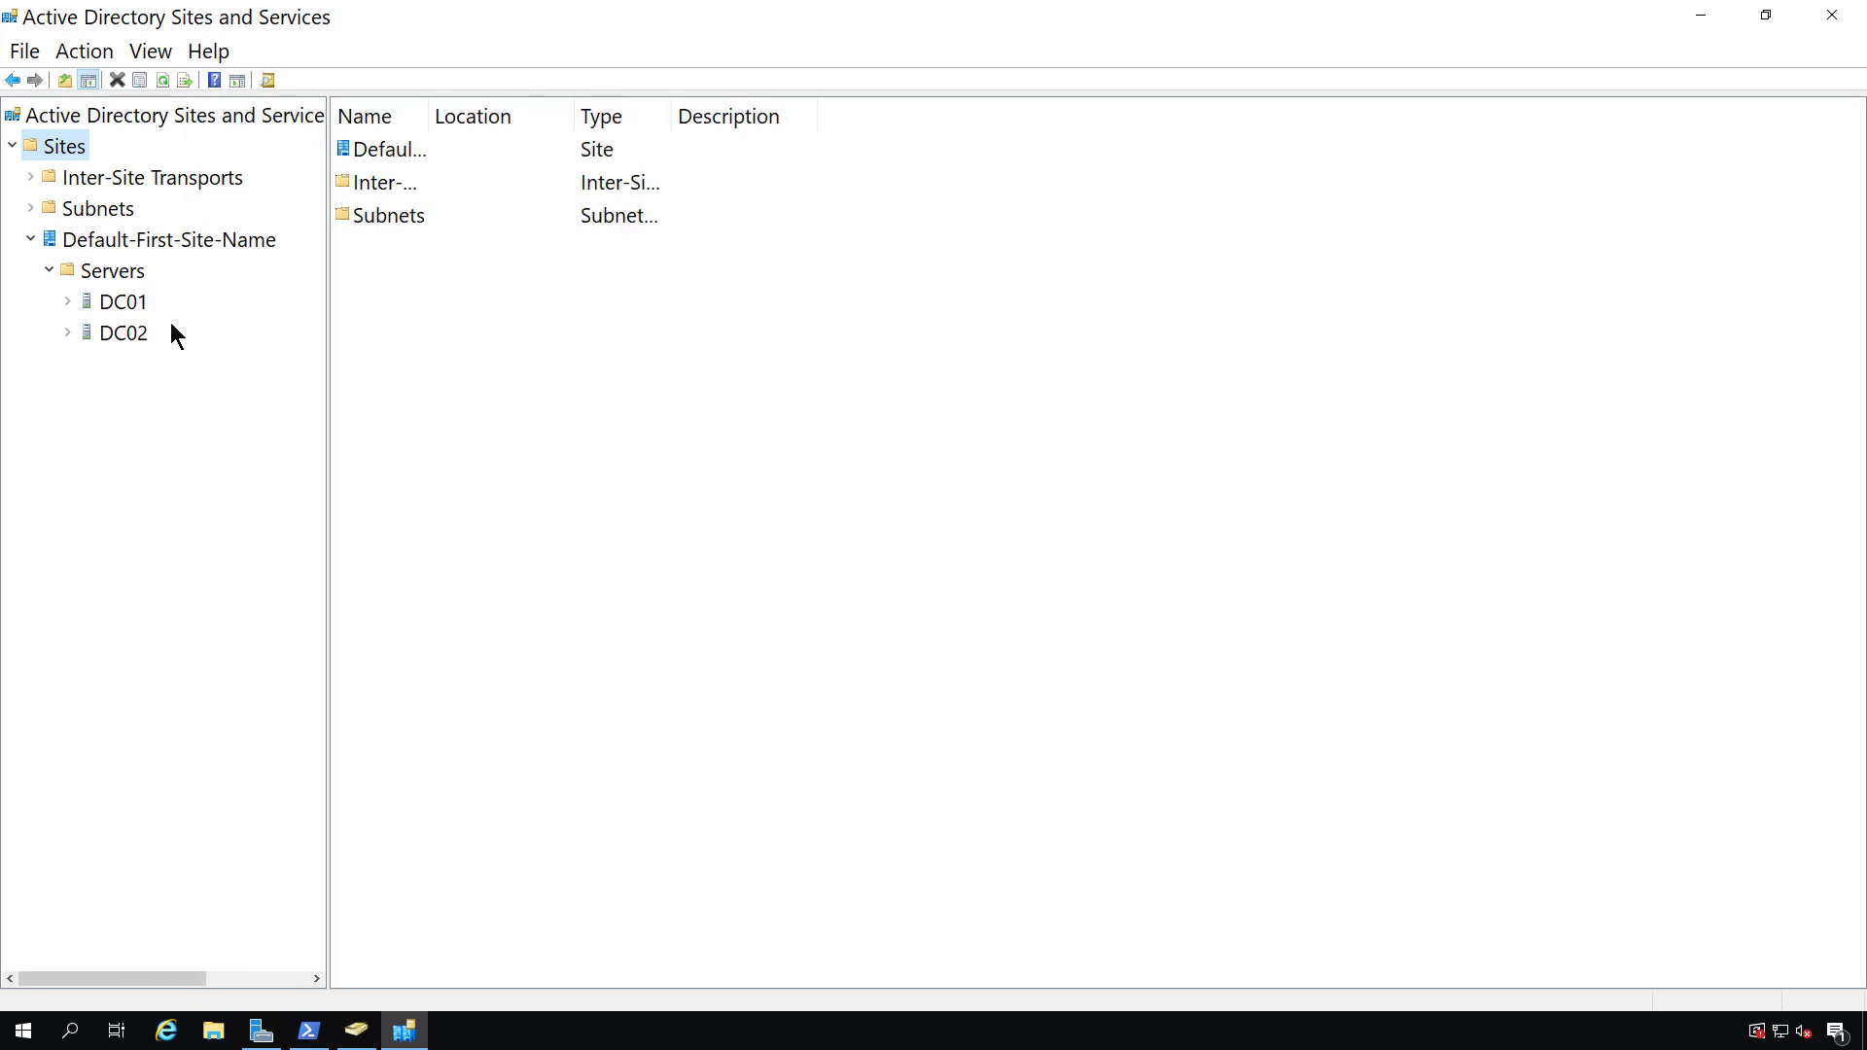
{"action": "left_click", "coordinate": [123, 301]}
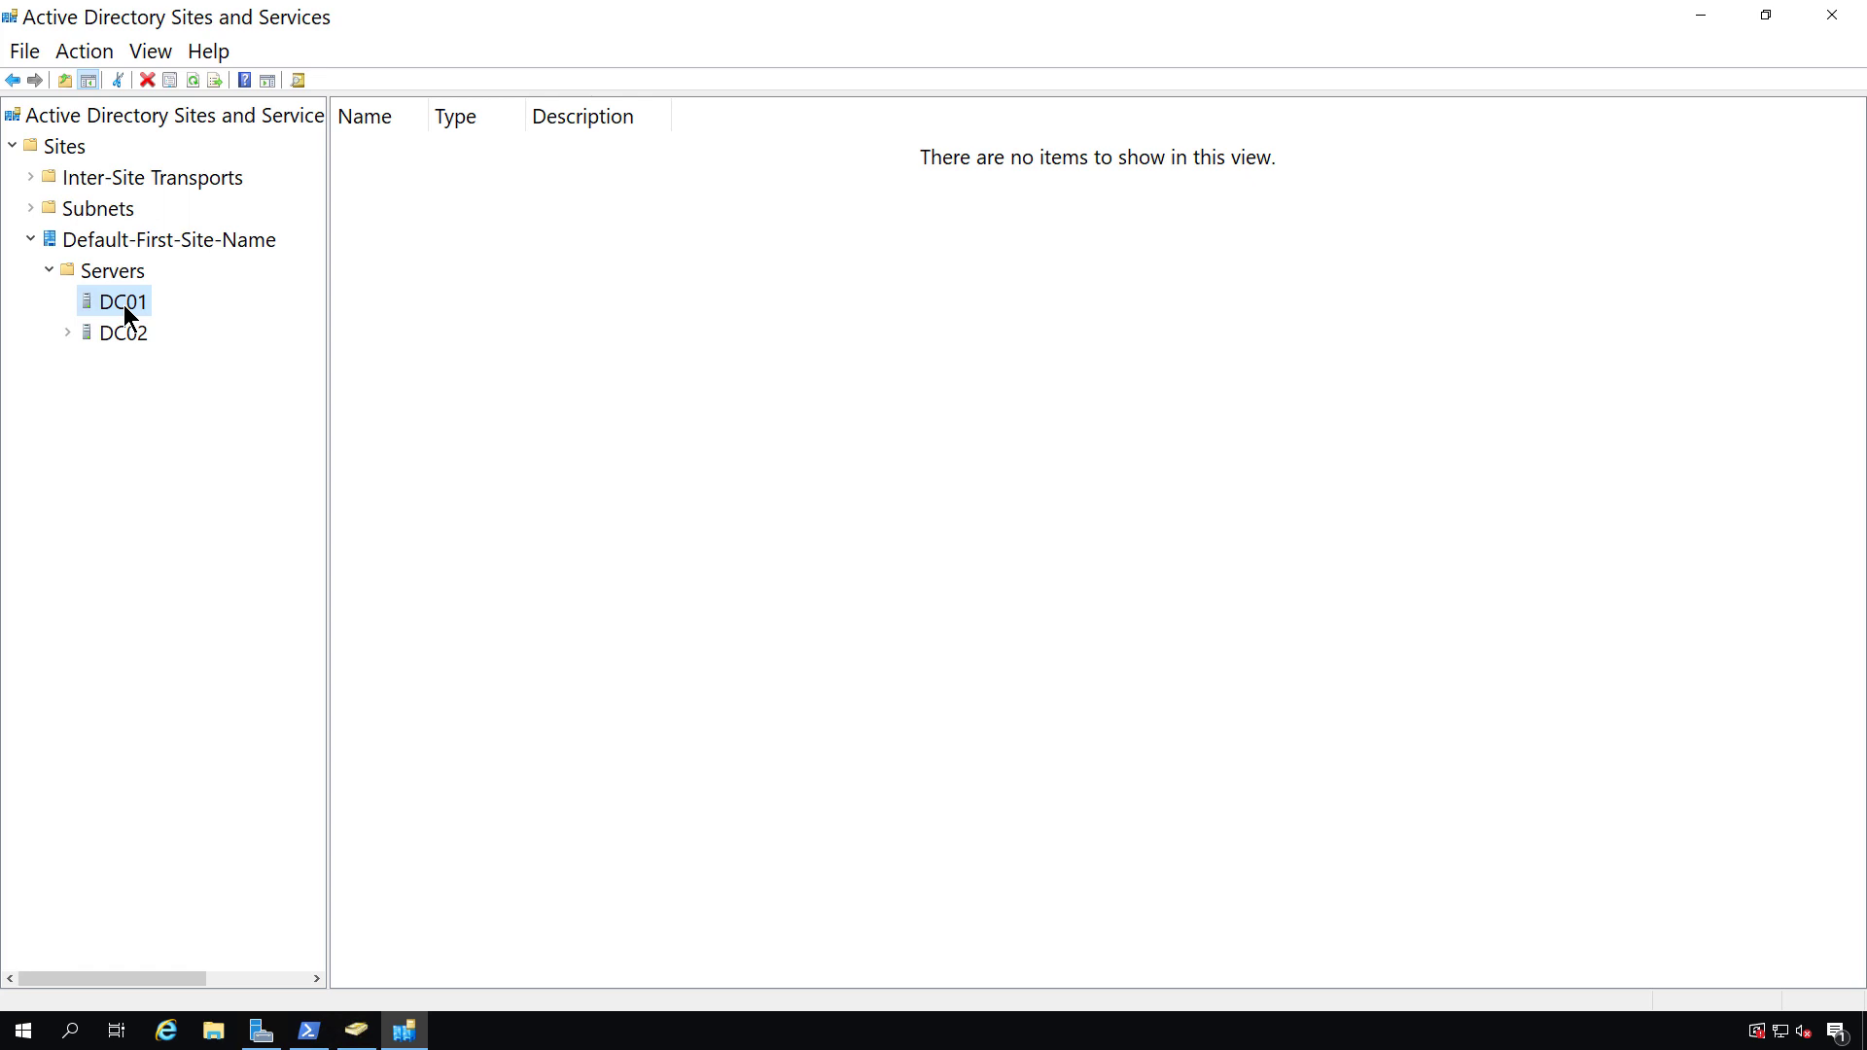
{"action": "left_click", "coordinate": [122, 333]}
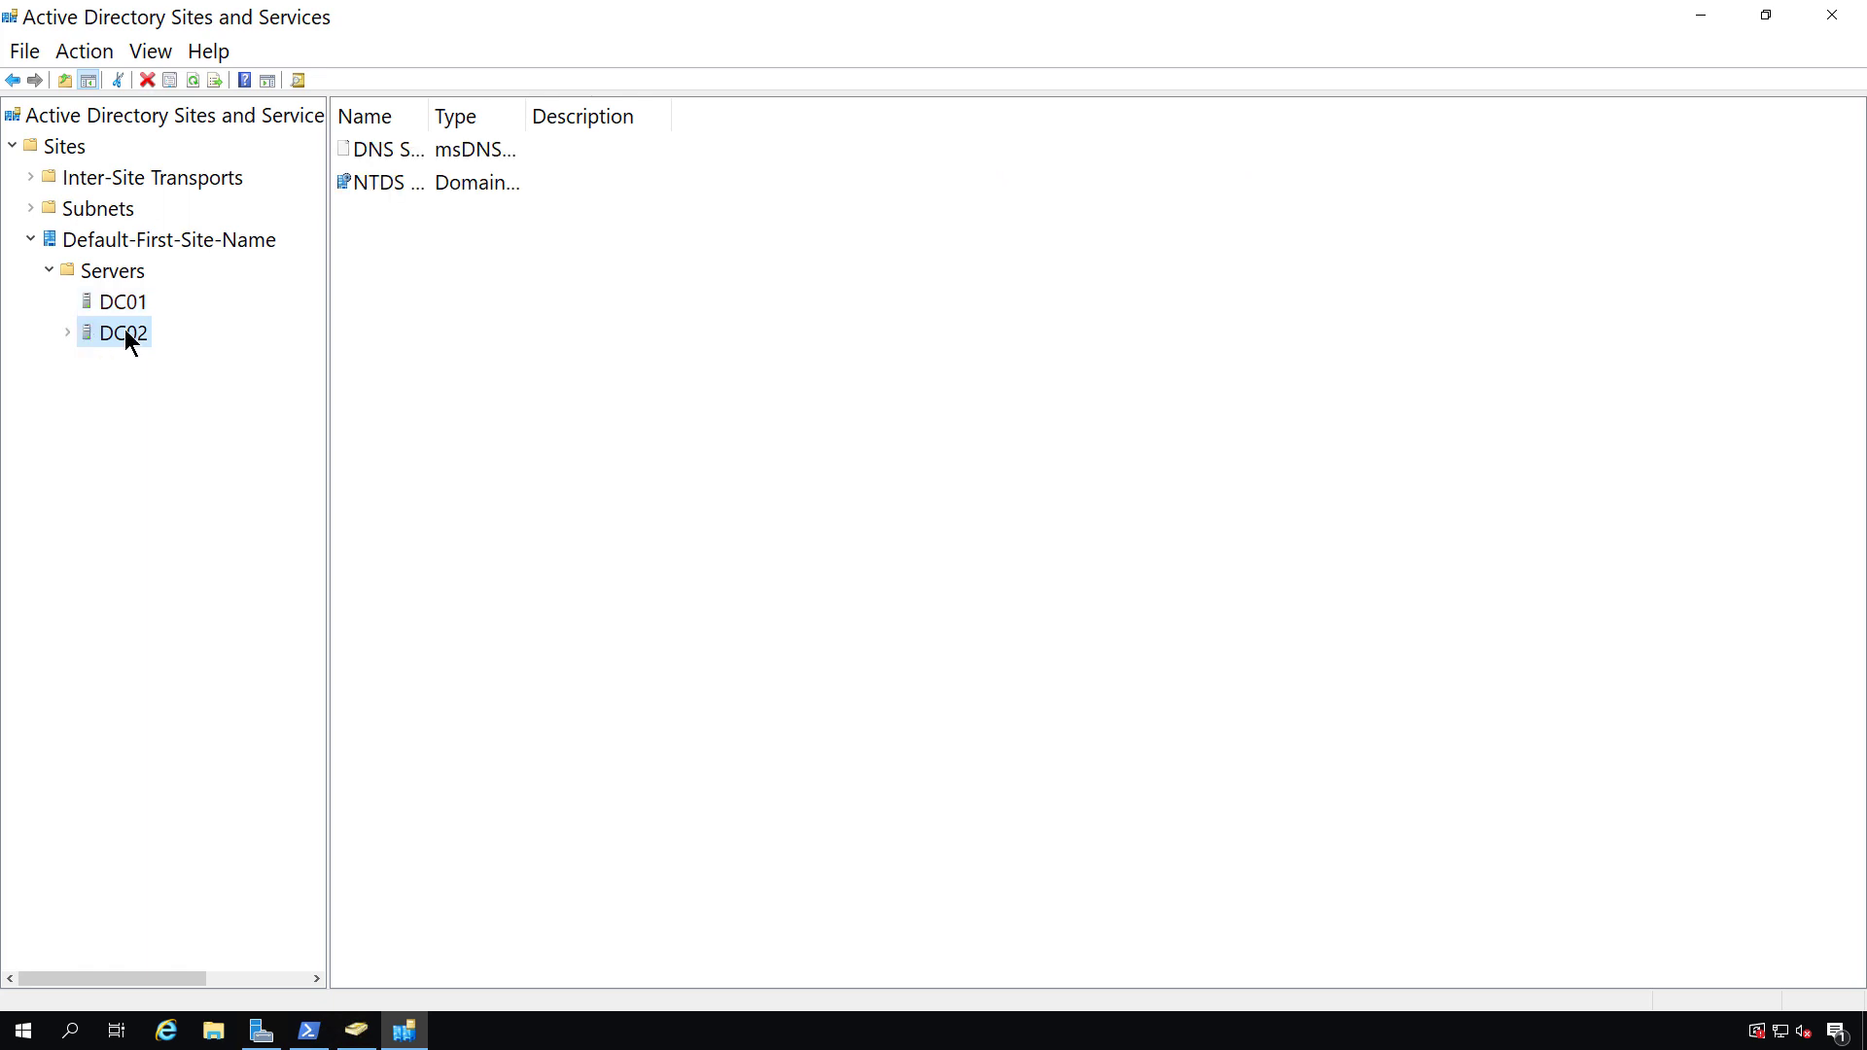
{"action": "left_click", "coordinate": [68, 333]}
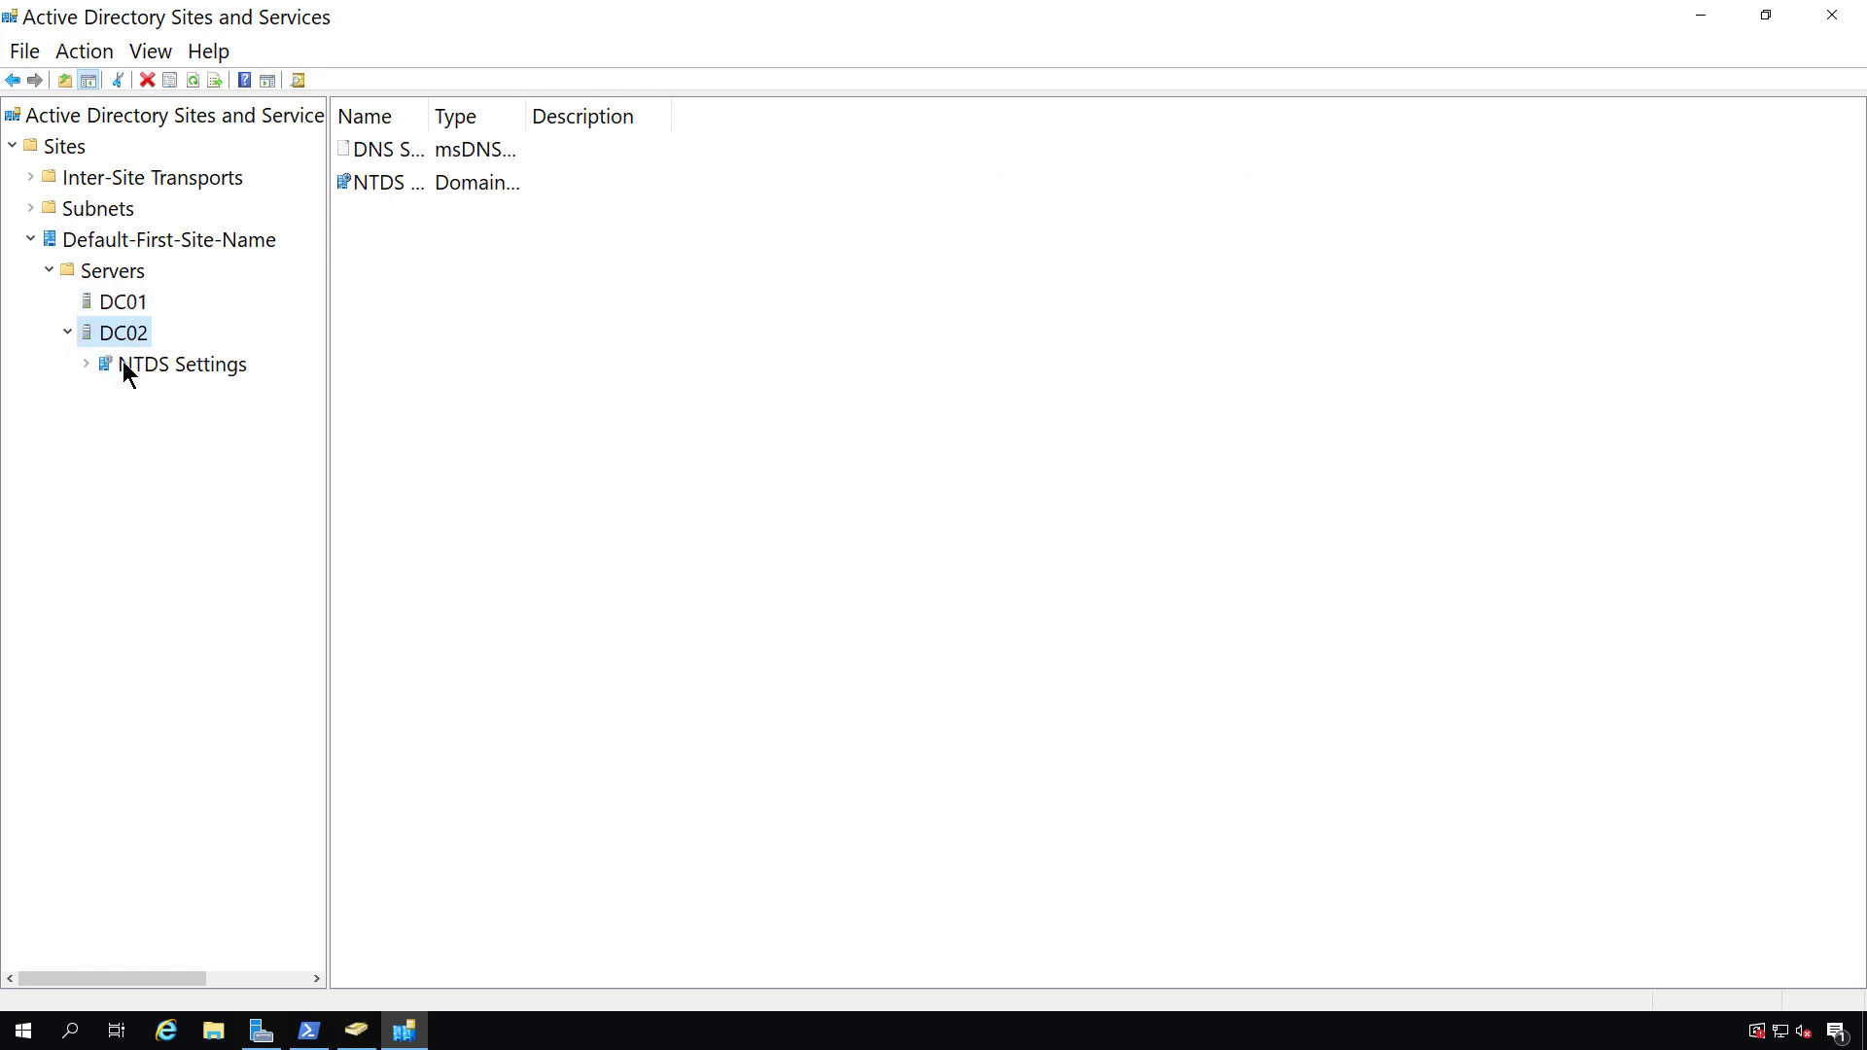
{"action": "left_click", "coordinate": [185, 364]}
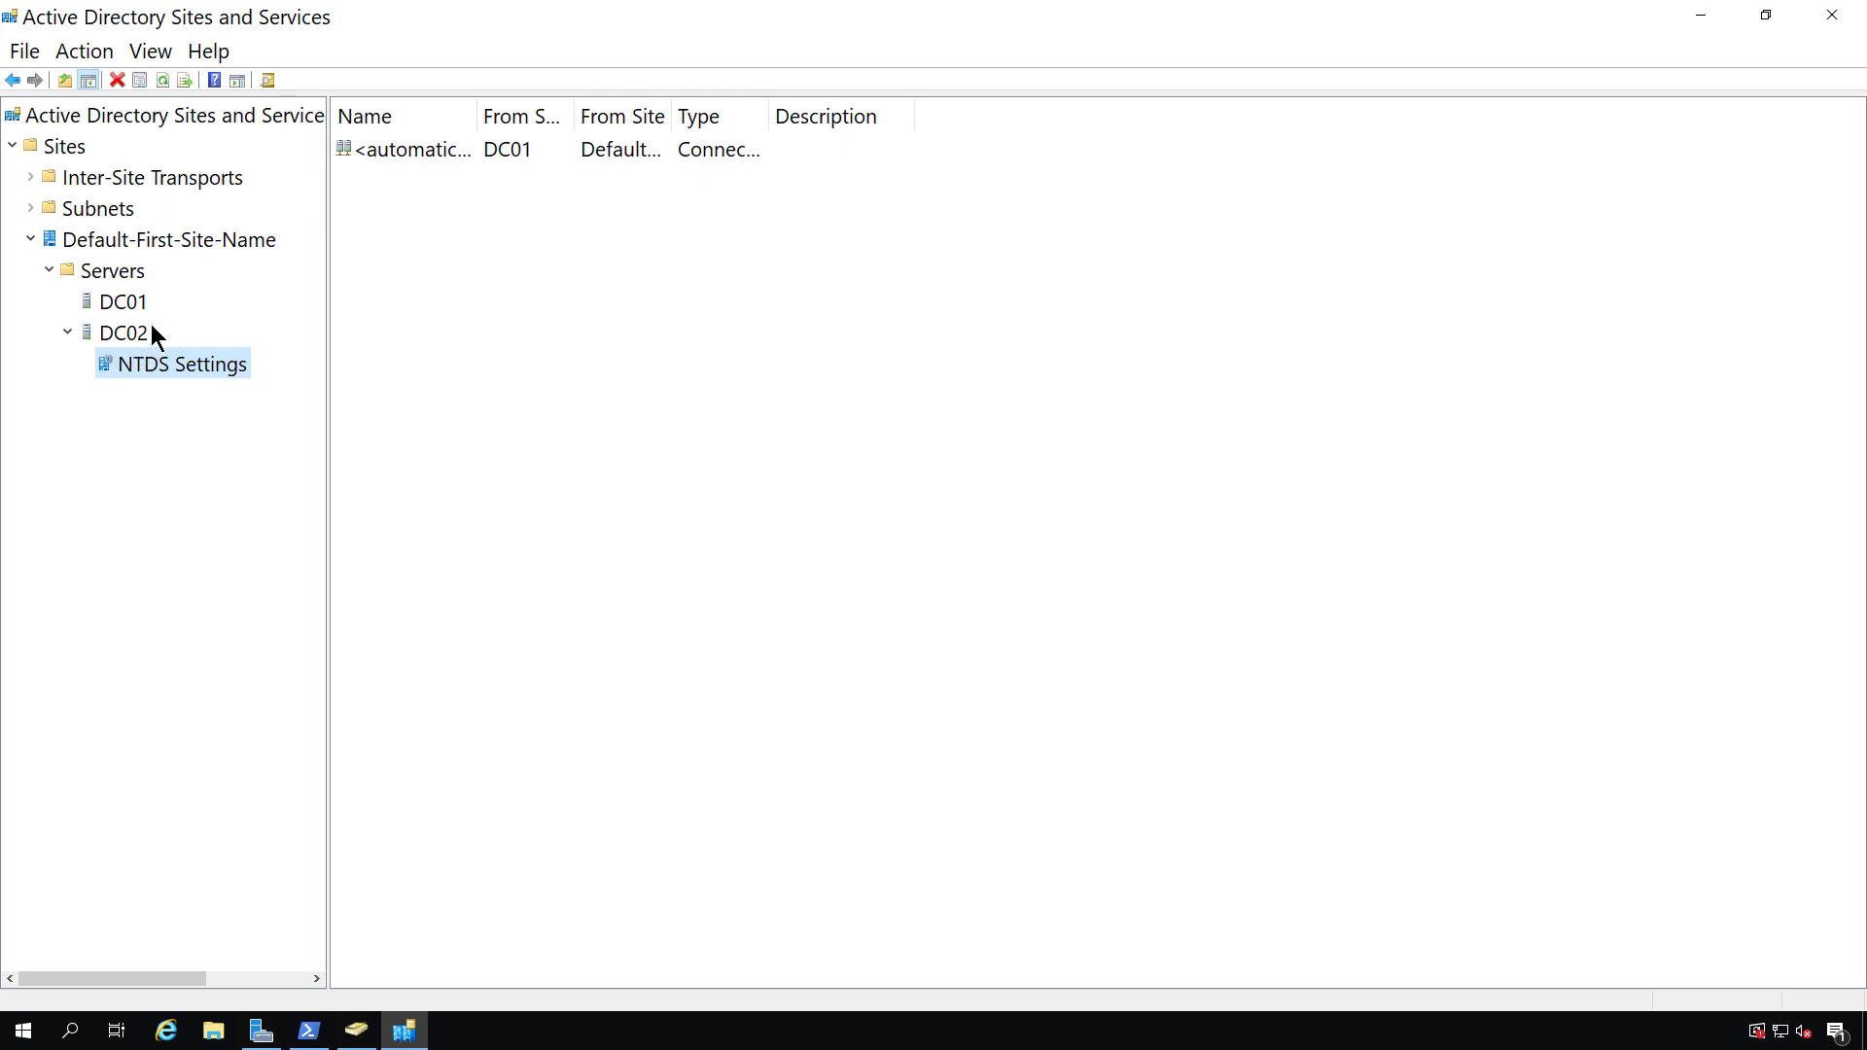
{"action": "left_click", "coordinate": [124, 302]}
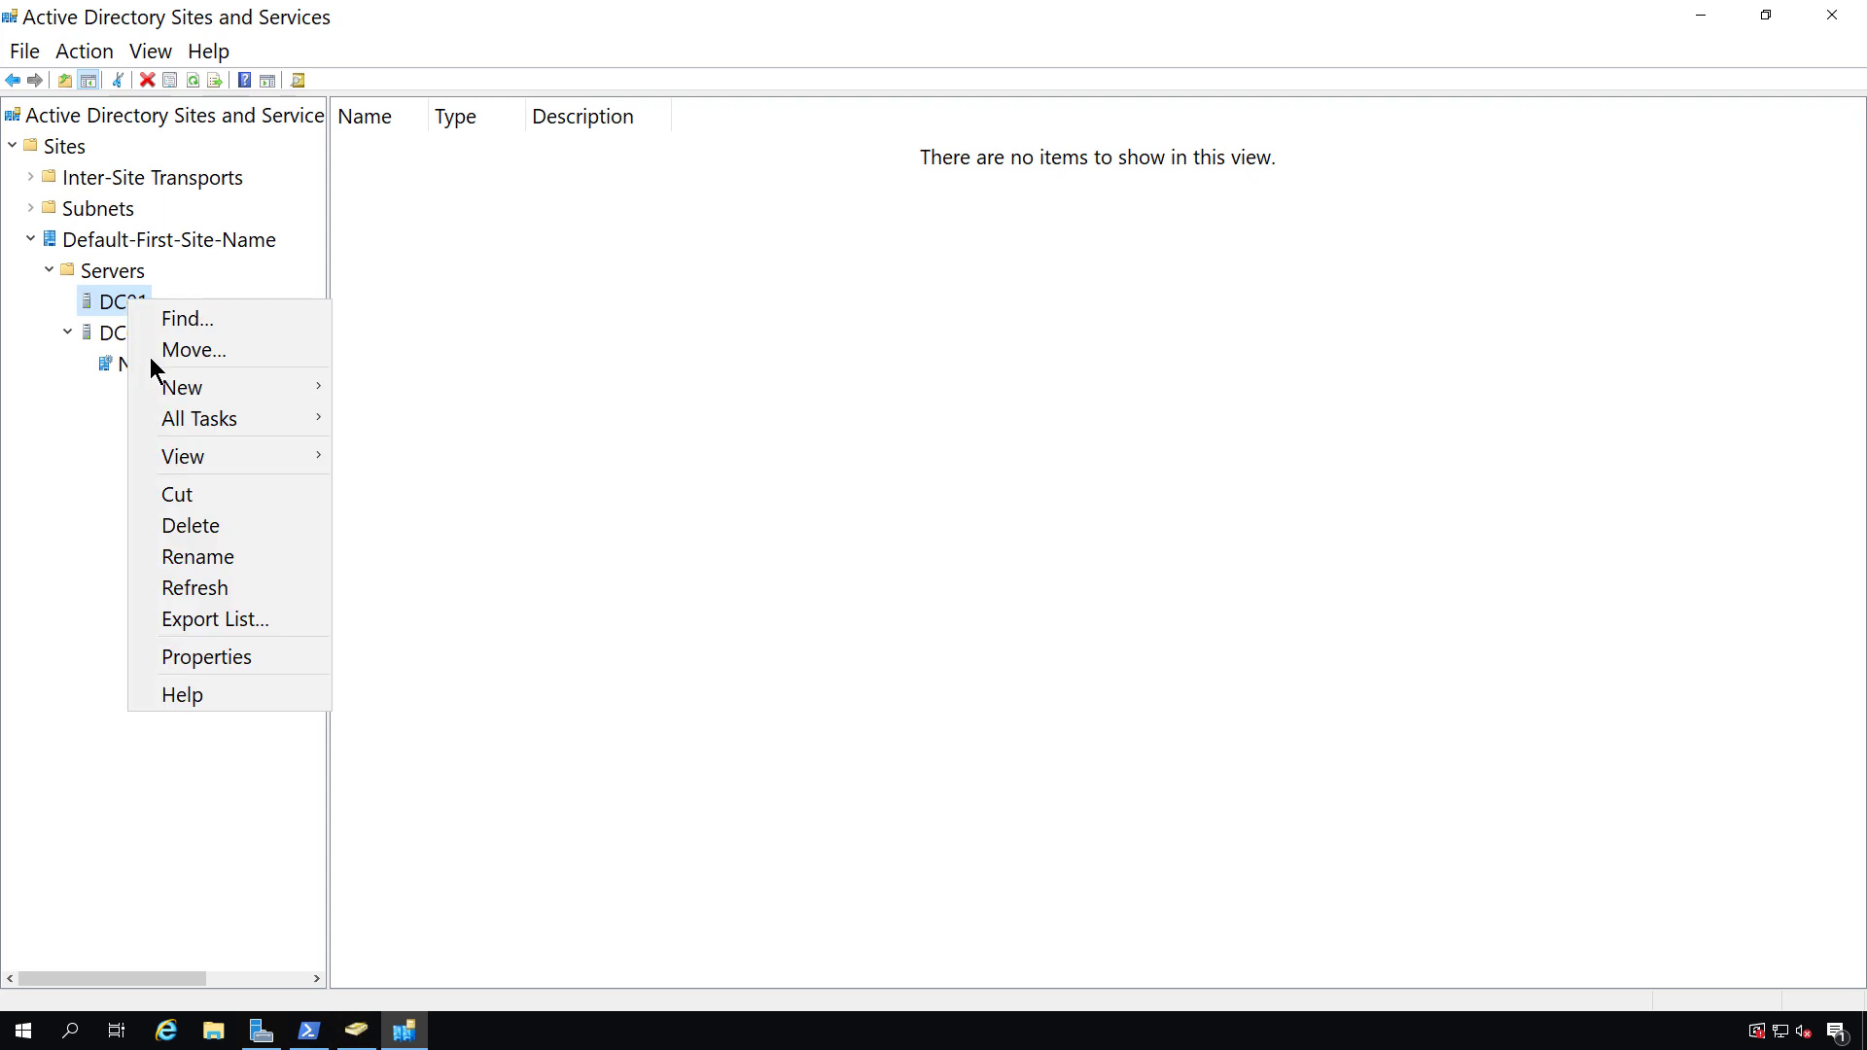
Delete the DC01 server object and DC02's replication connection from DC01.
{"action": "left_click", "coordinate": [190, 525]}
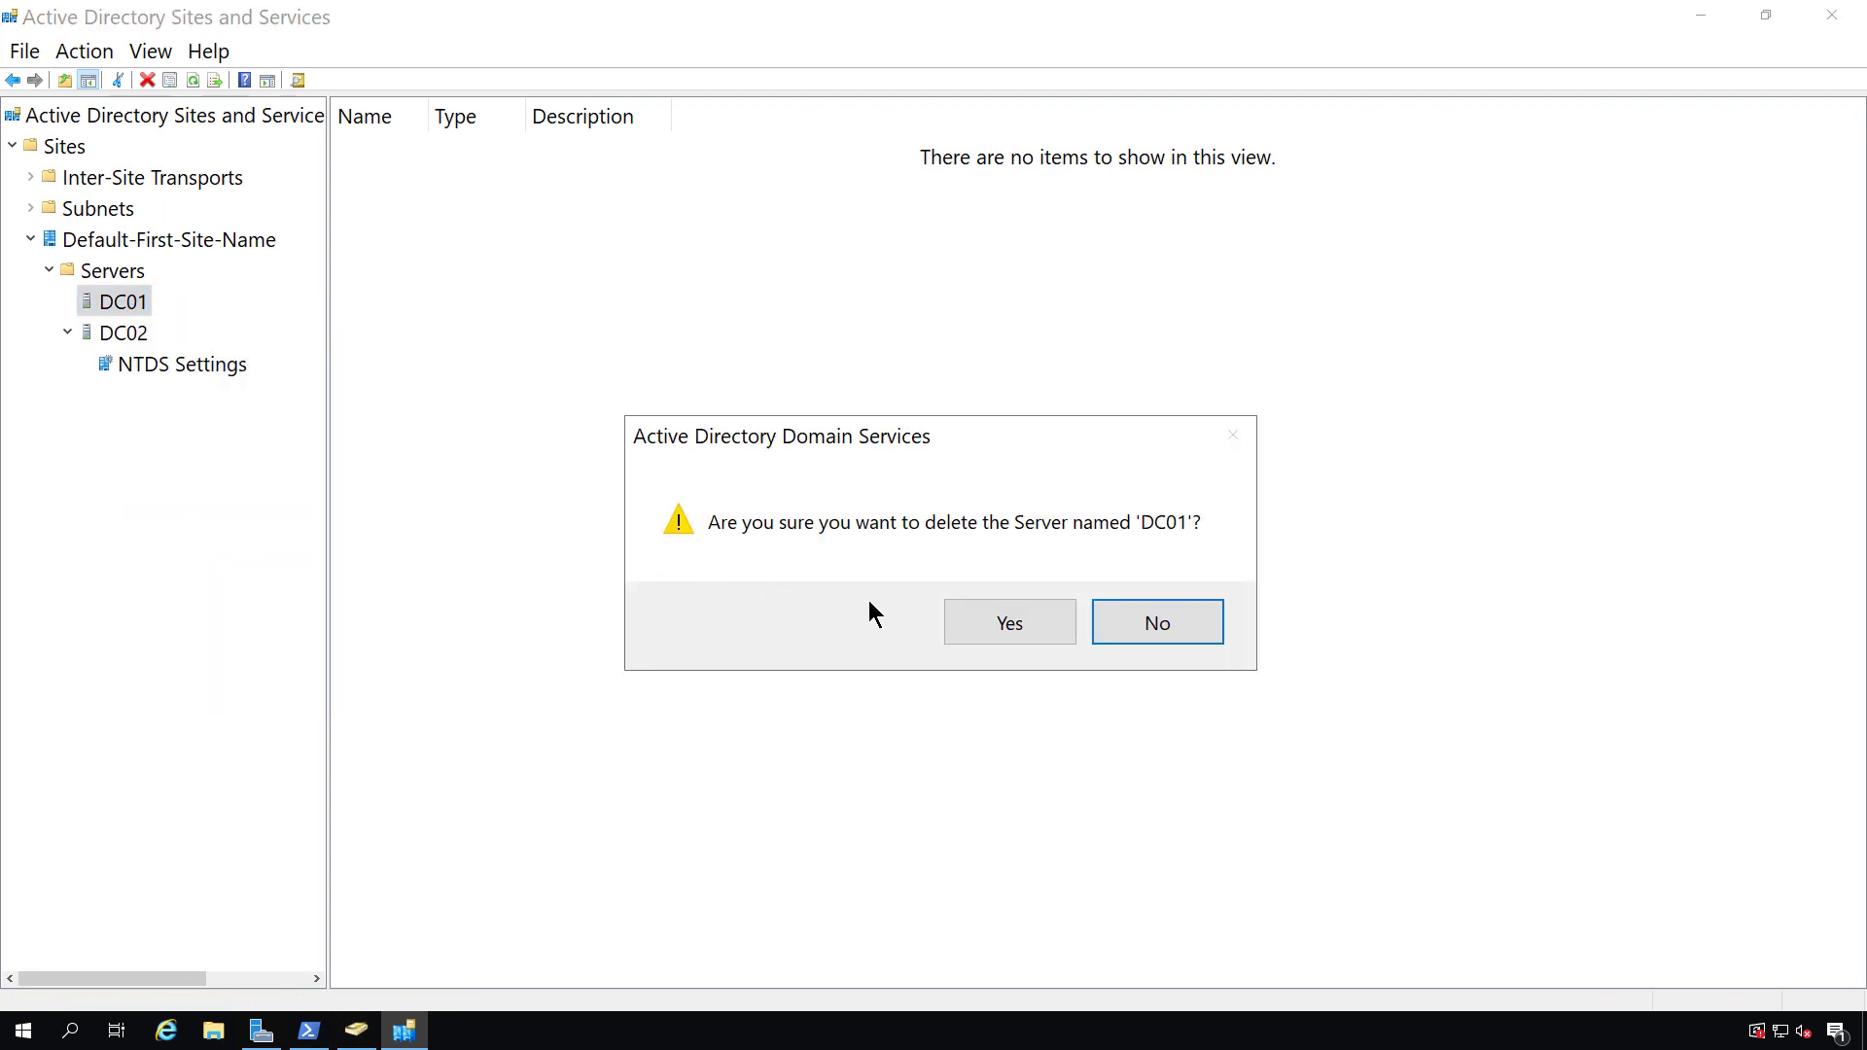
{"action": "left_click", "coordinate": [1007, 621]}
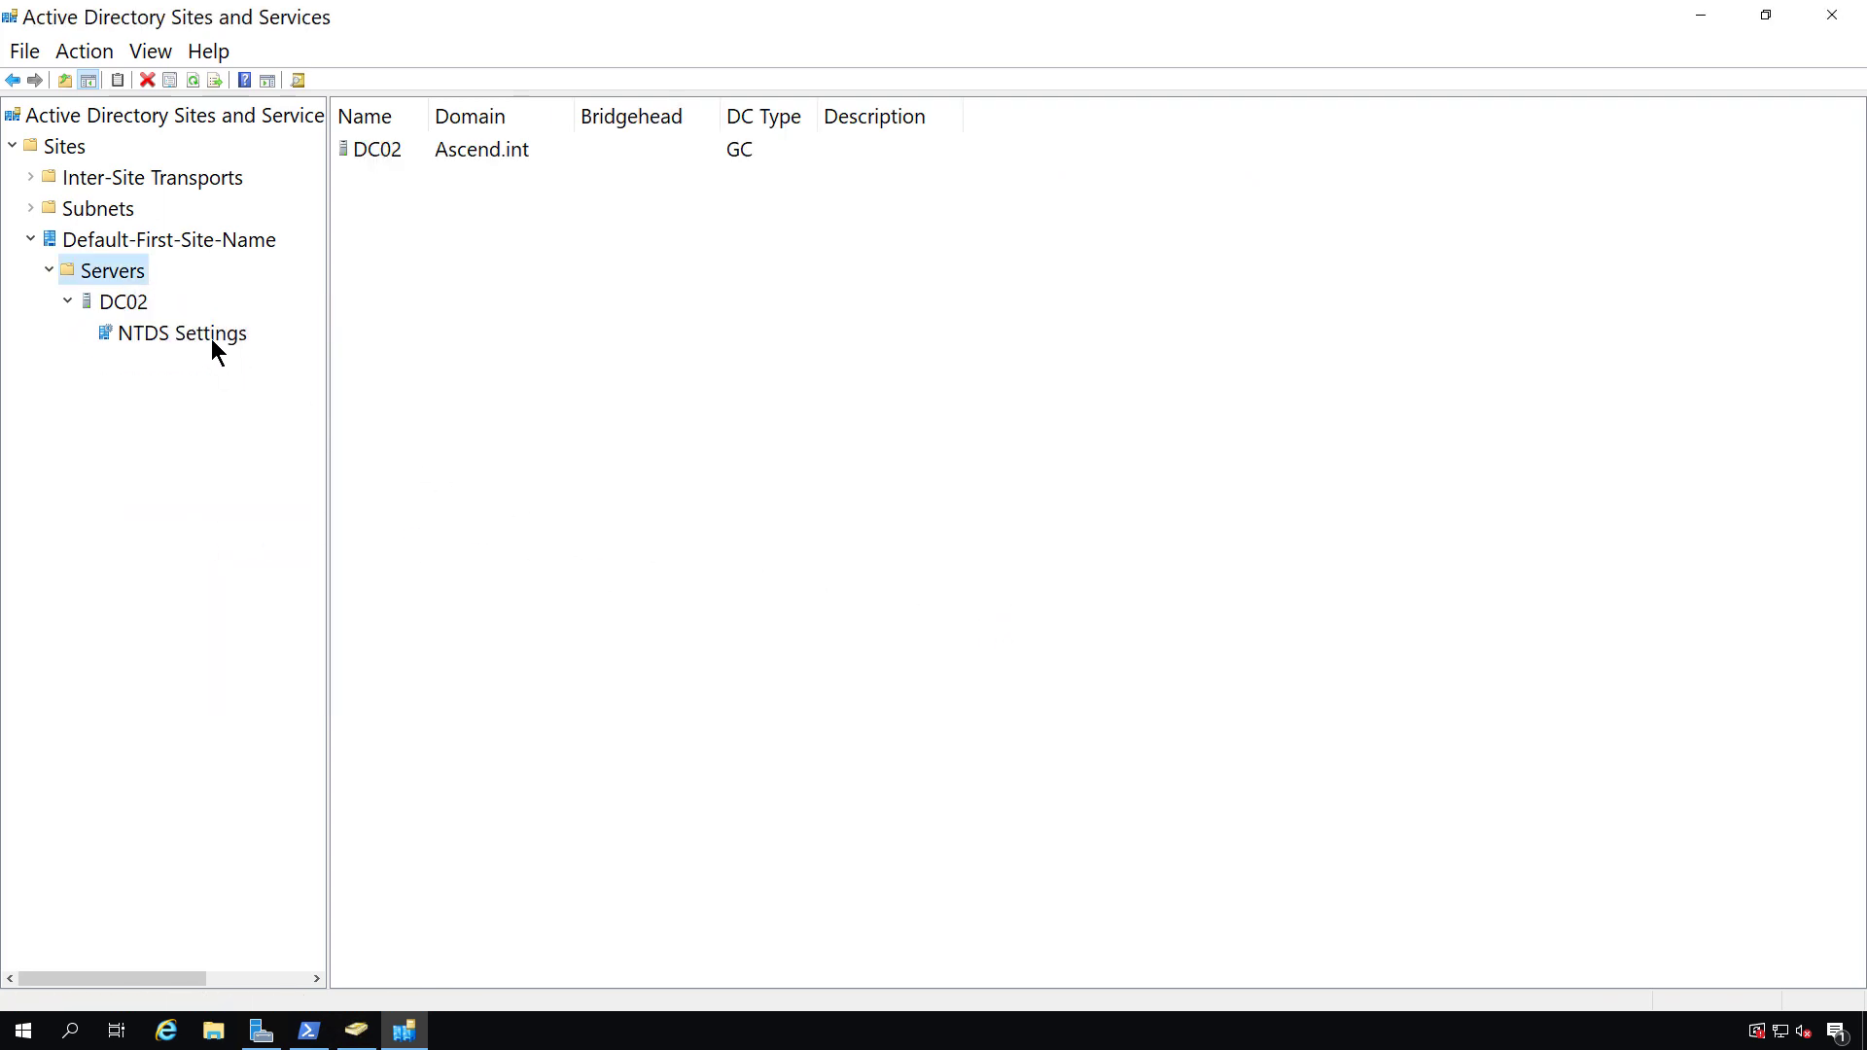
{"action": "left_click", "coordinate": [185, 332]}
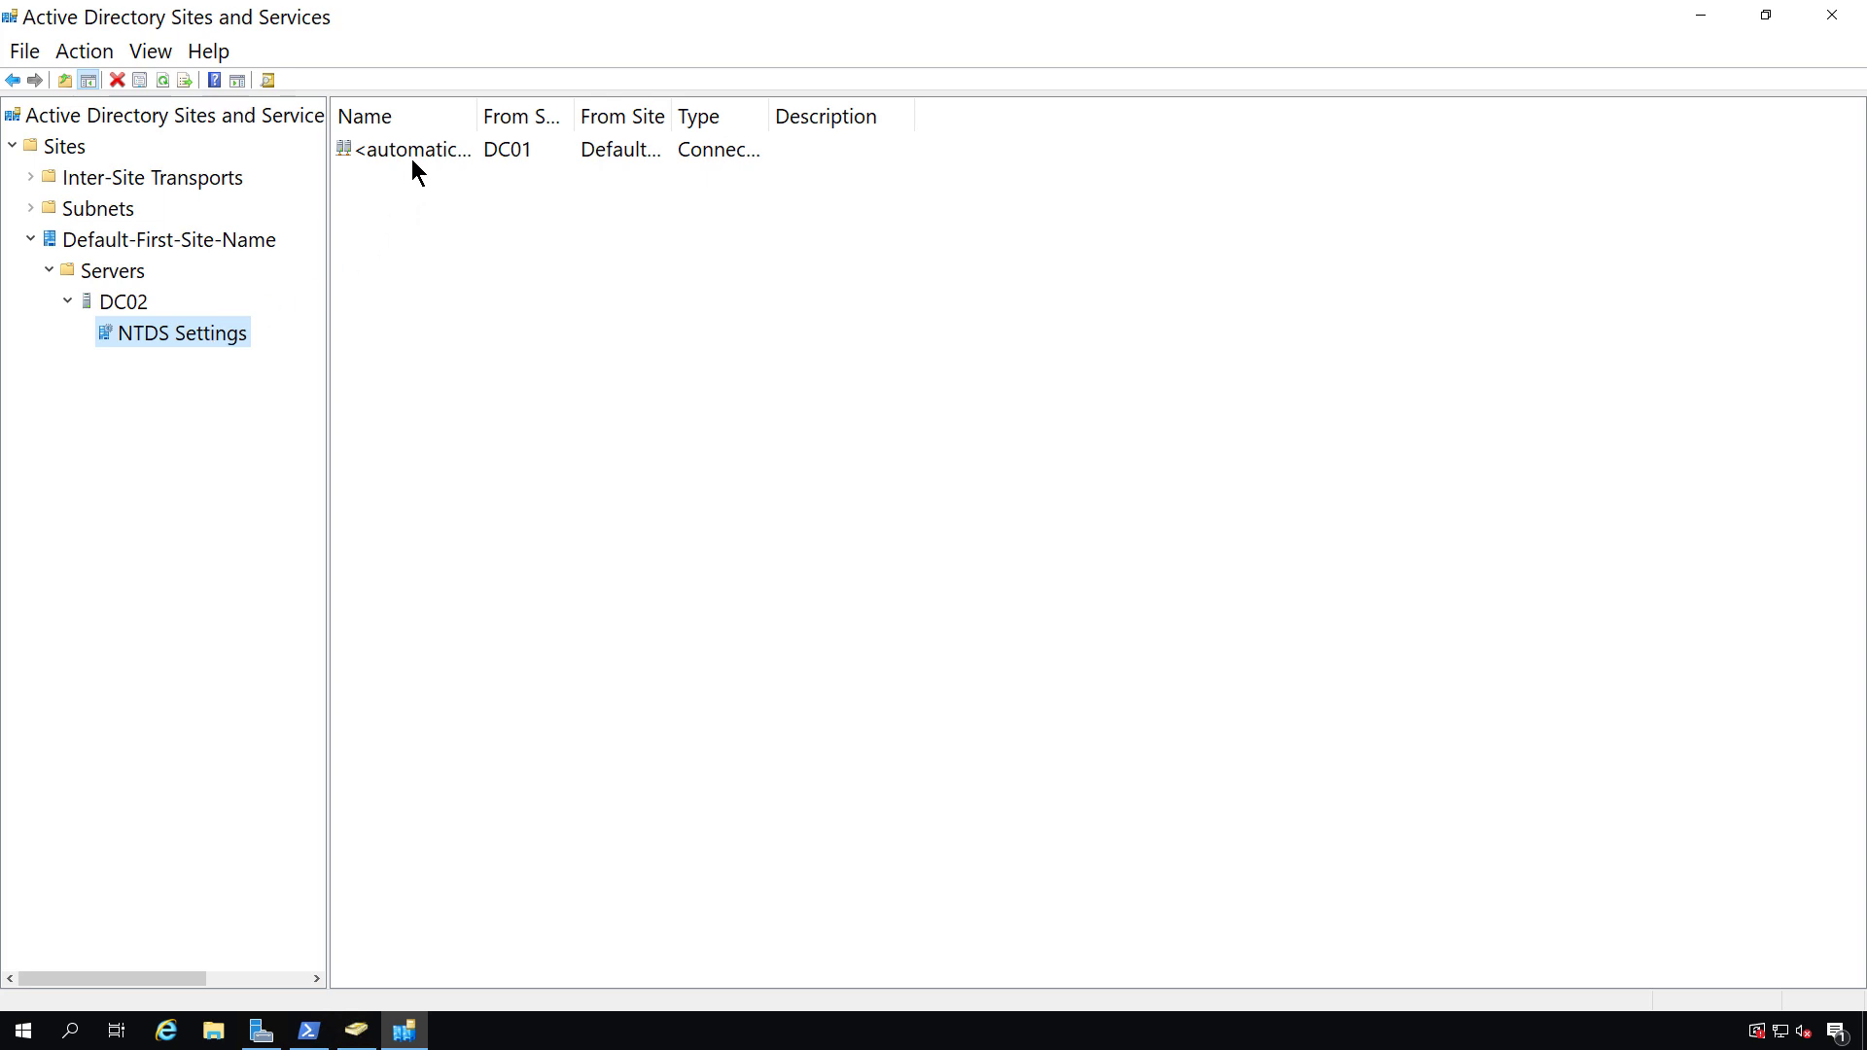
{"action": "right_click", "coordinate": [408, 149]}
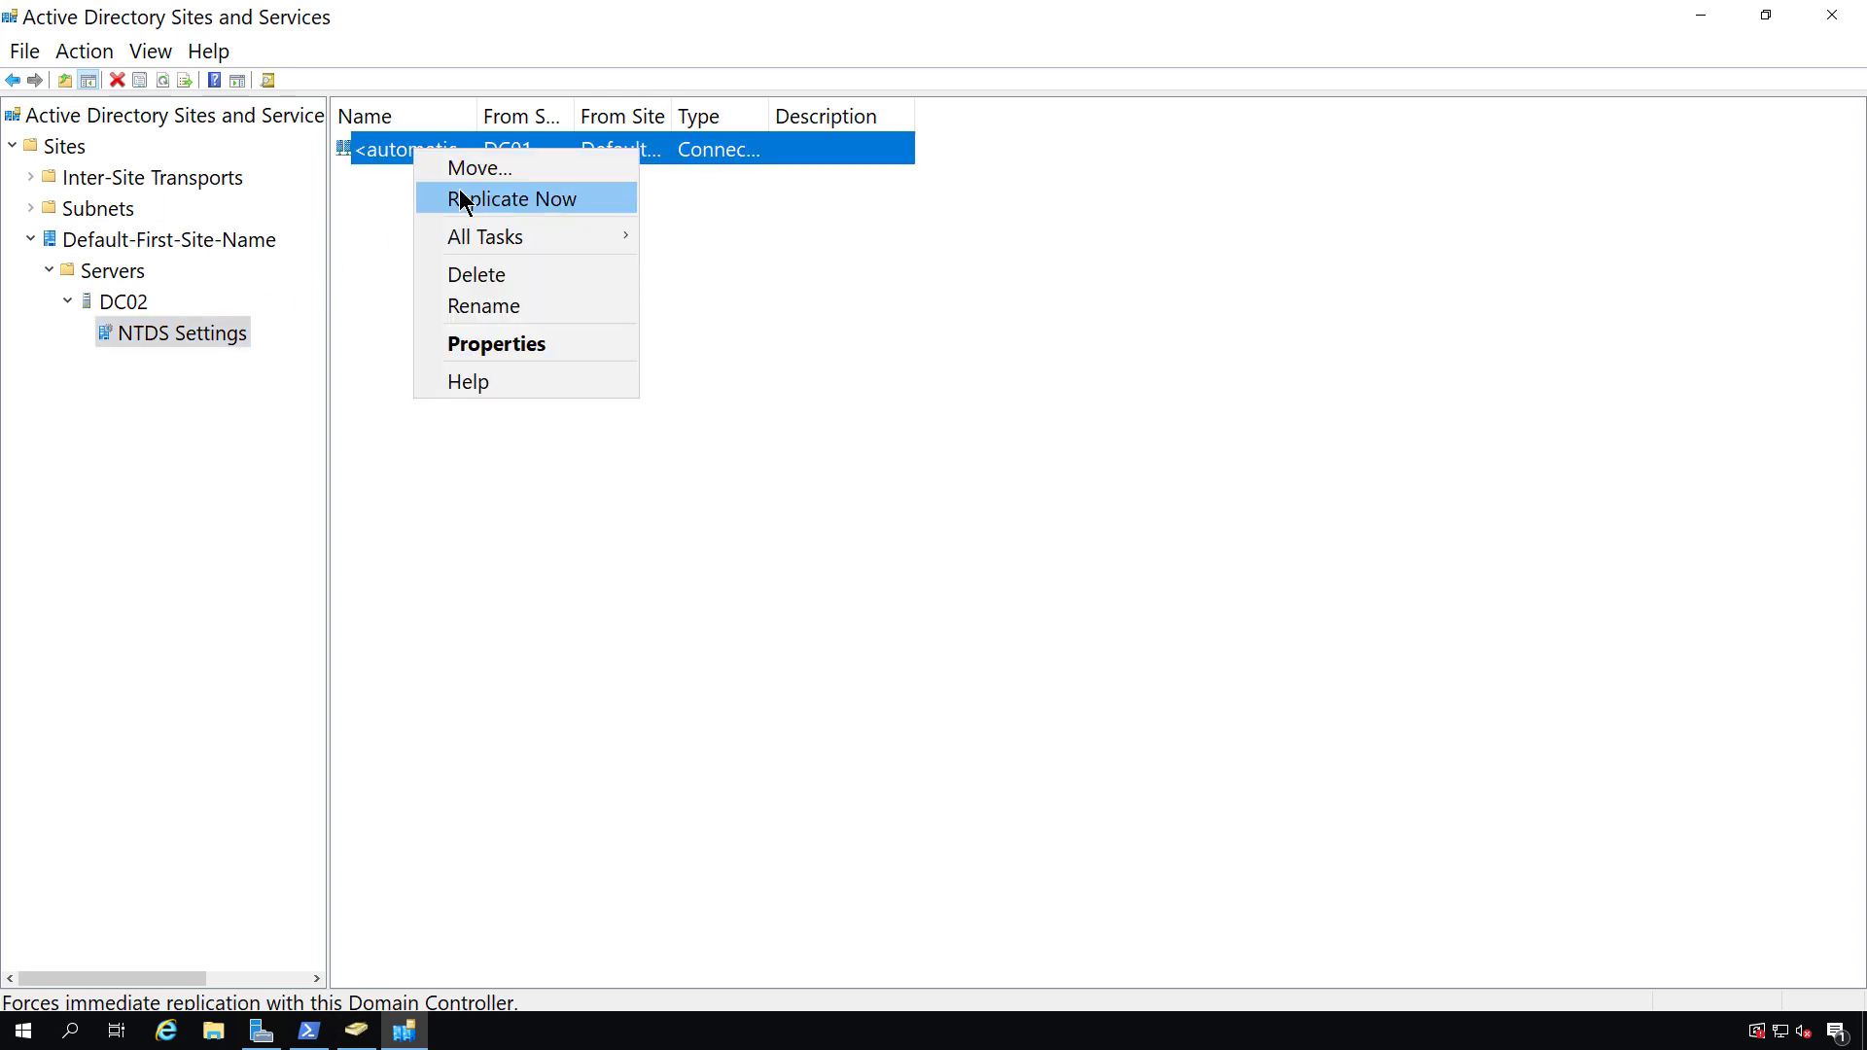
{"action": "left_click", "coordinate": [475, 274]}
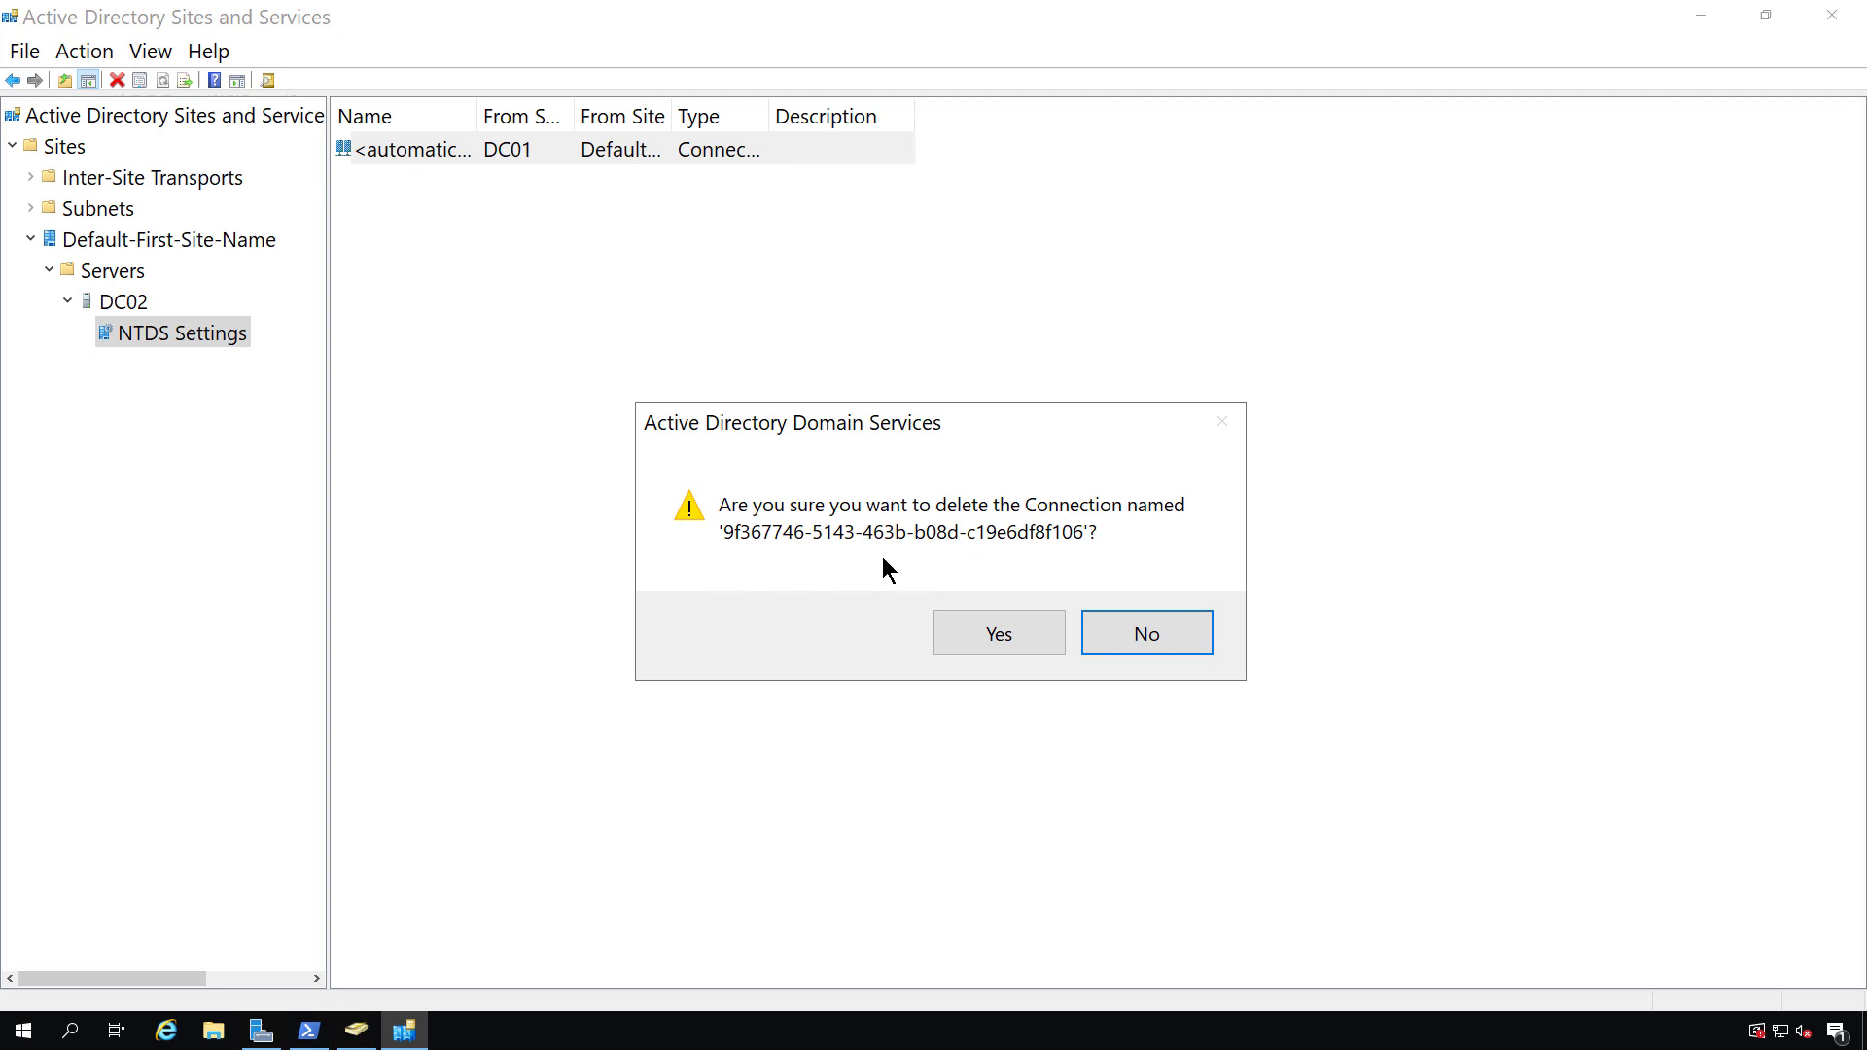
{"action": "left_click", "coordinate": [997, 632]}
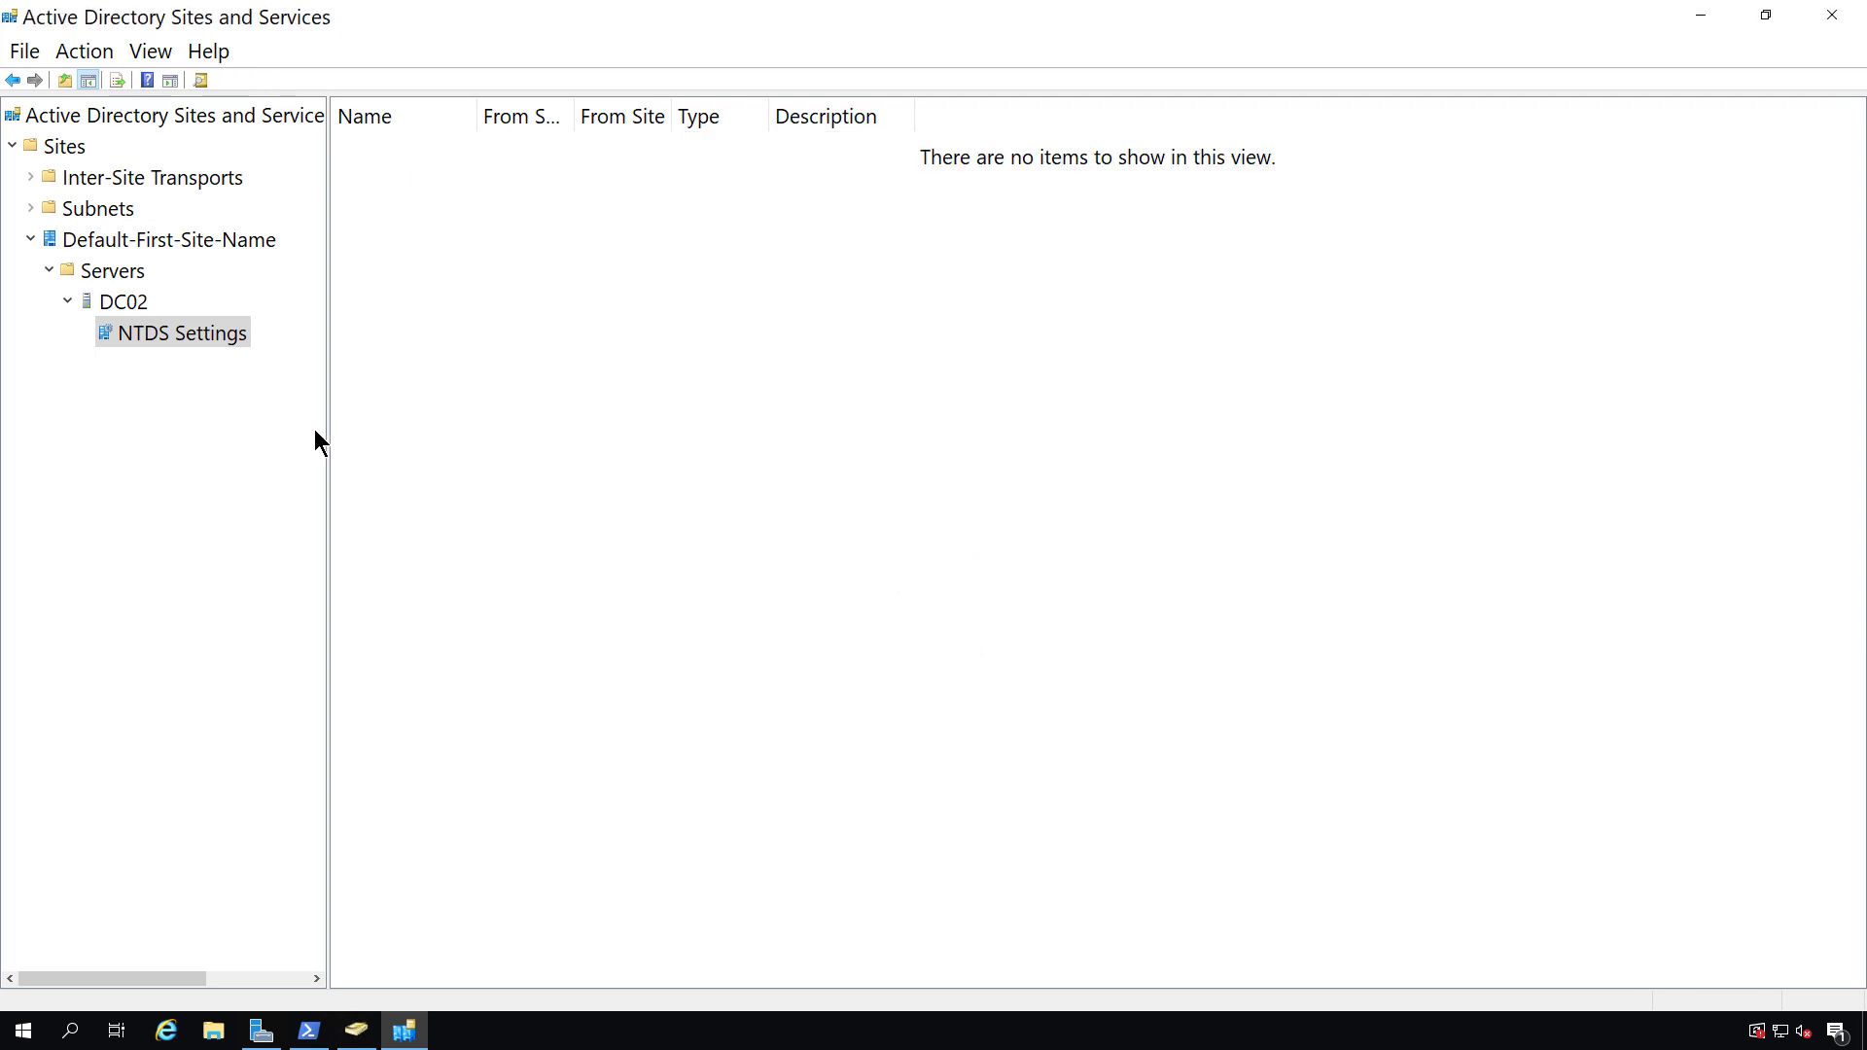